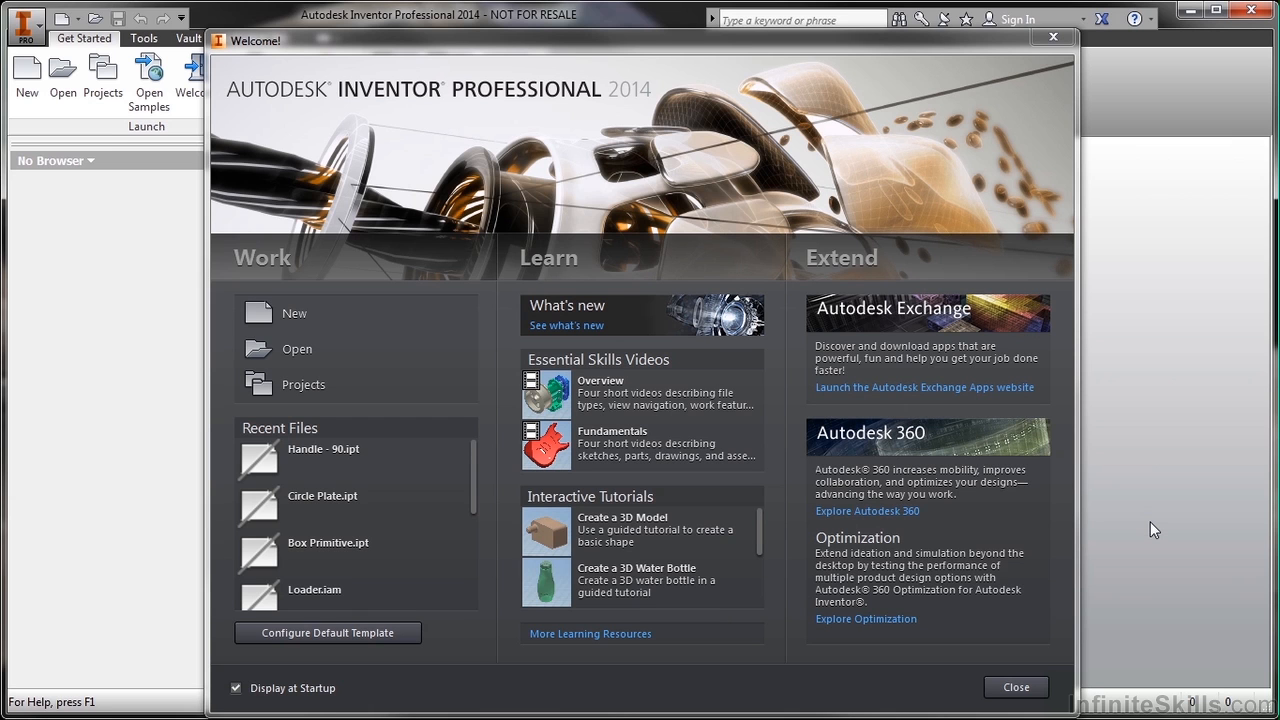
mouse_move(347, 240)
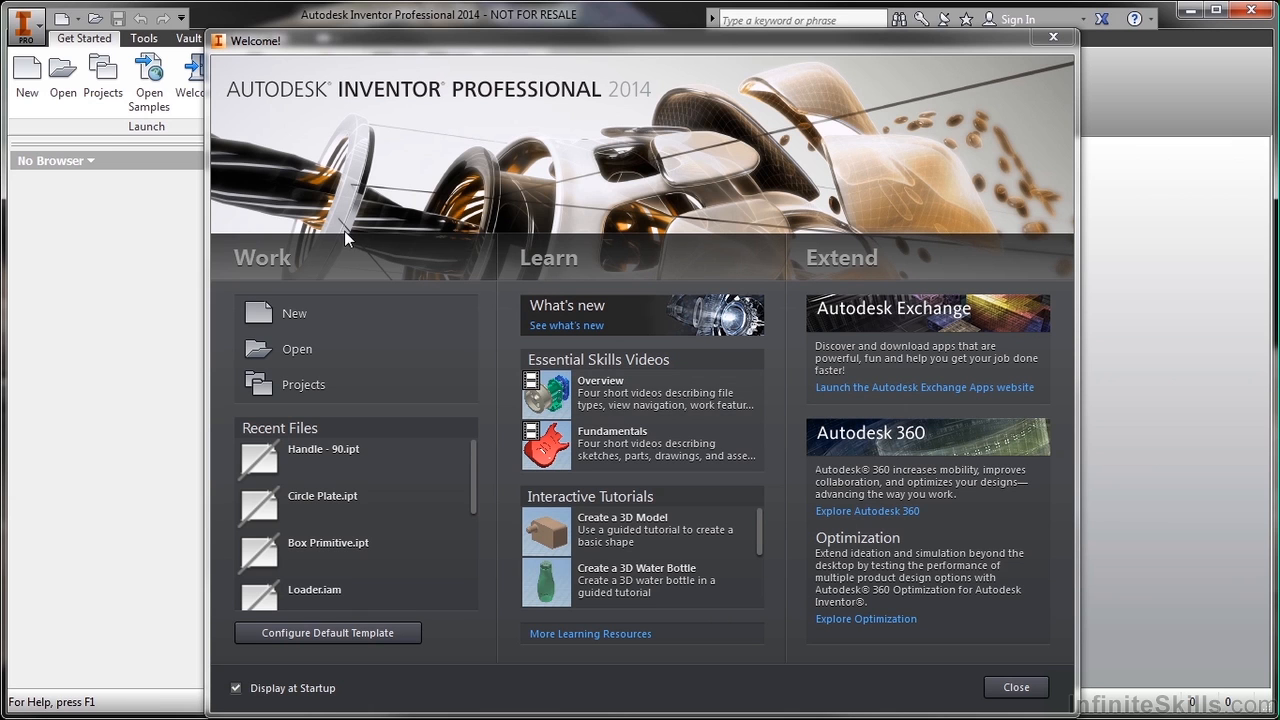
mouse_move(322, 262)
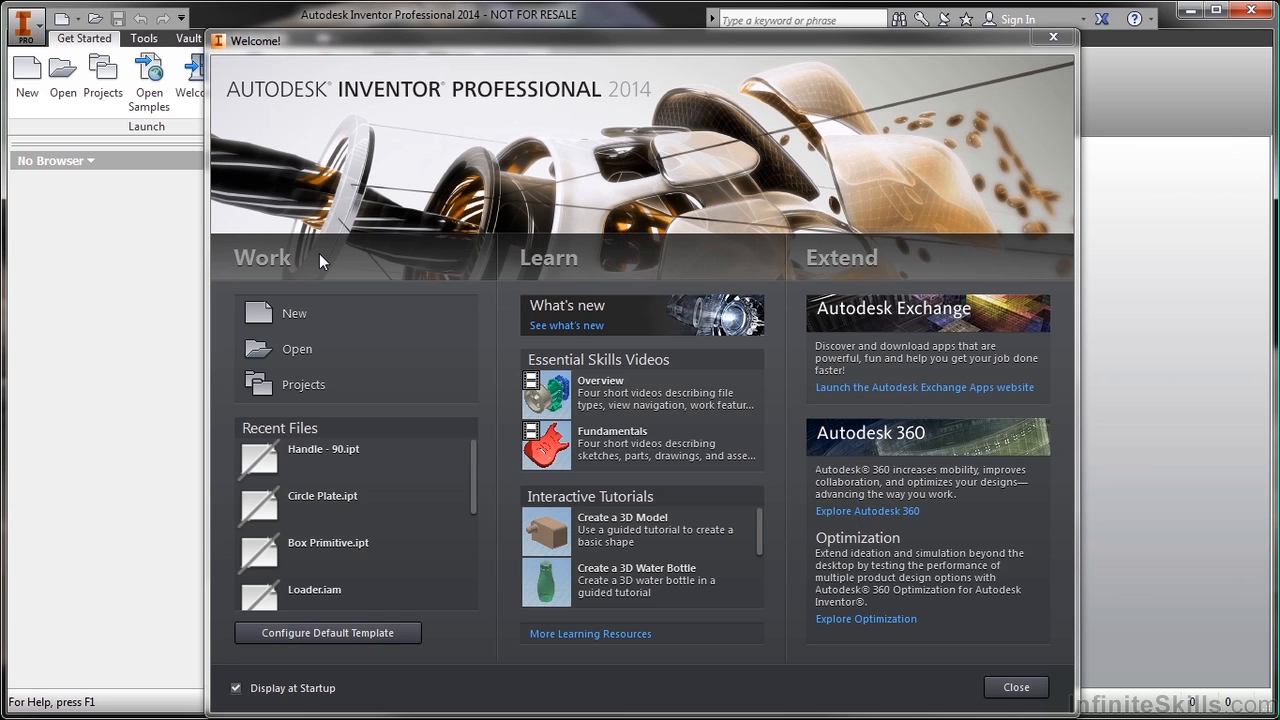
mouse_move(325, 313)
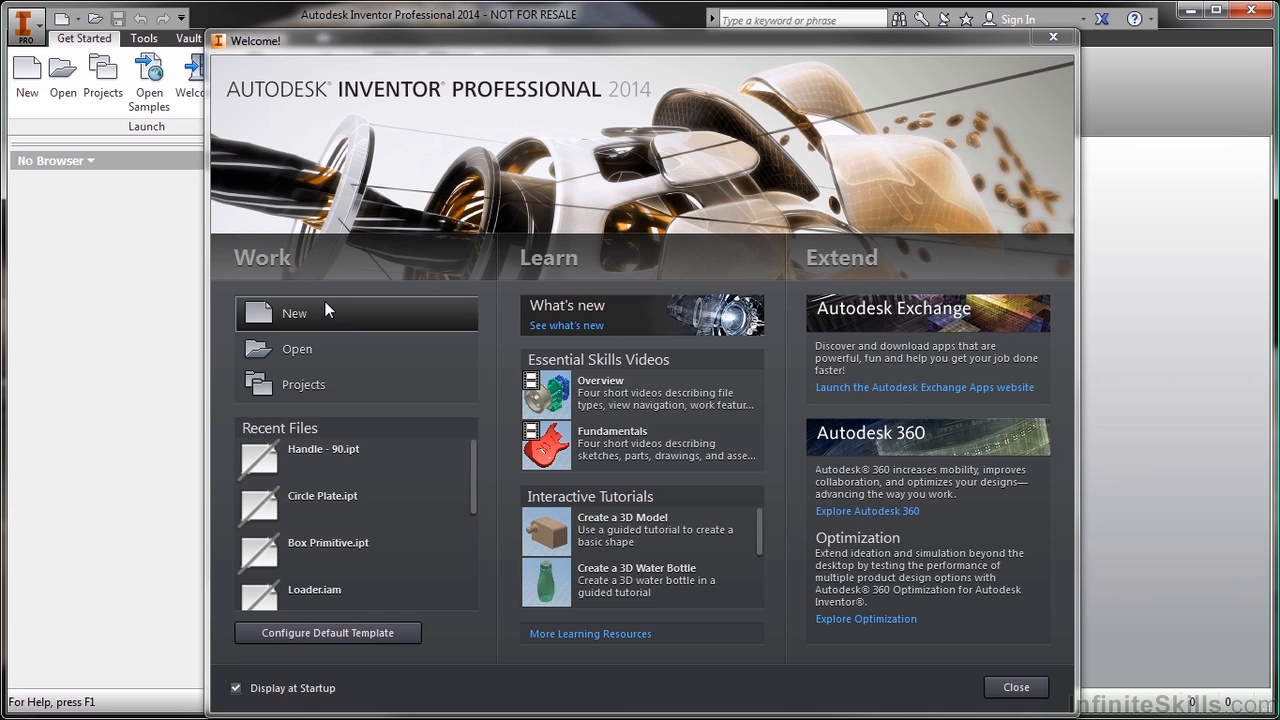
mouse_move(335, 349)
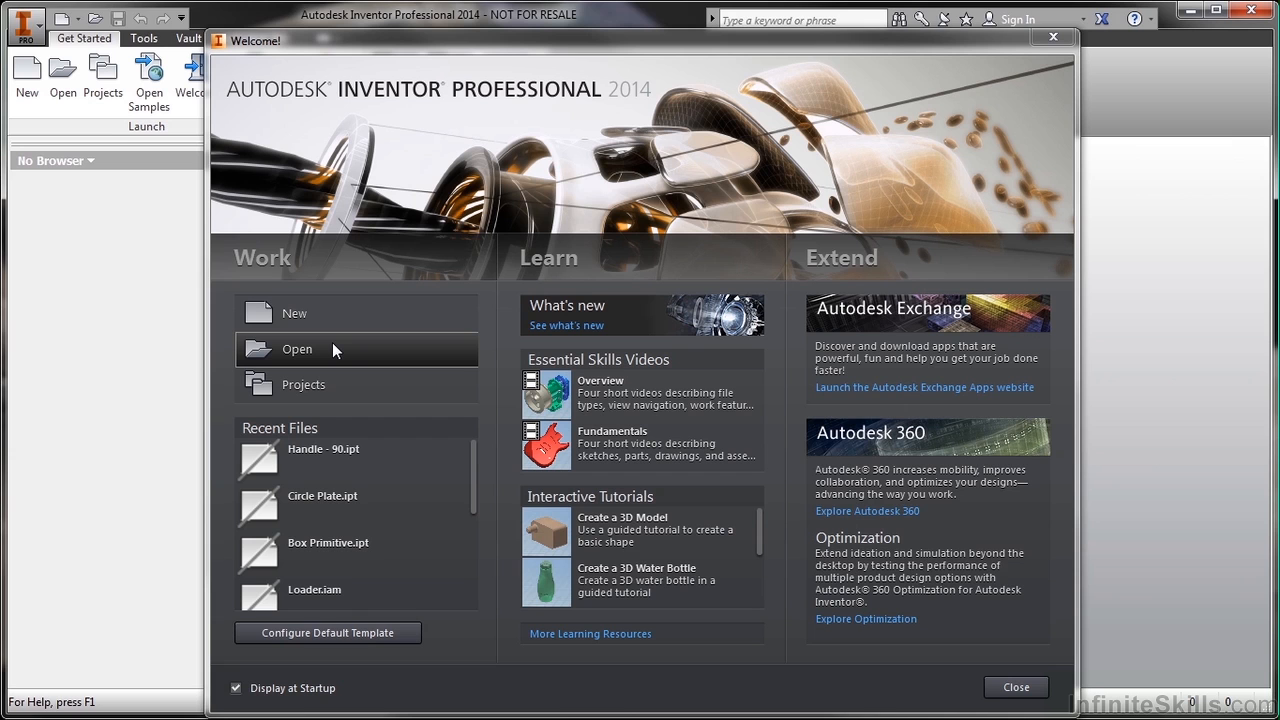
mouse_move(343, 357)
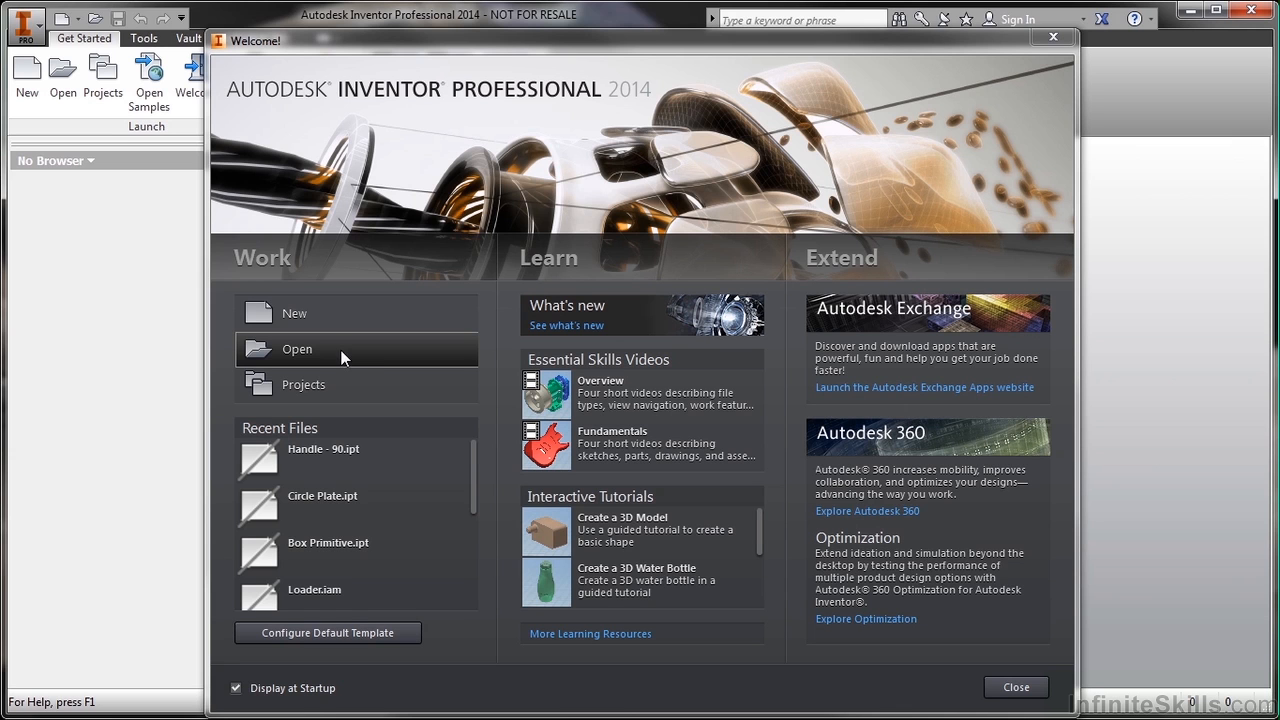
mouse_move(350, 385)
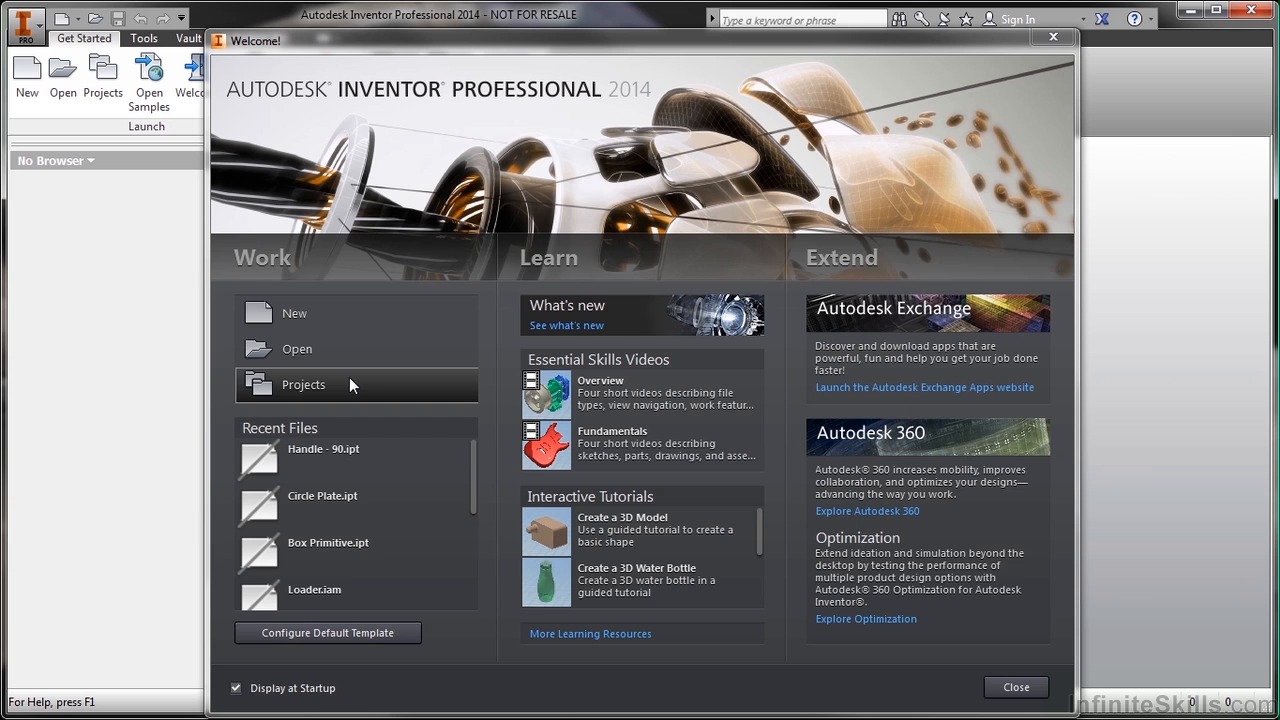
mouse_move(333, 432)
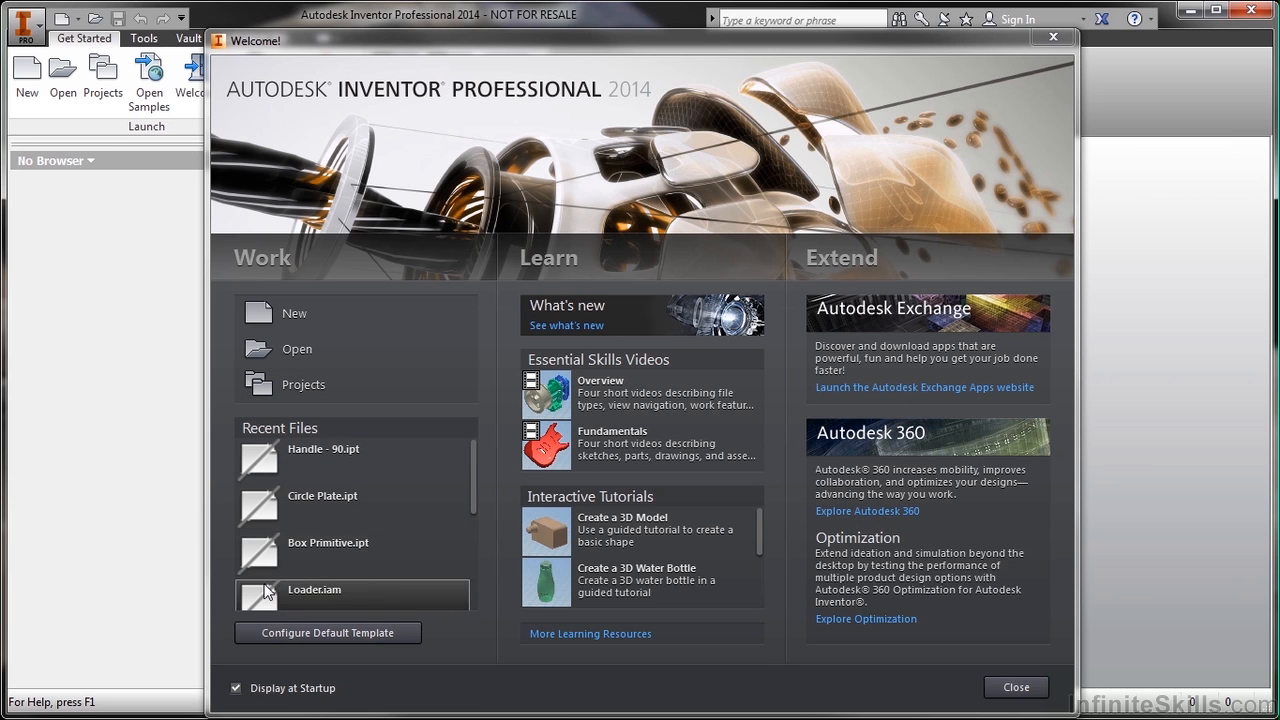
mouse_move(220, 538)
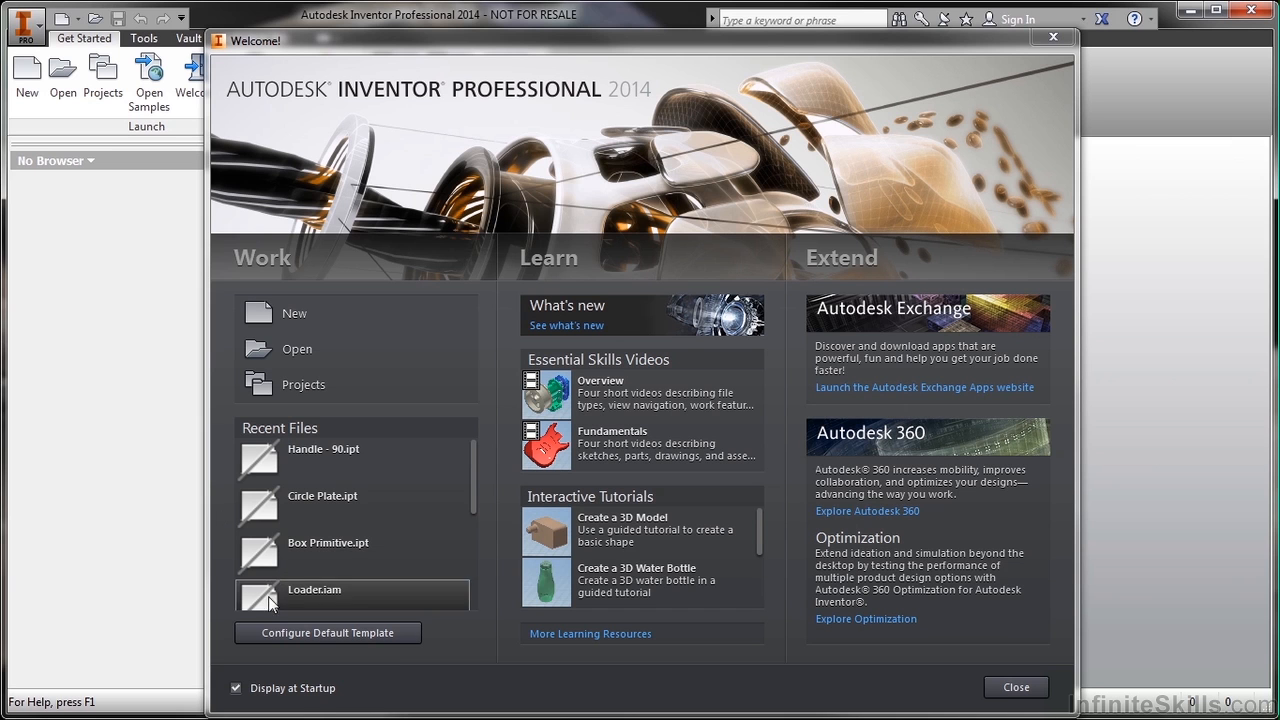
mouse_move(327, 639)
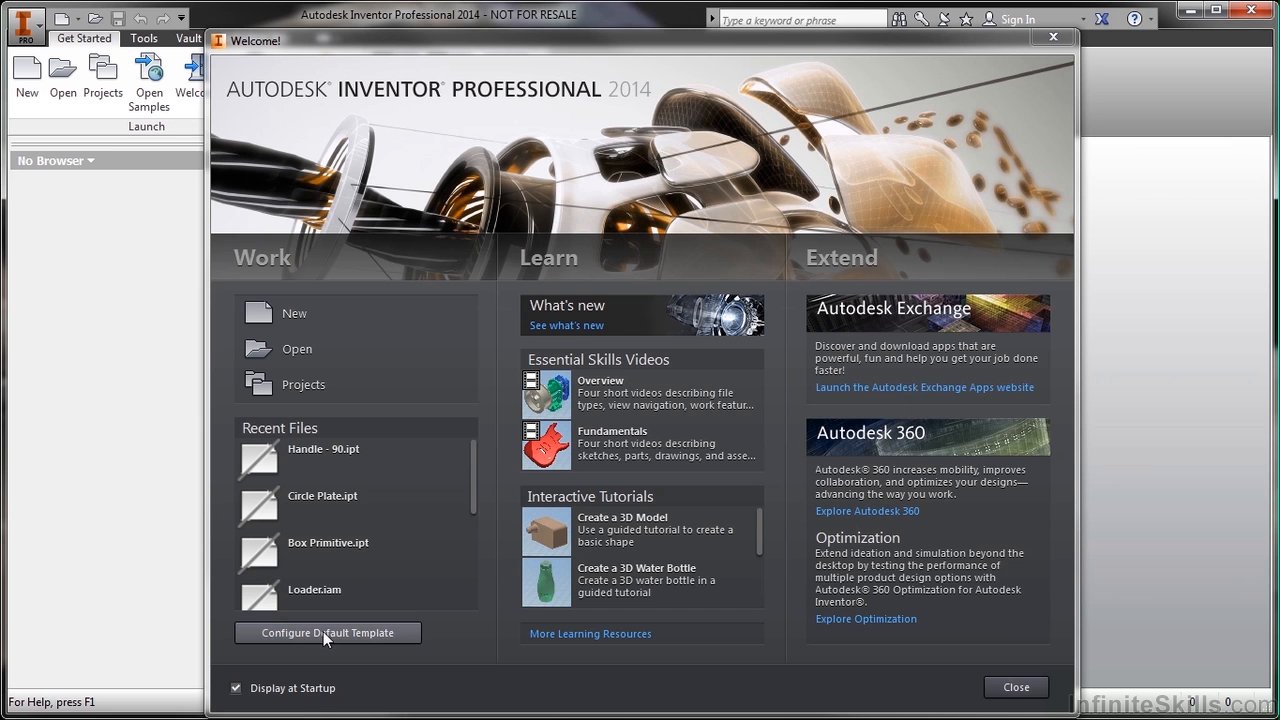
Step: Launch the Autodesk Exchange Apps website from the Welcome dialog's Extend column
click(327, 632)
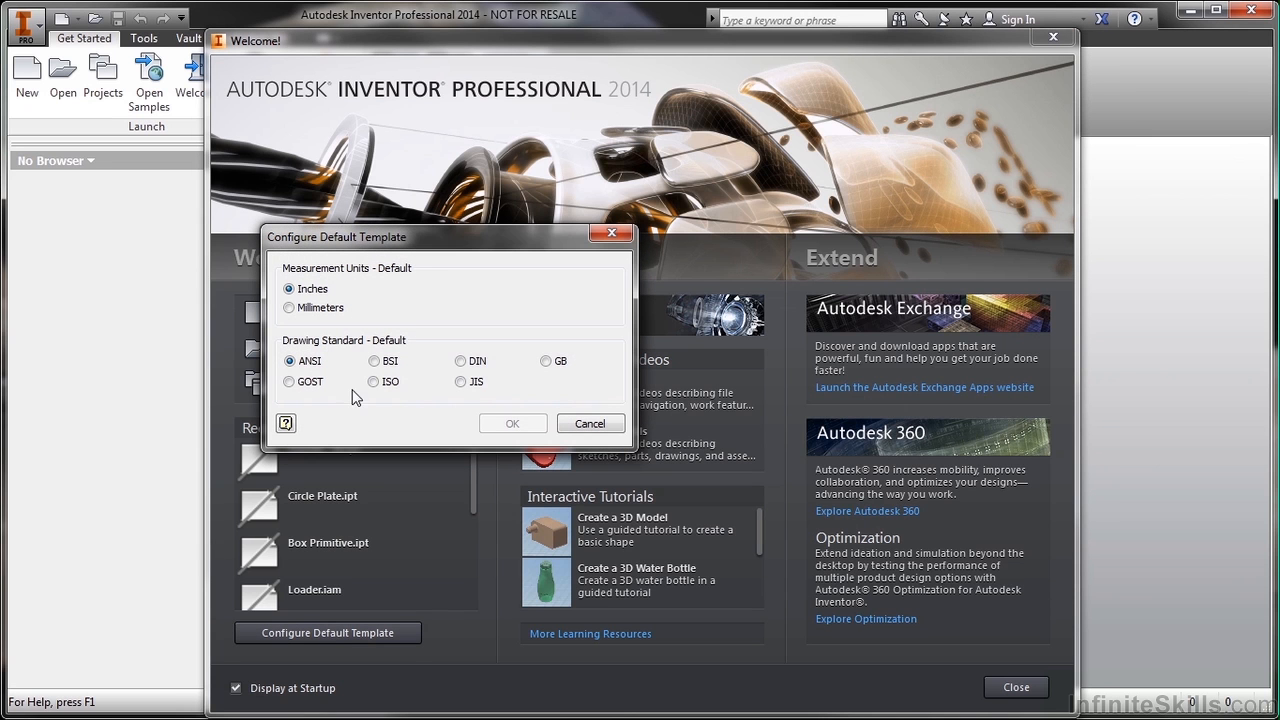
mouse_move(470, 294)
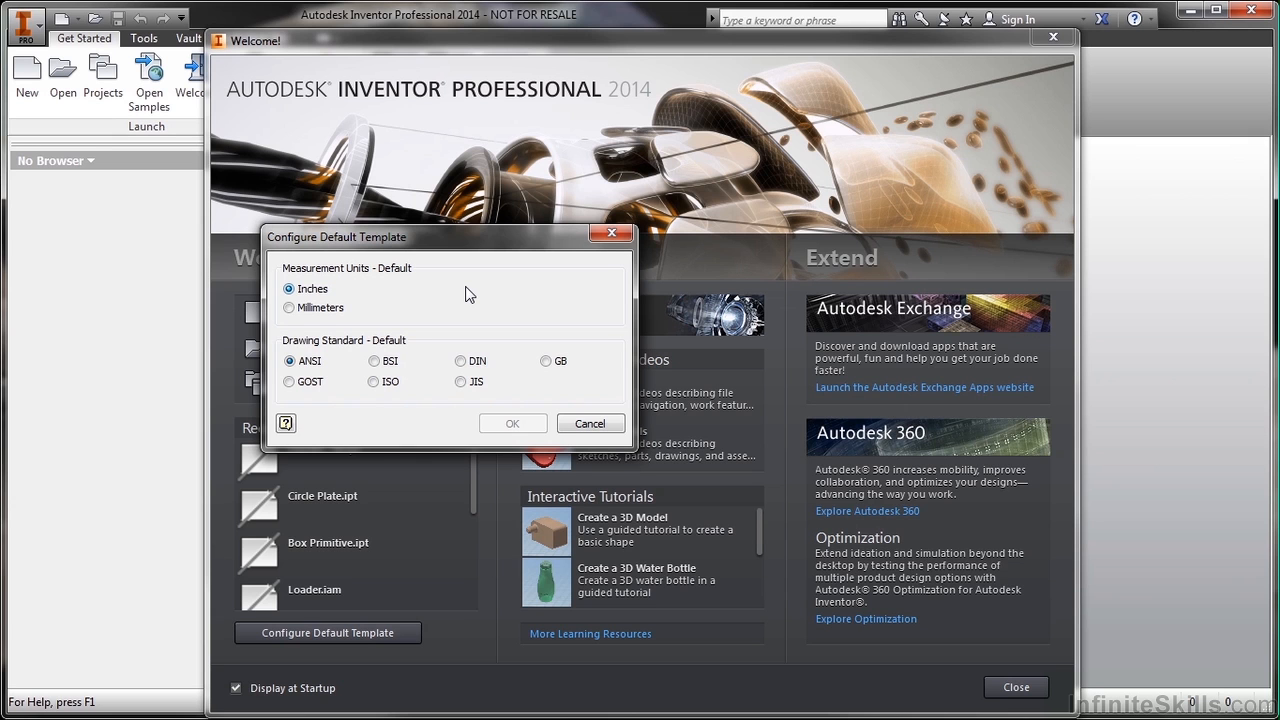
mouse_move(526, 401)
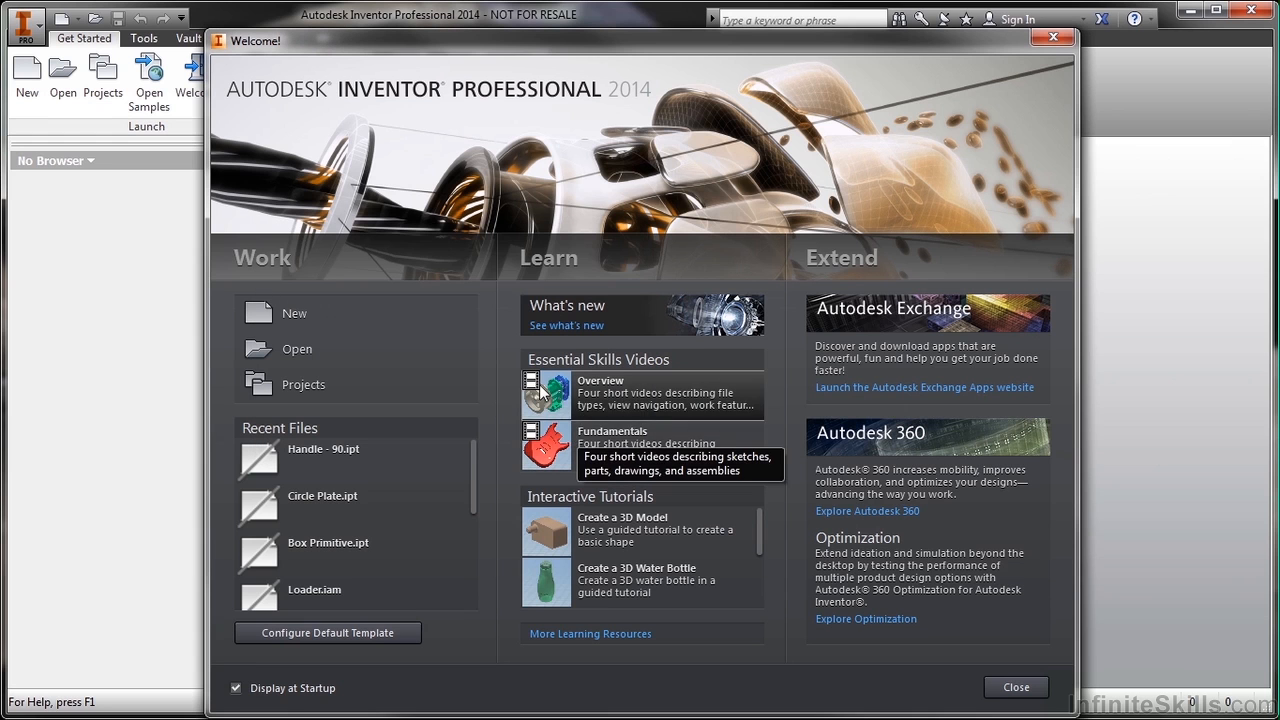
mouse_move(490, 272)
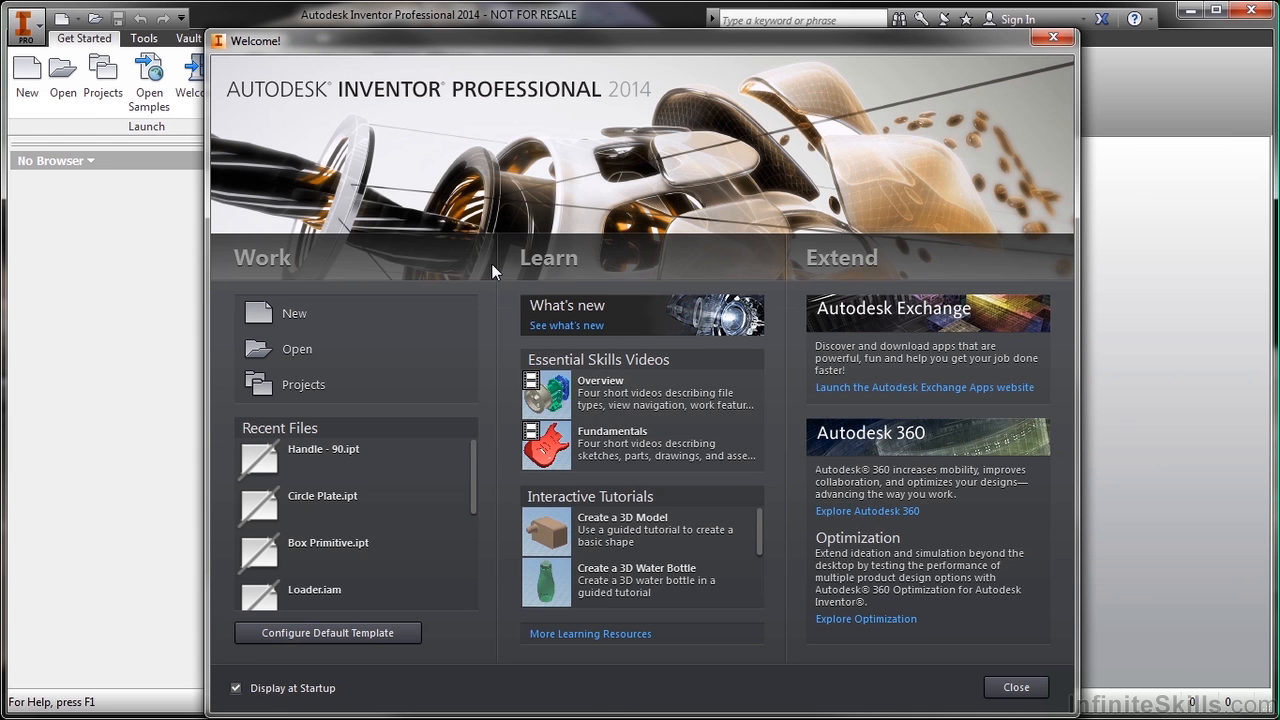
mouse_move(508, 365)
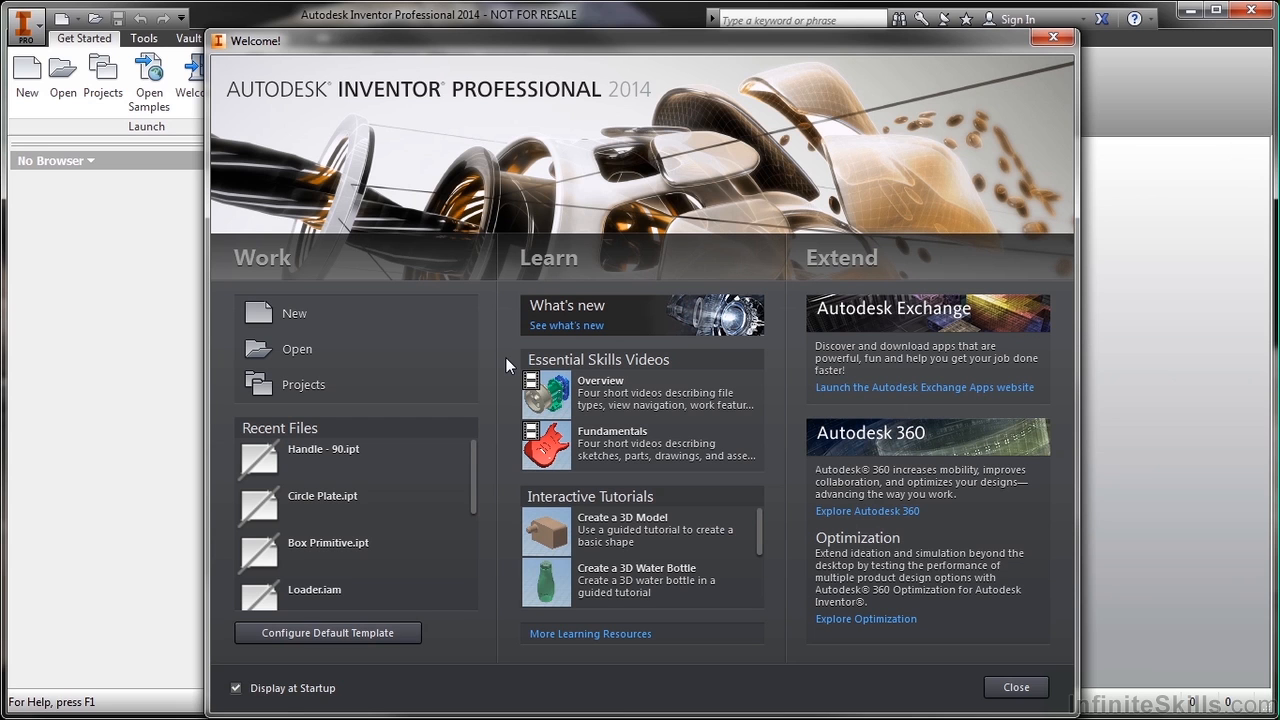
mouse_move(940, 263)
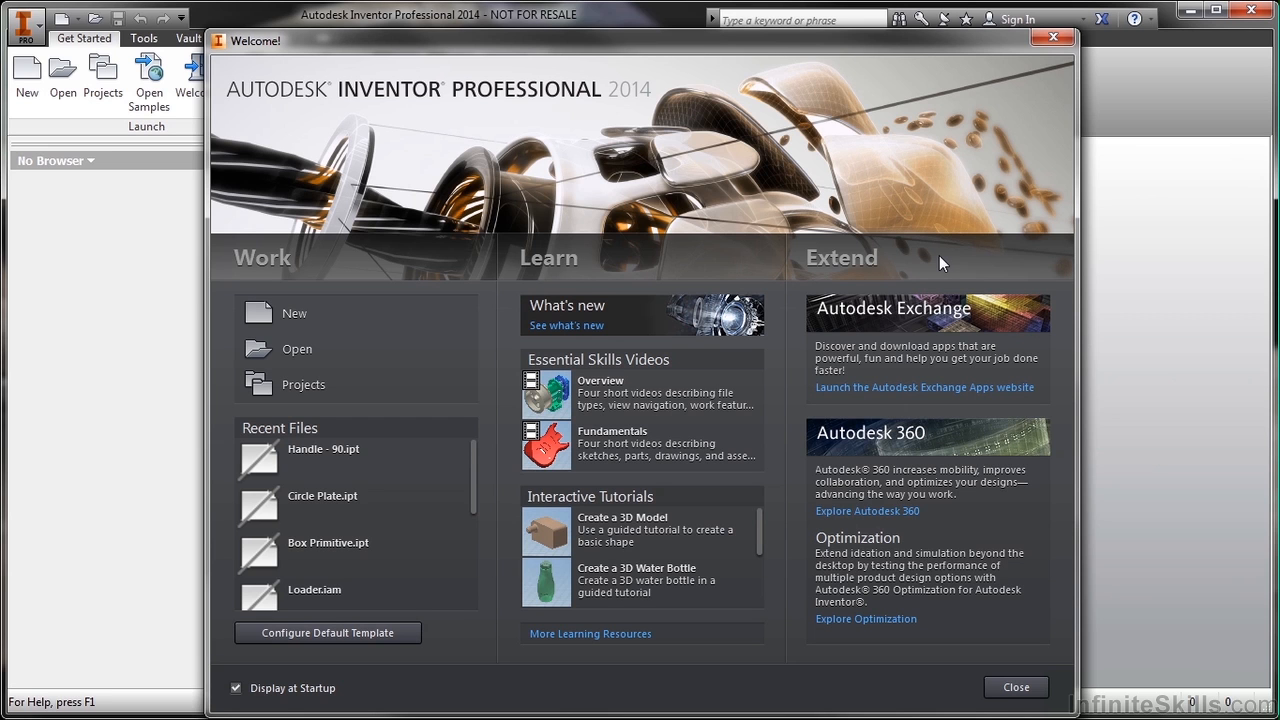
mouse_move(925, 388)
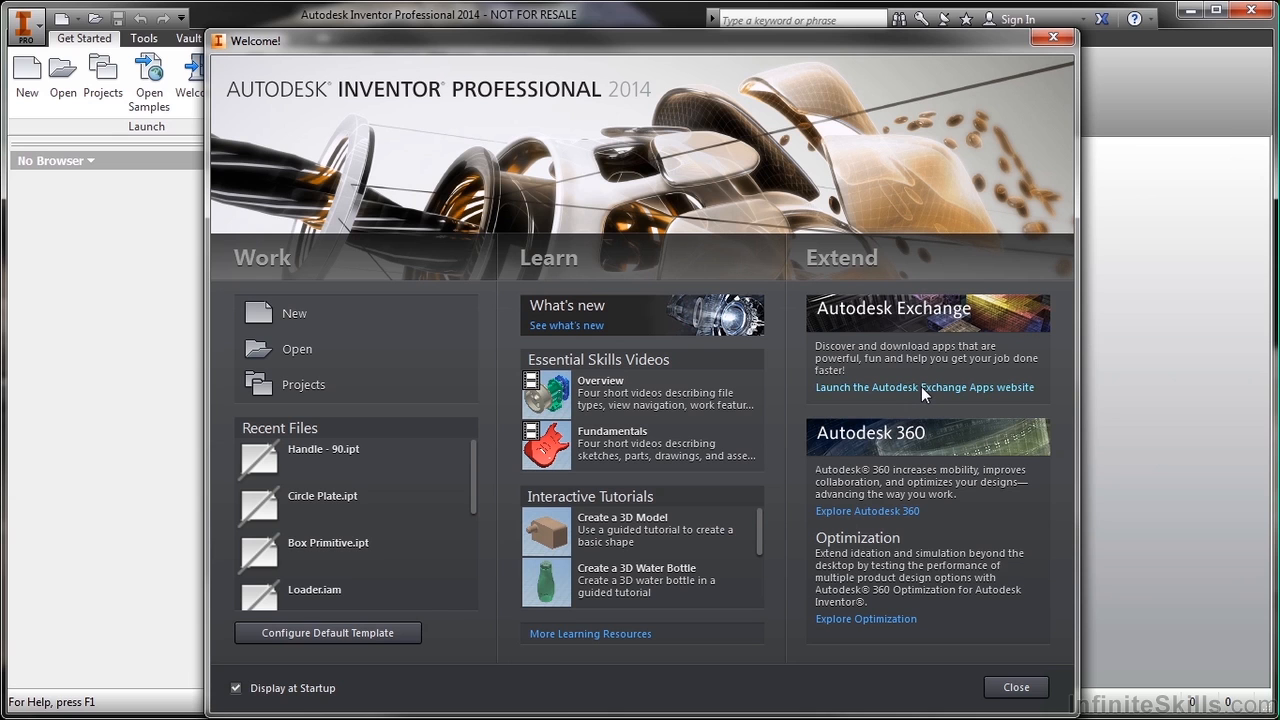
click(924, 387)
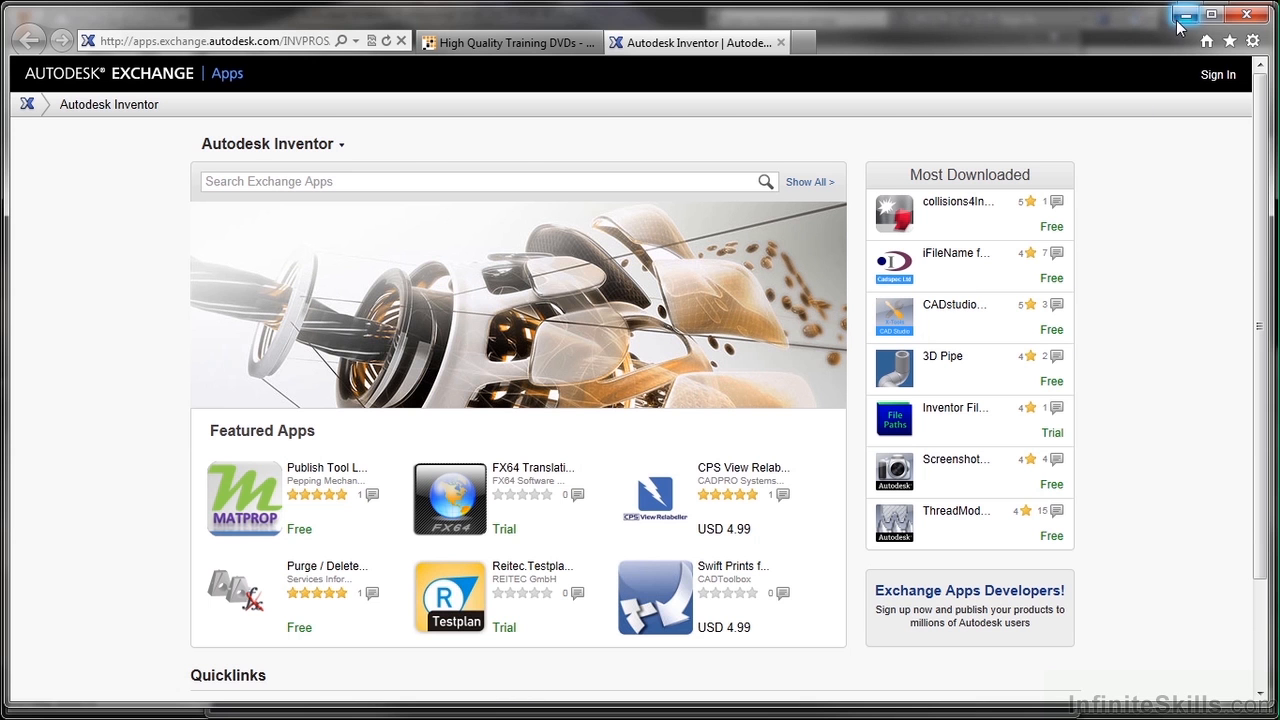
Step: Minimize the browser and launch the Autodesk 360 website from the Welcome dialog
click(1184, 14)
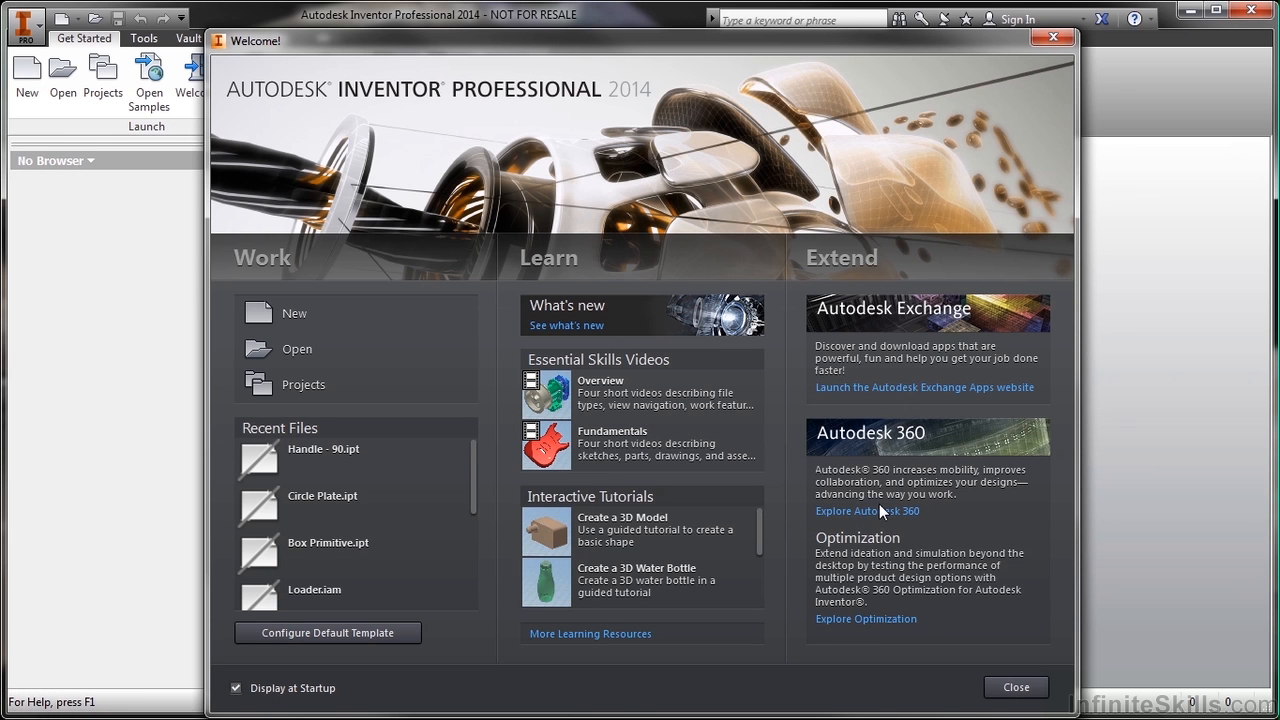
click(867, 511)
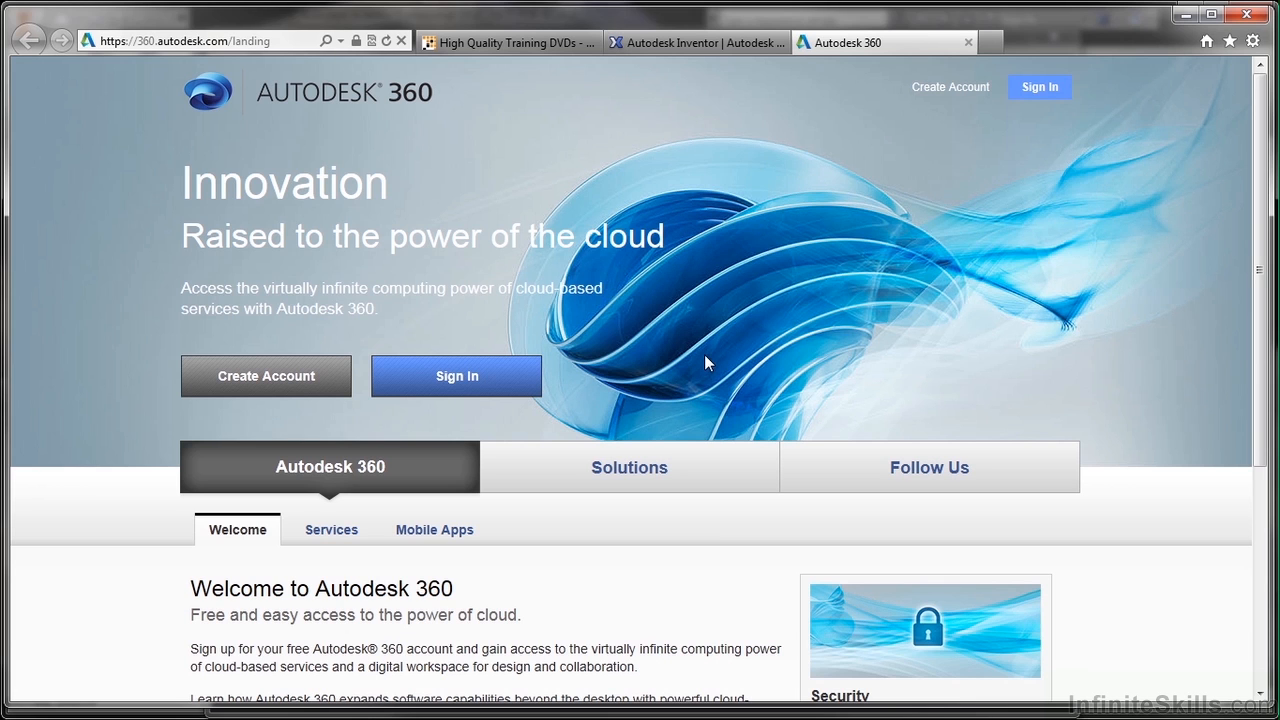
mouse_move(1105, 222)
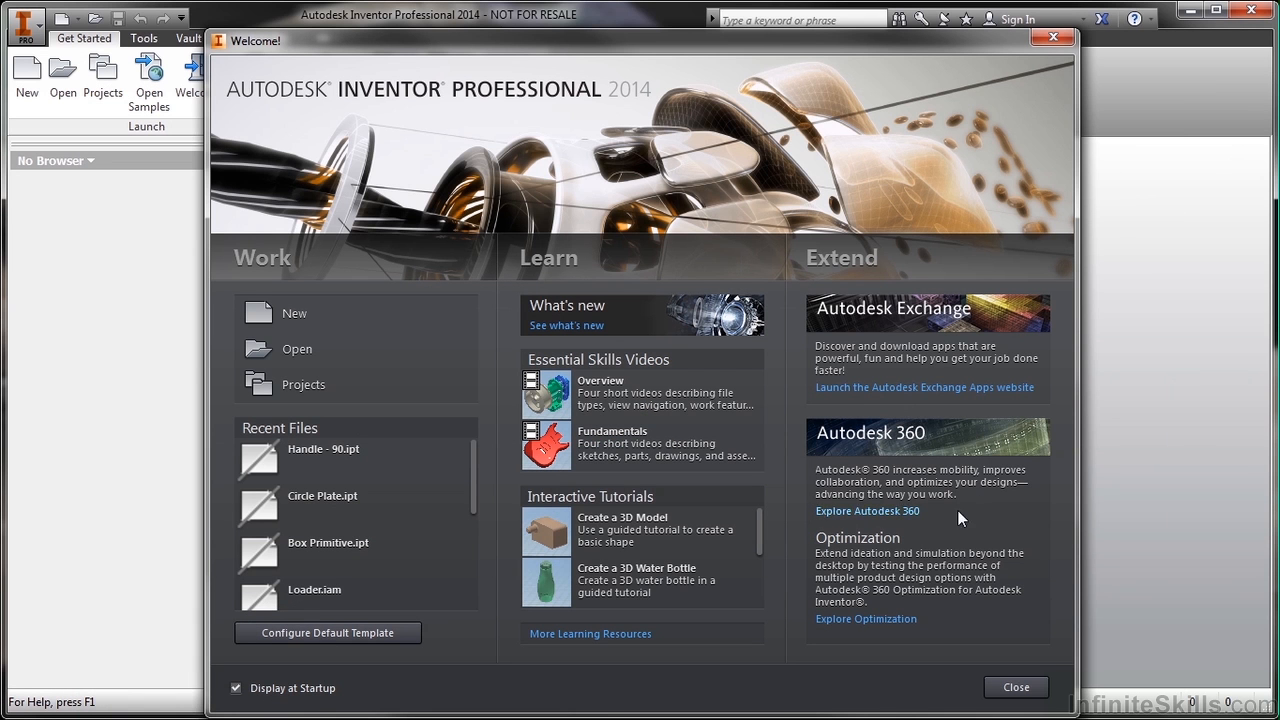
mouse_move(847, 543)
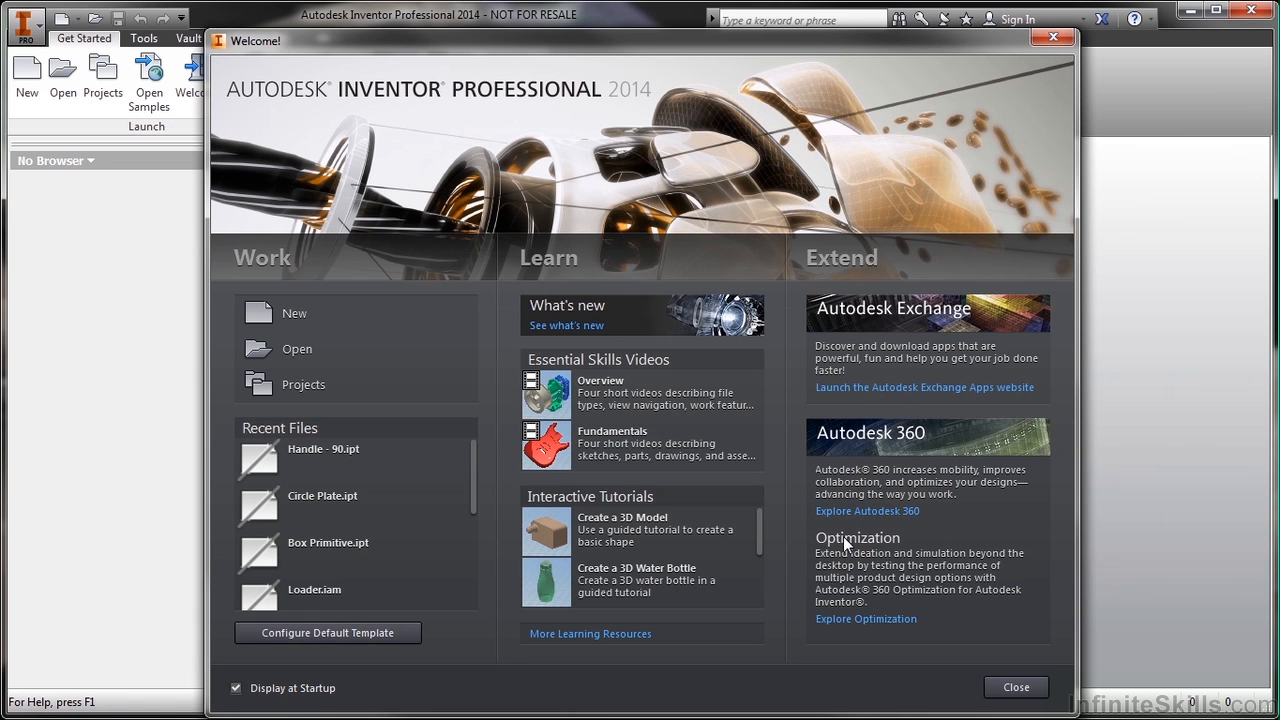
mouse_move(825, 558)
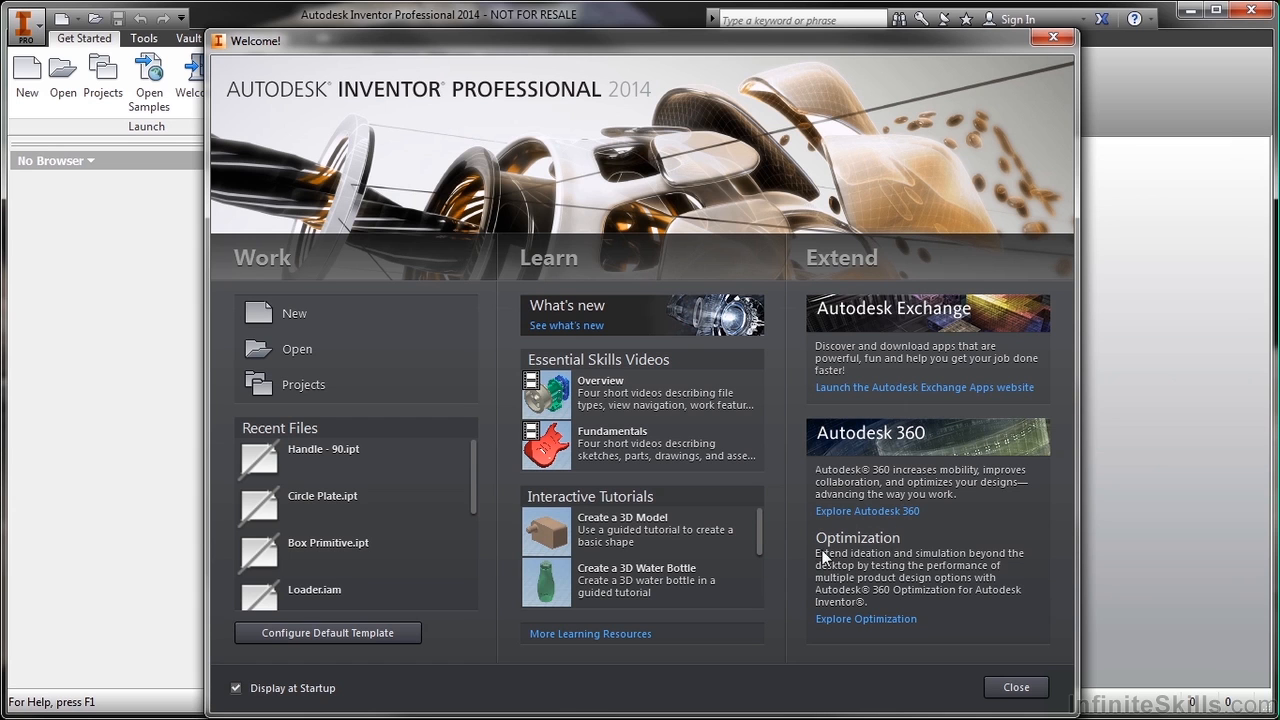
mouse_move(960, 527)
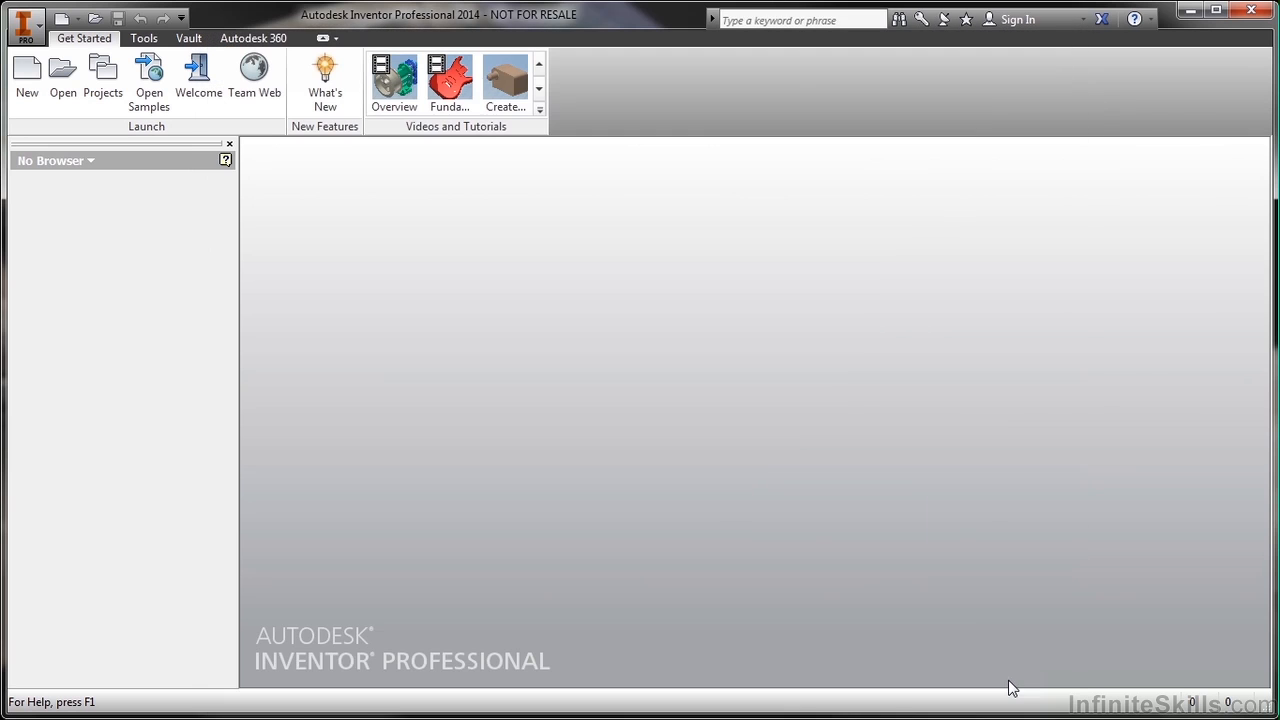
mouse_move(374, 259)
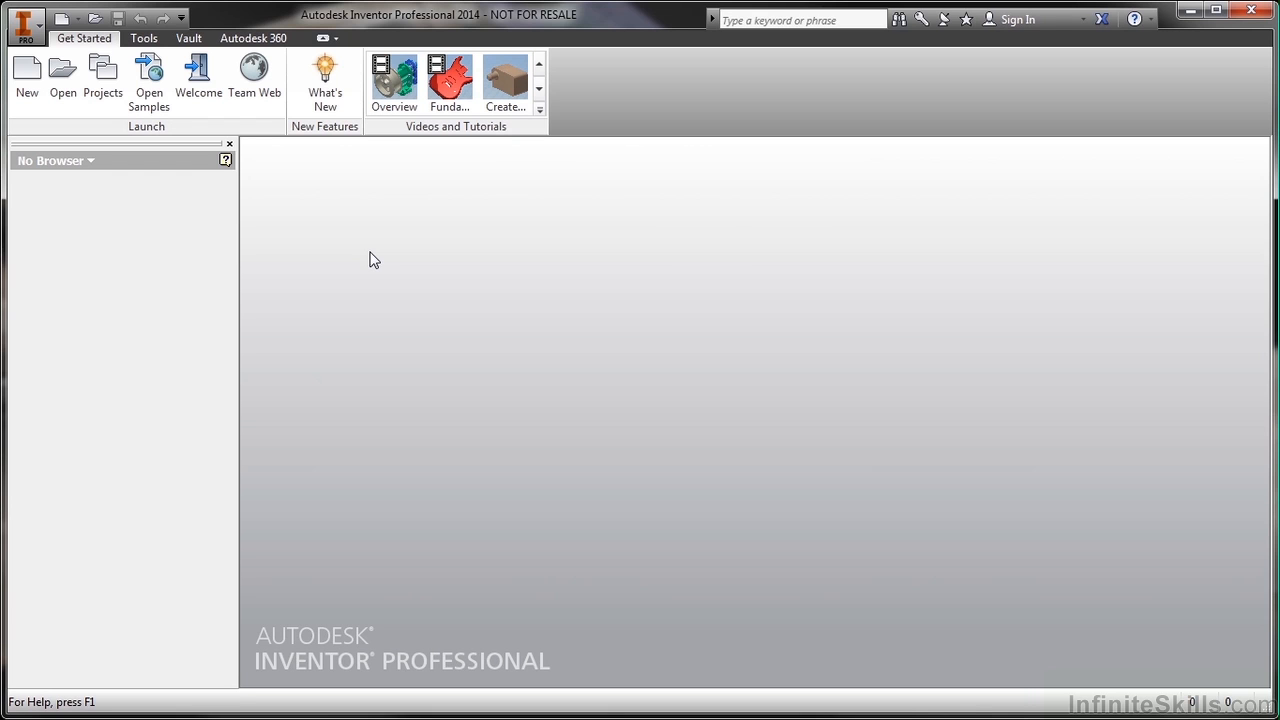
mouse_move(103, 75)
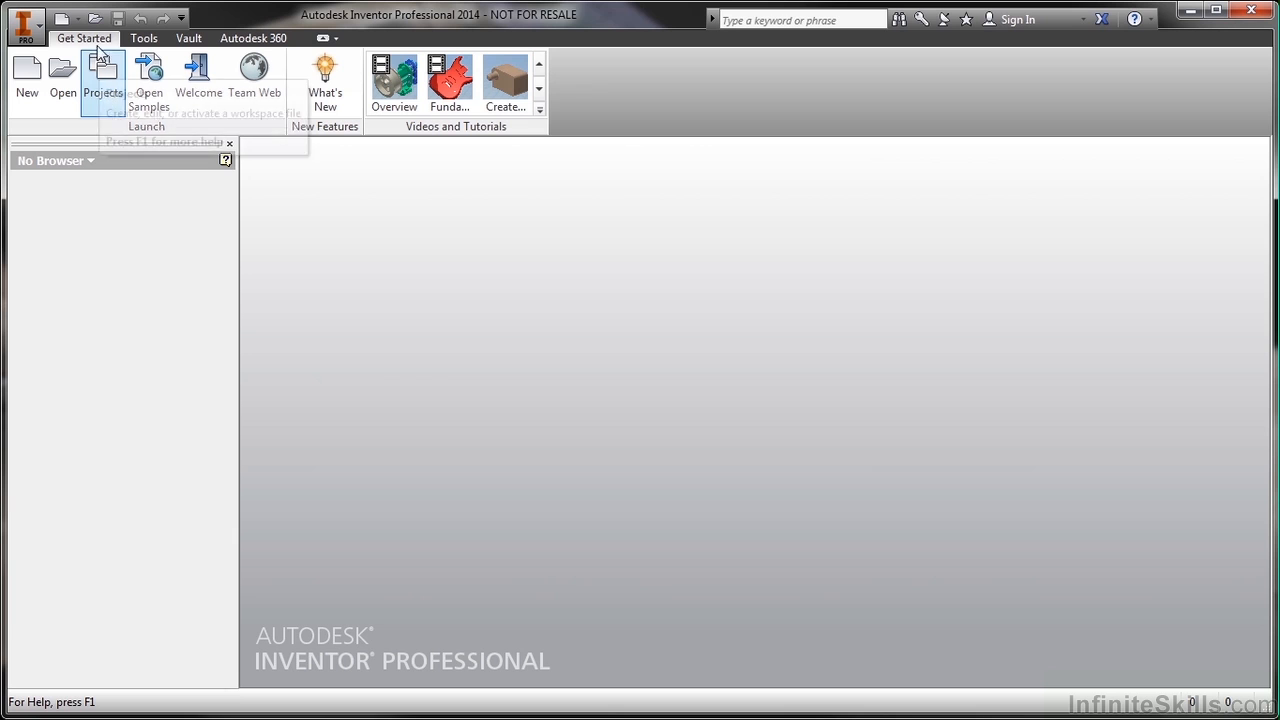
Step: Add Infinite Skills.ipj from the Working Files folder and make it the active project
click(103, 78)
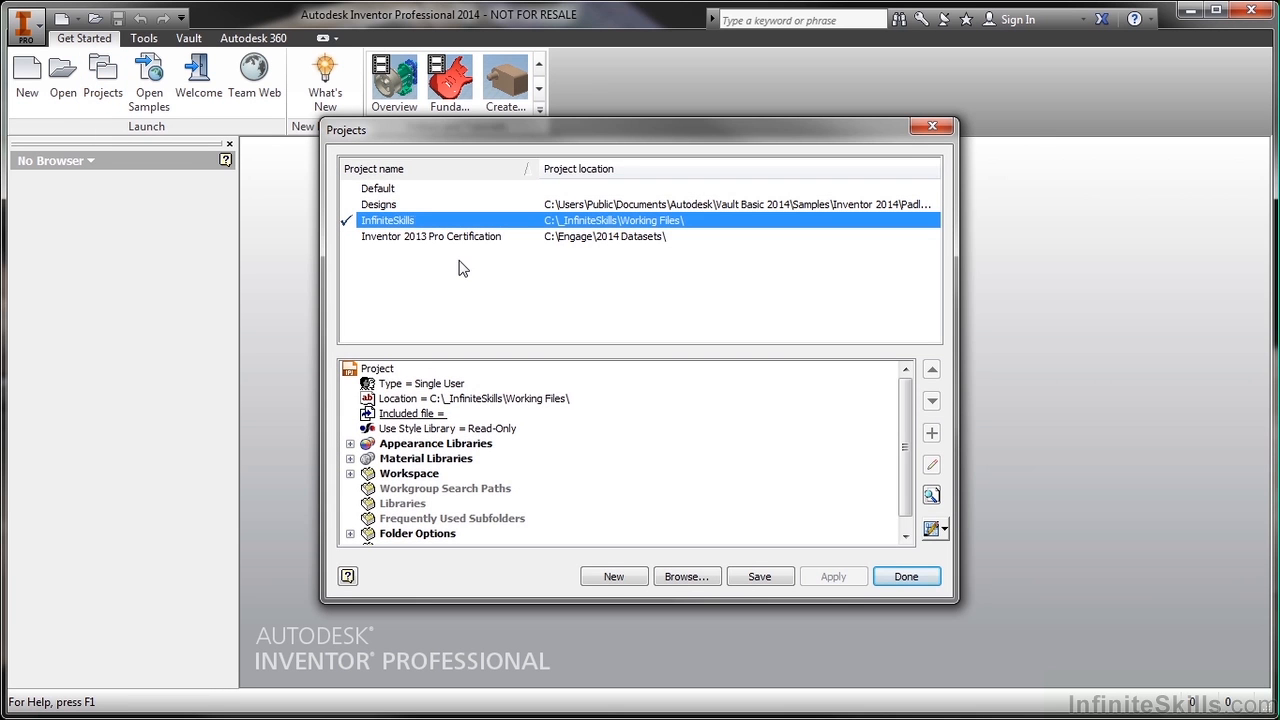
mouse_move(424, 234)
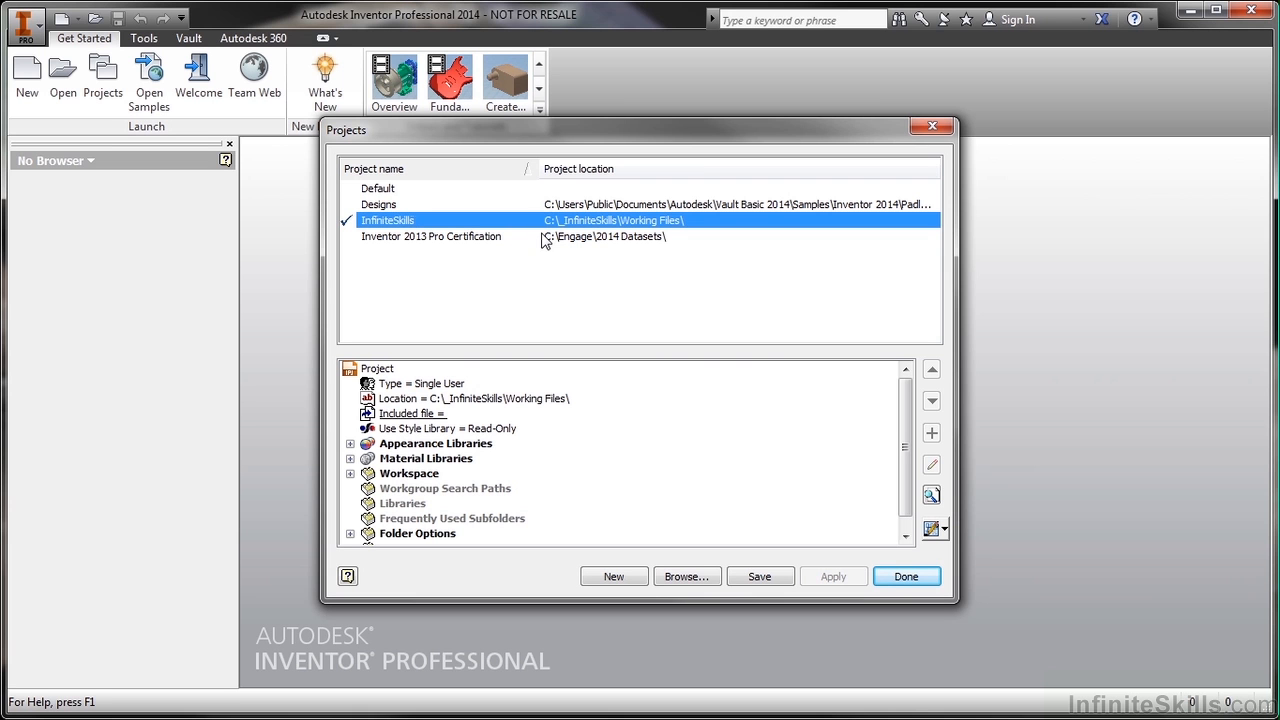
mouse_move(687, 577)
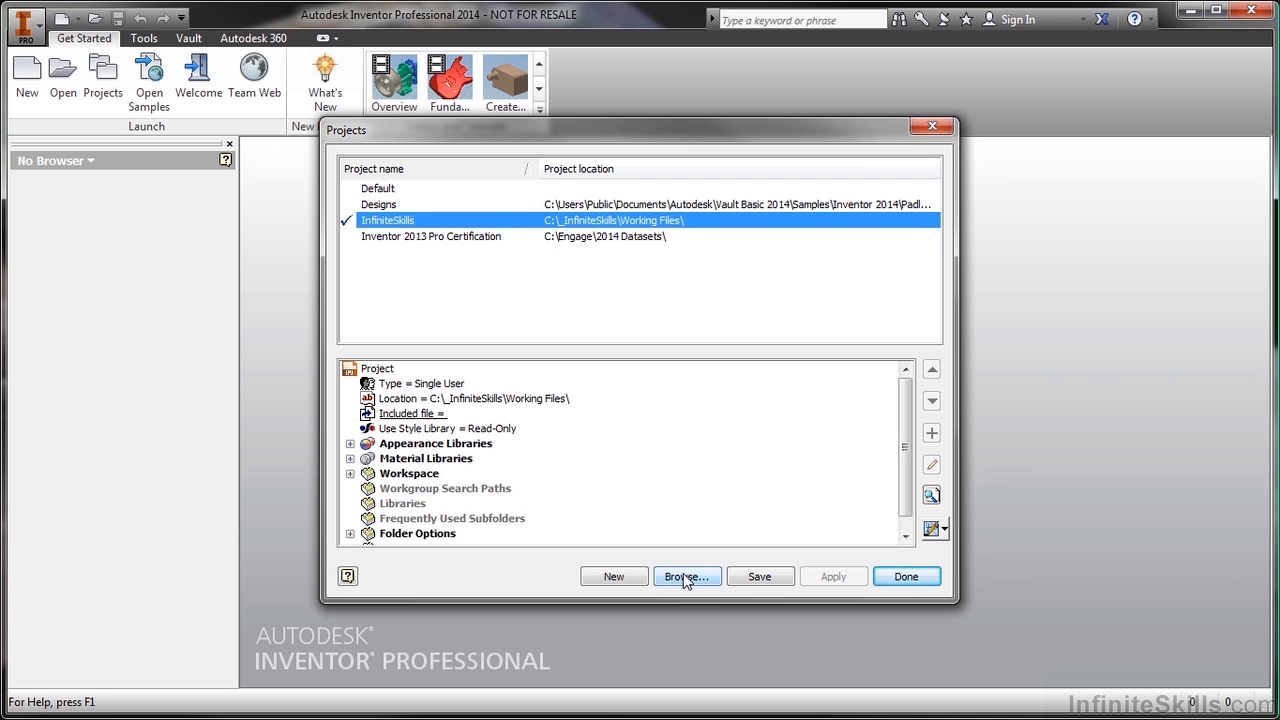
click(687, 576)
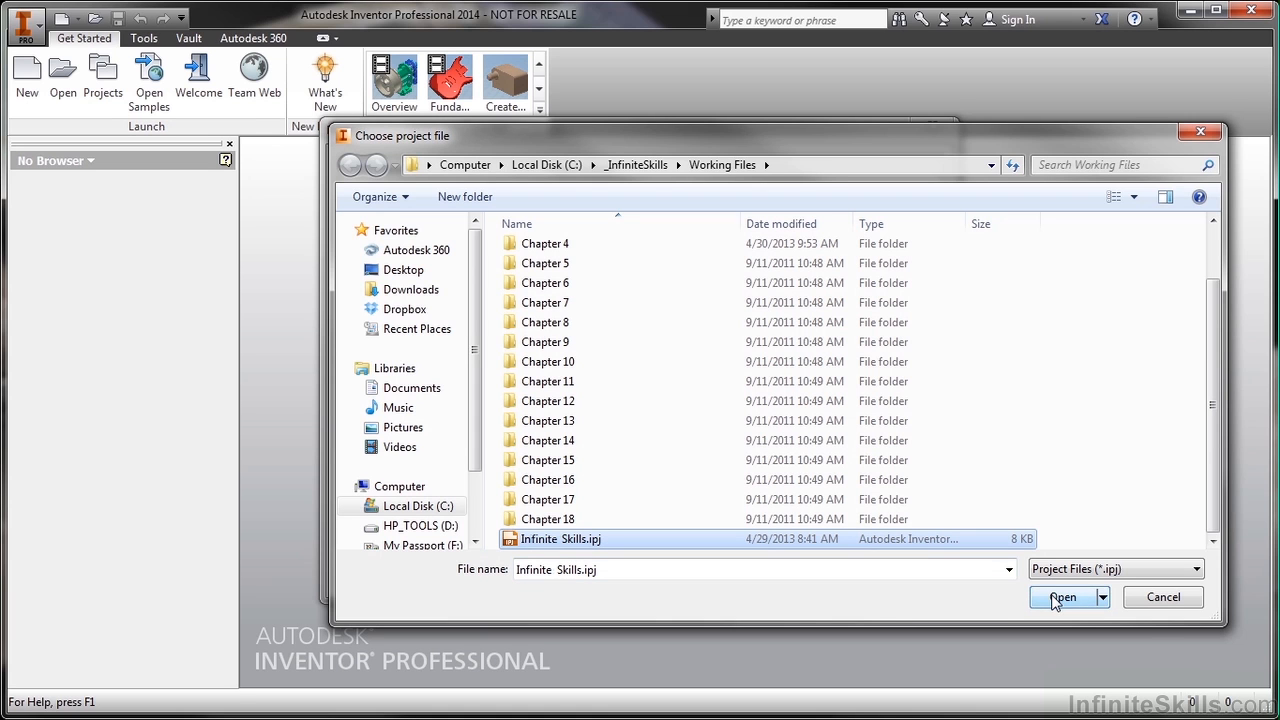
click(1062, 597)
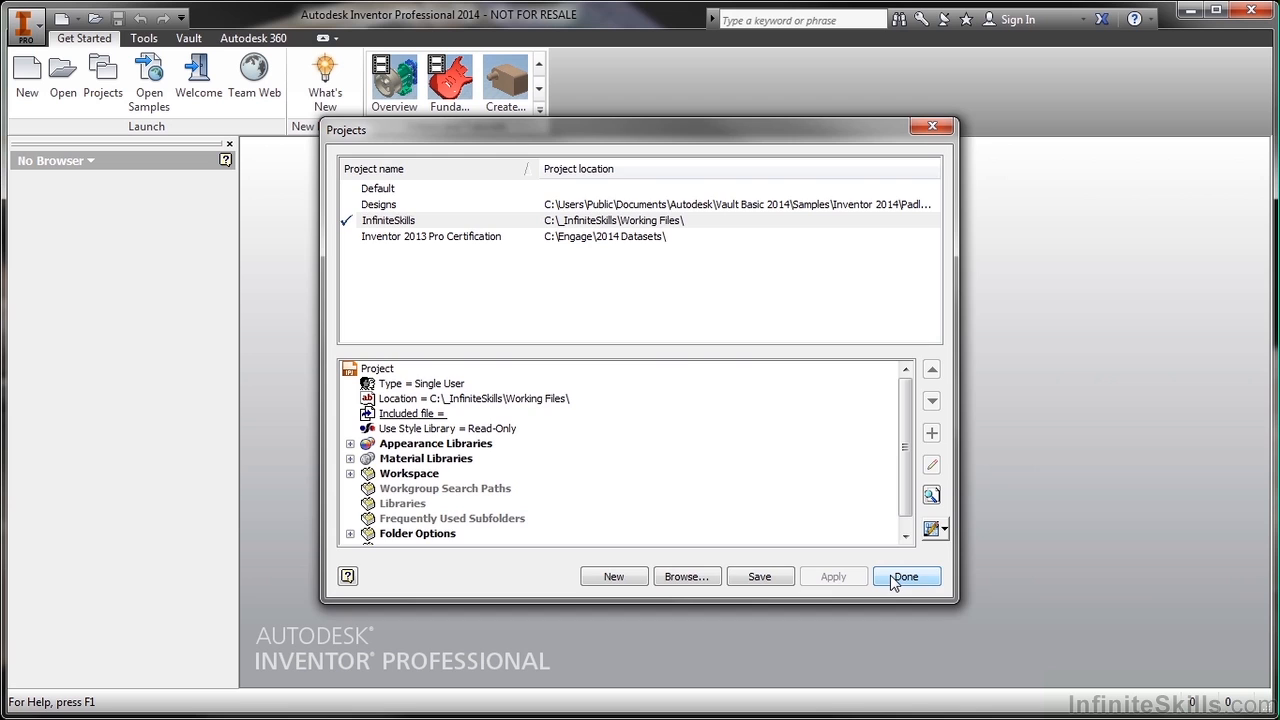
Step: Finish the Projects dialog and start a new file with the Infinite Skills.ipt part template
click(906, 576)
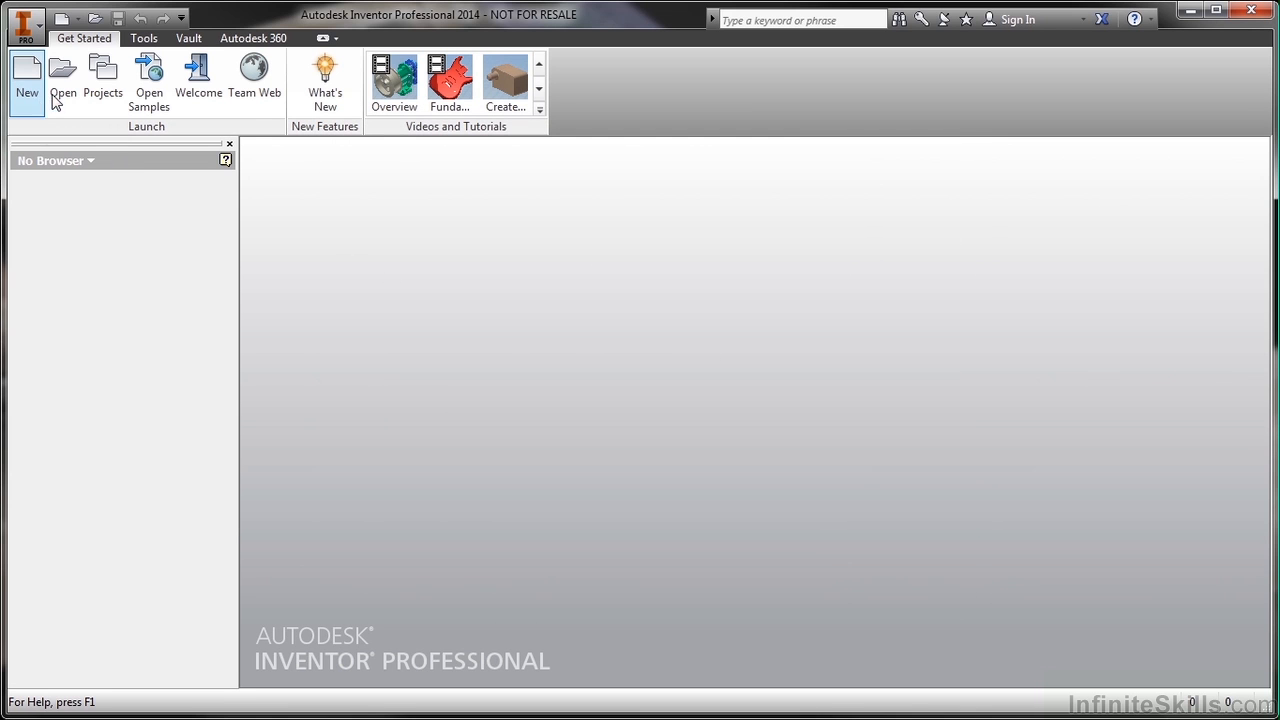
mouse_move(27, 75)
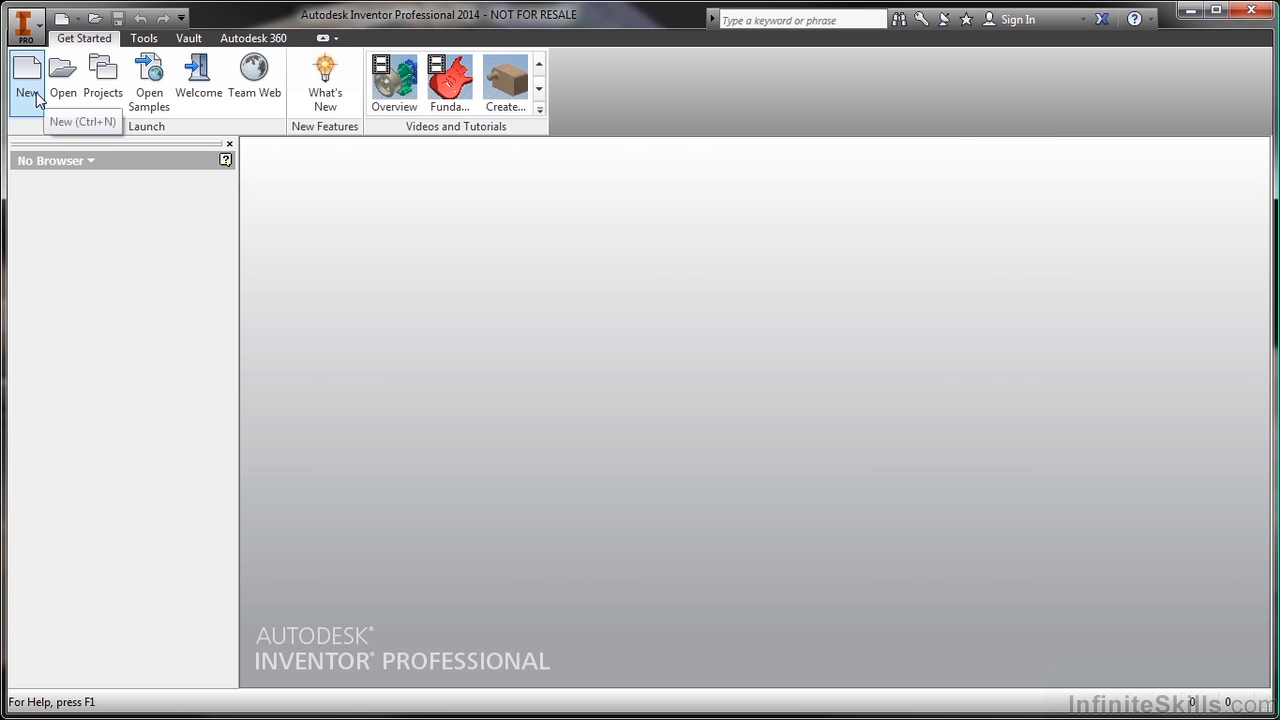
click(26, 75)
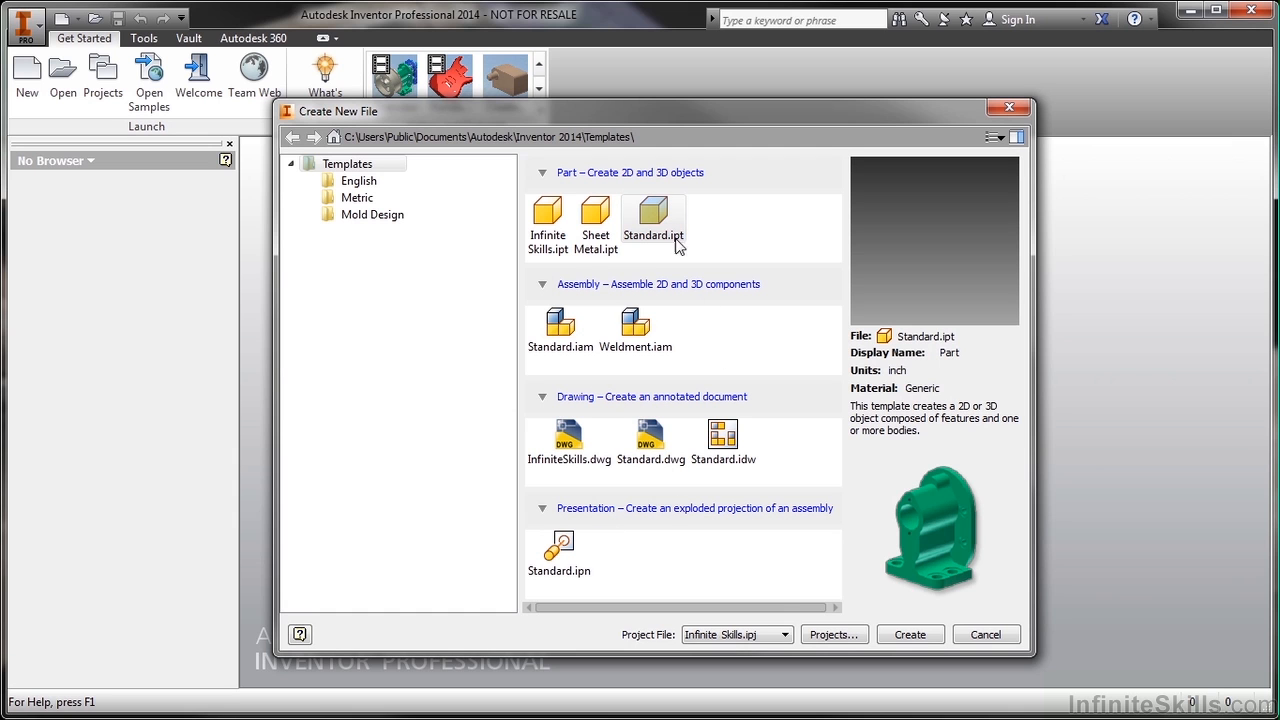
mouse_move(540, 395)
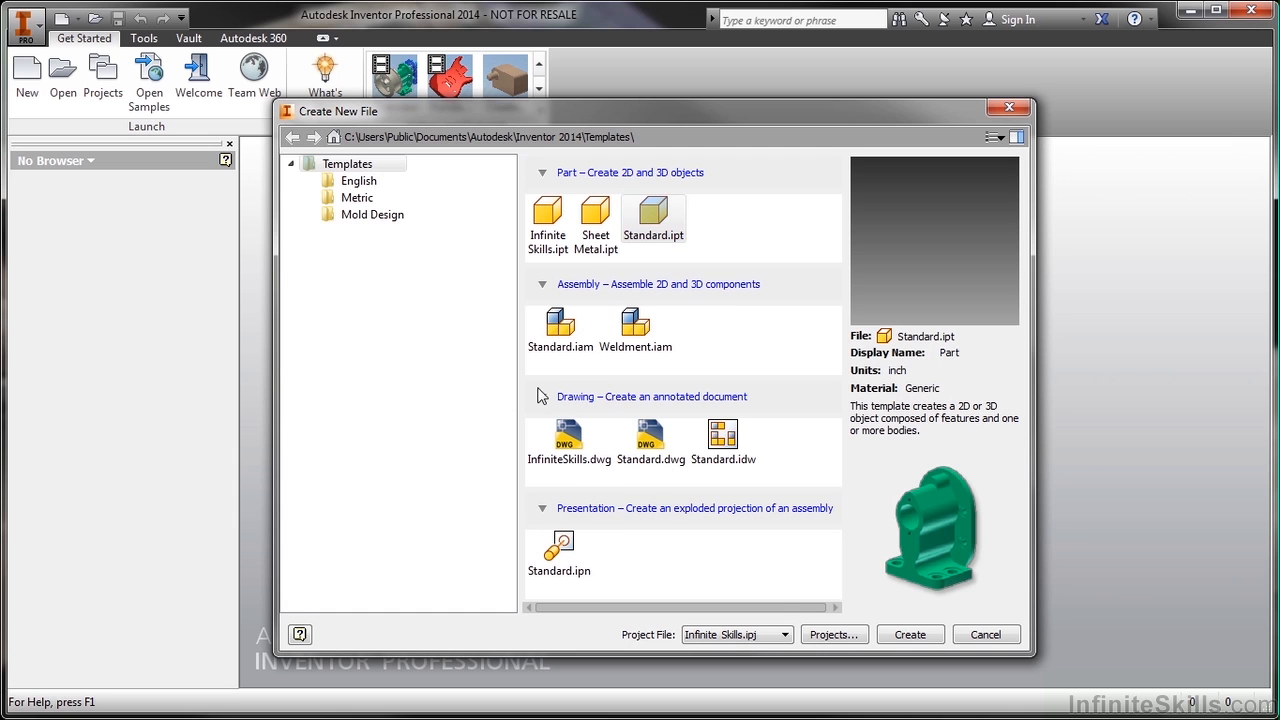
click(547, 215)
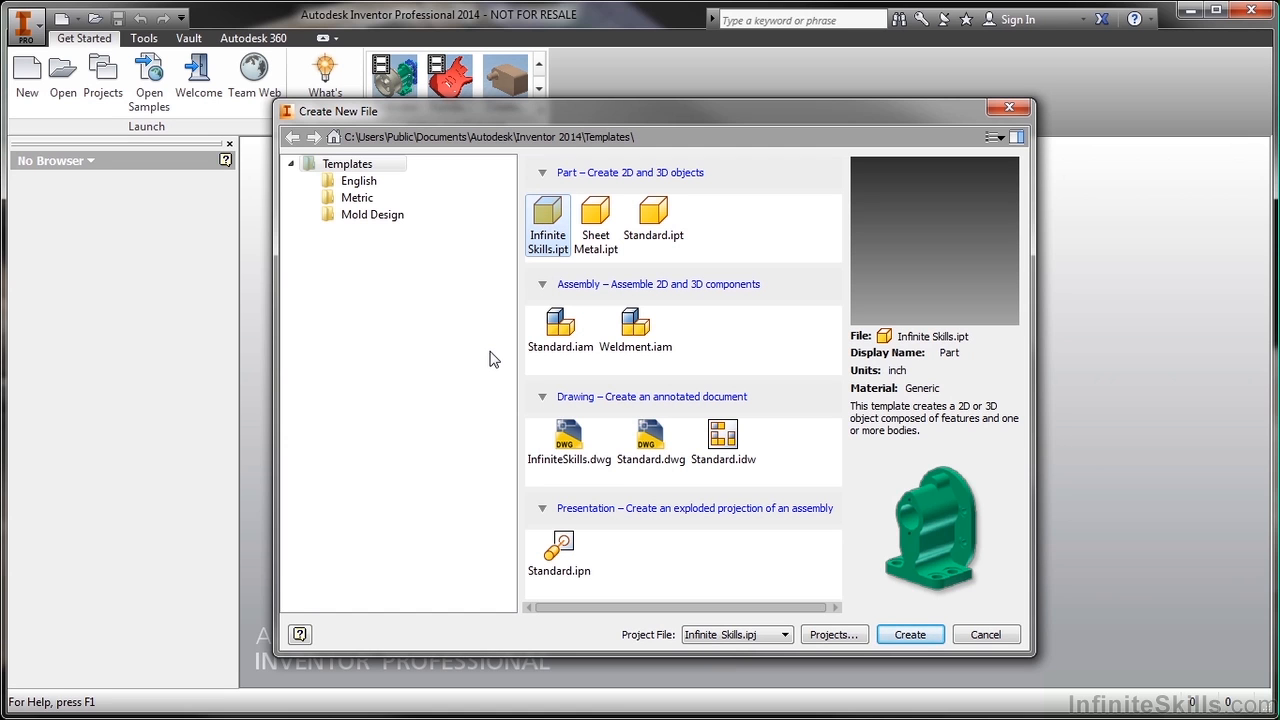
mouse_move(653, 215)
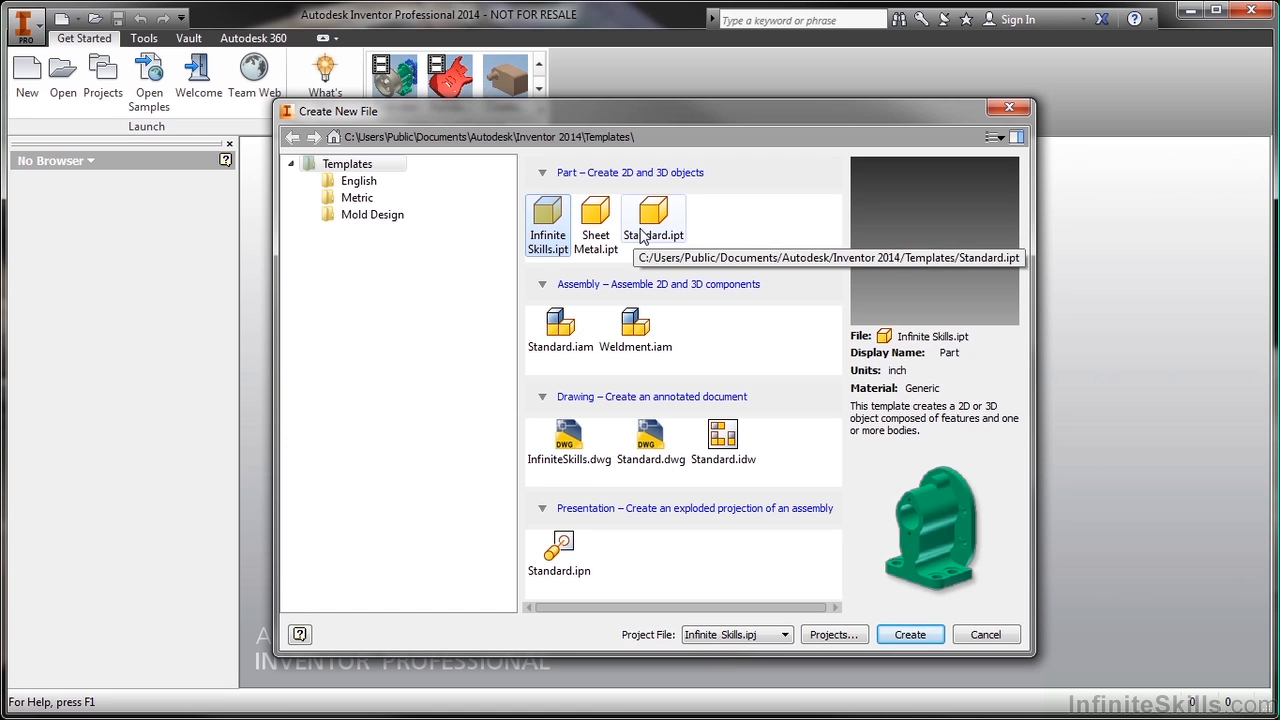
mouse_move(463, 299)
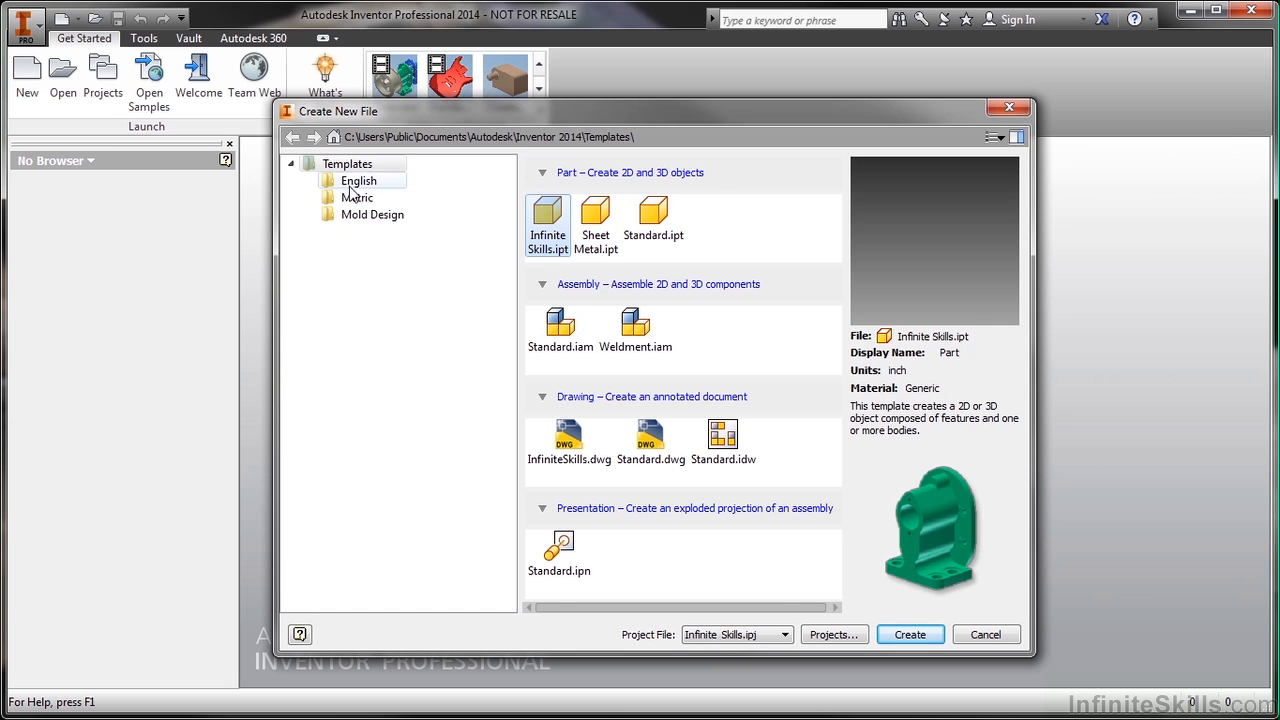
Step: Browse the English and Metric template folders, then return to the top-level Templates
click(357, 197)
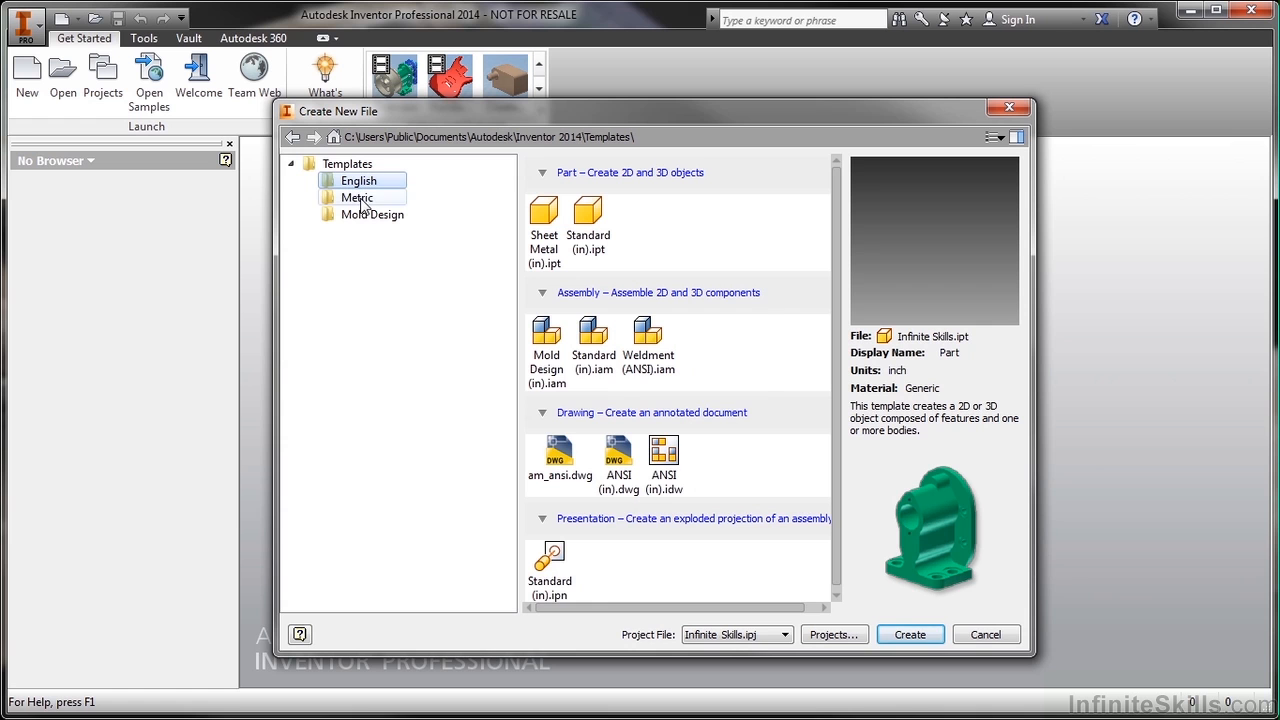
click(357, 197)
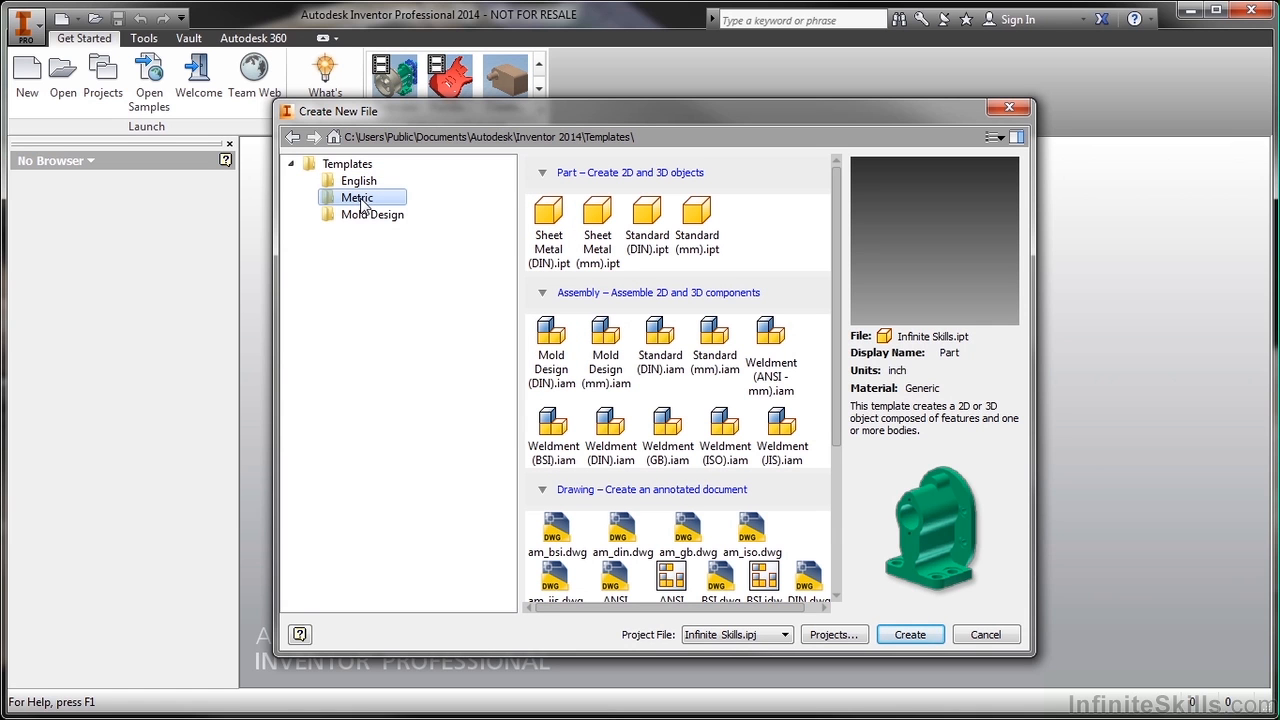
click(347, 163)
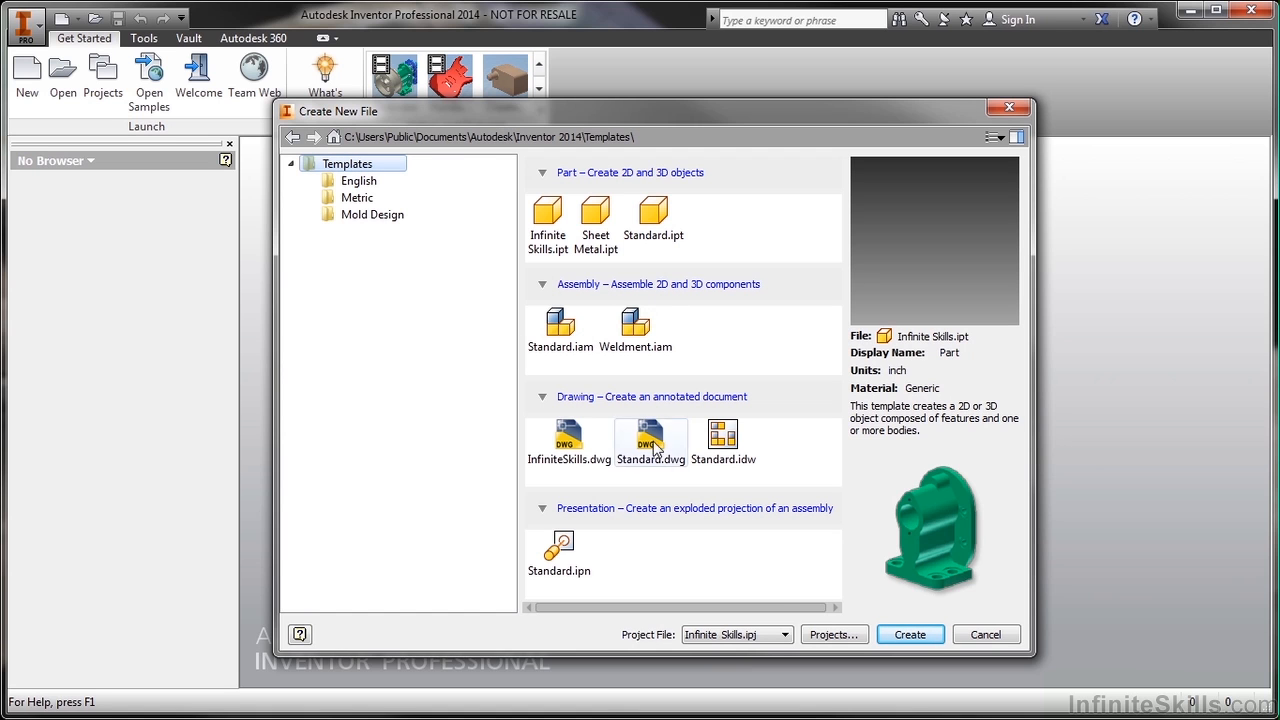
mouse_move(462, 400)
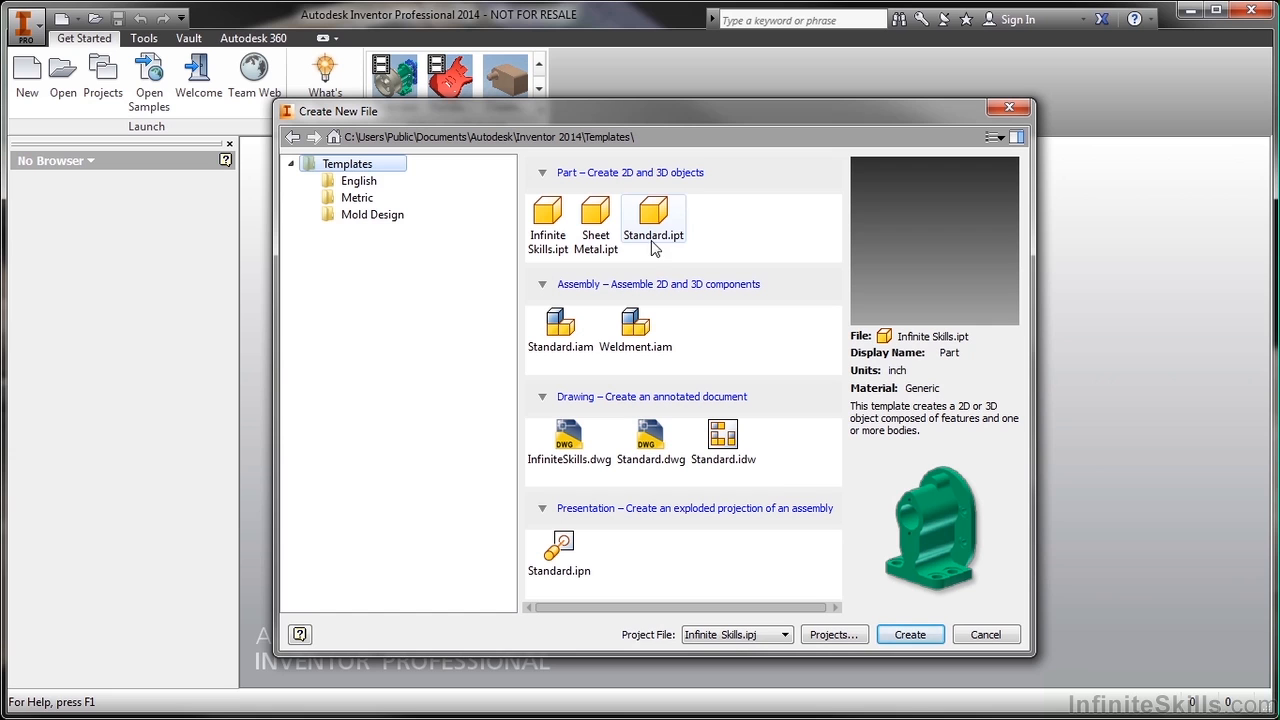
mouse_move(678, 252)
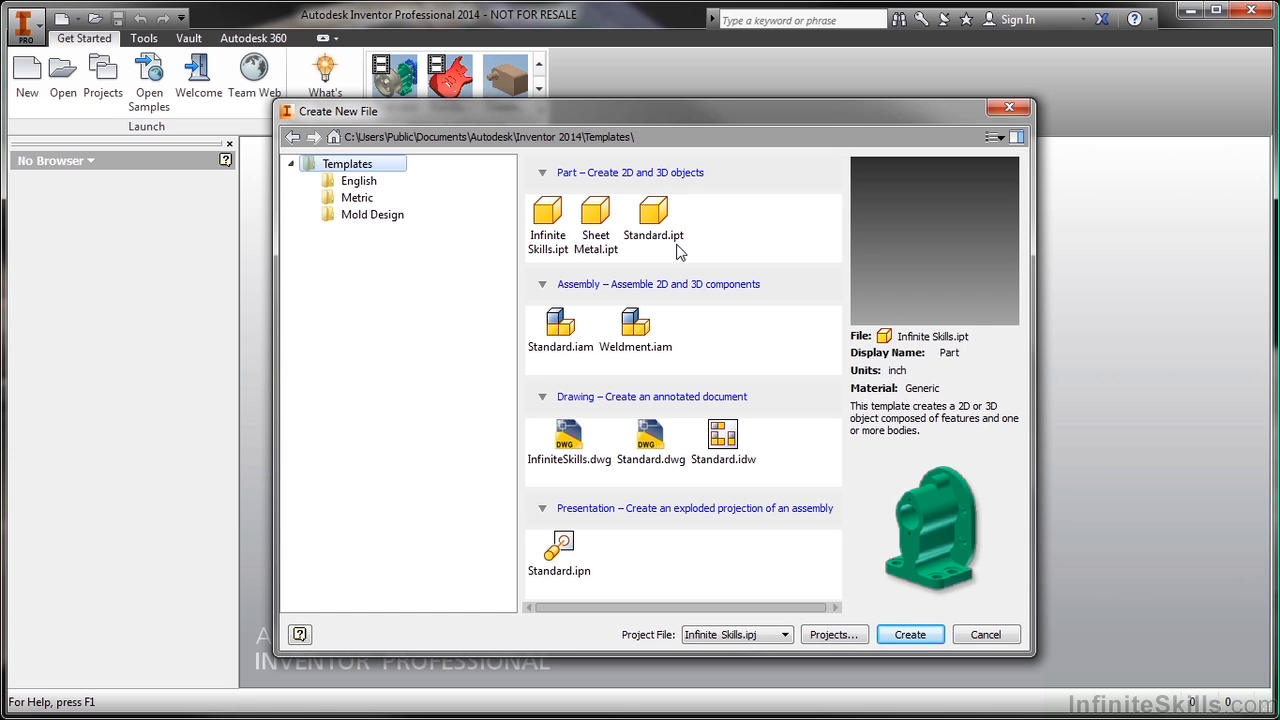
mouse_move(687, 257)
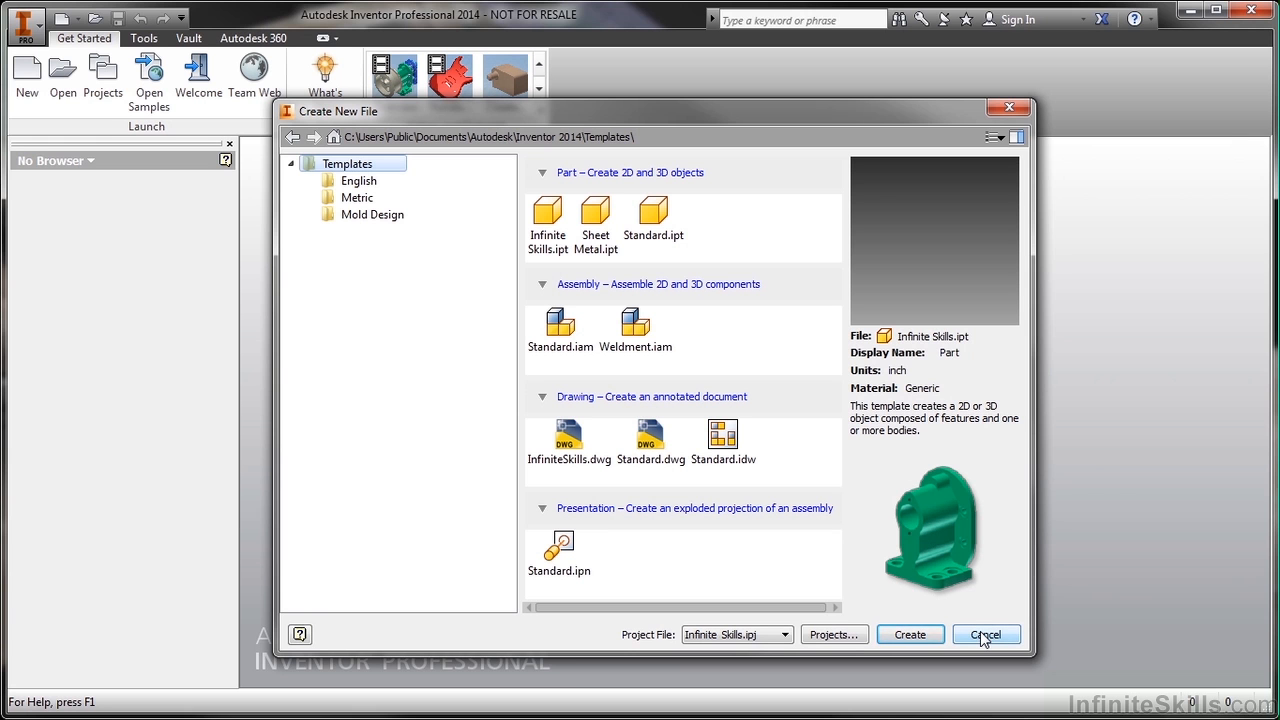
Step: Cancel the Create New File dialog and bring up the Open dialog at Working Files
click(985, 634)
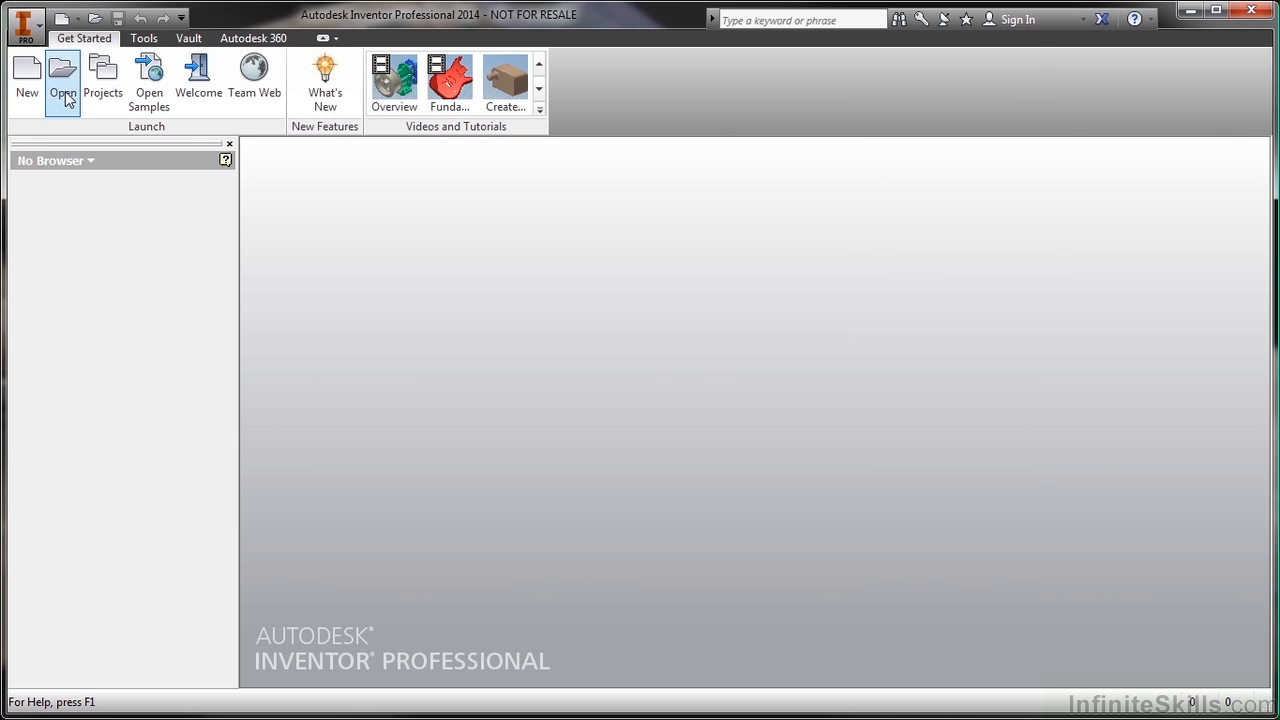
click(62, 75)
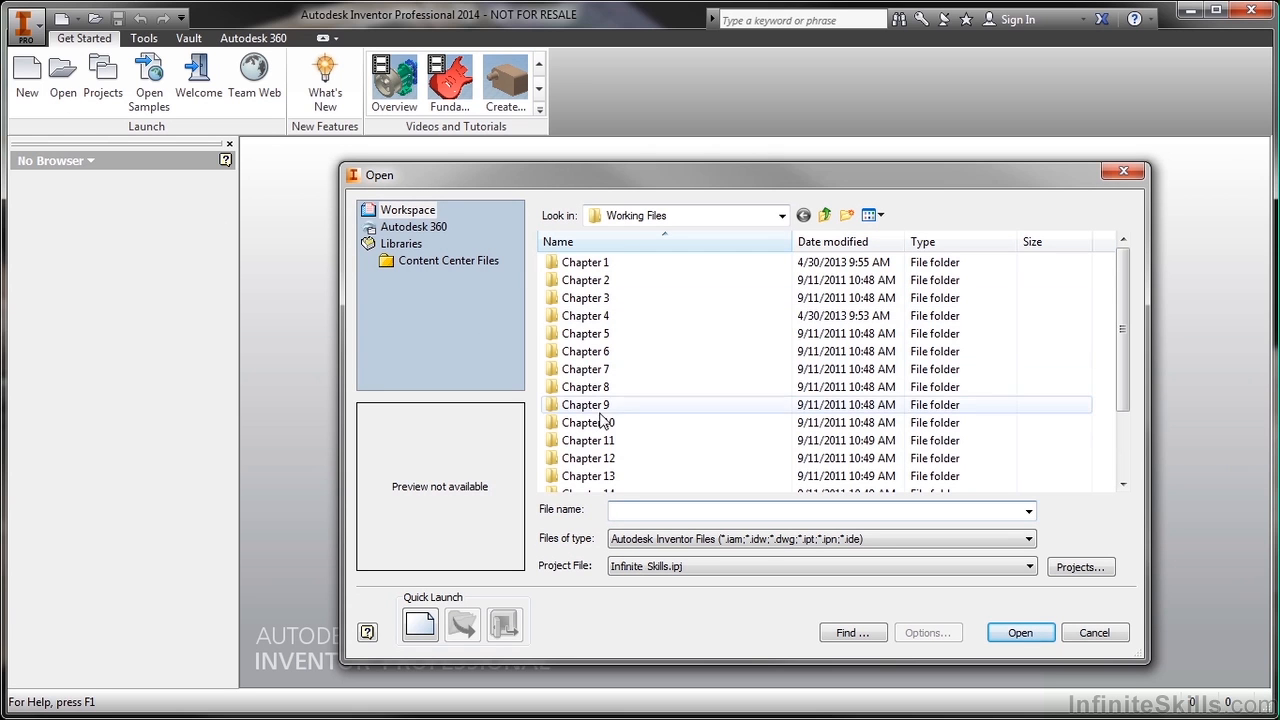
scroll(down, 3)
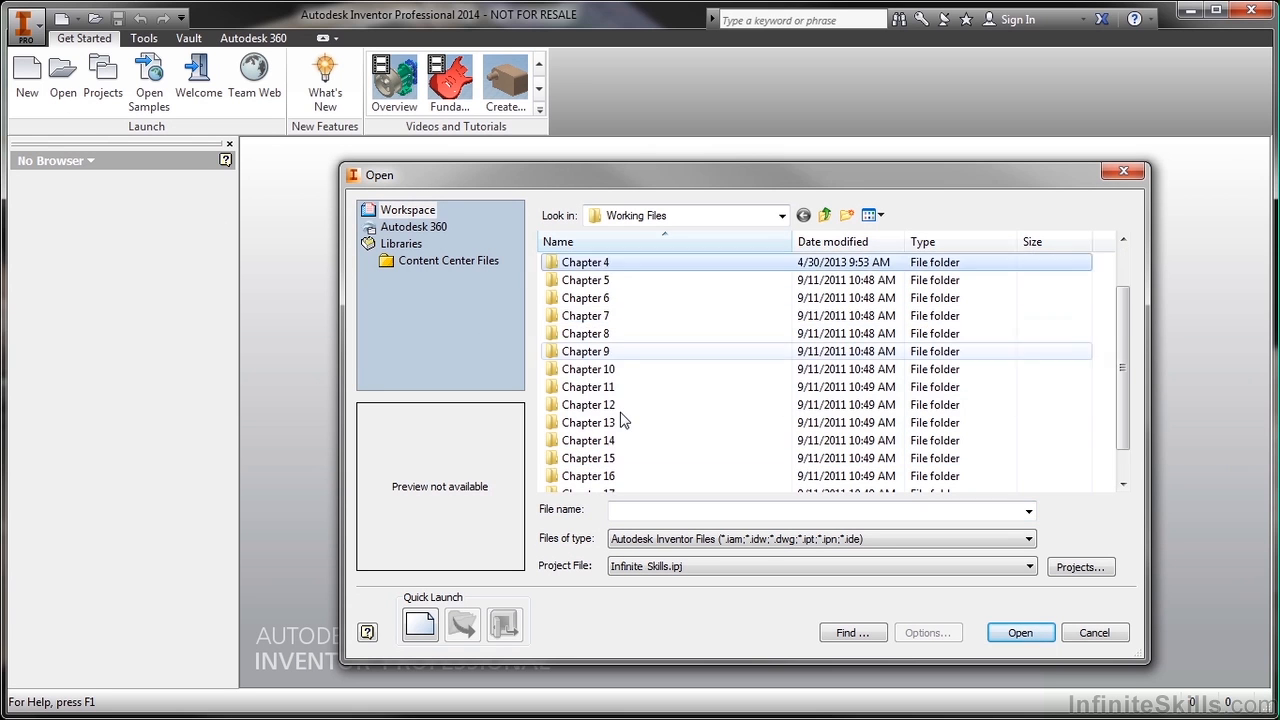
scroll(up, 3)
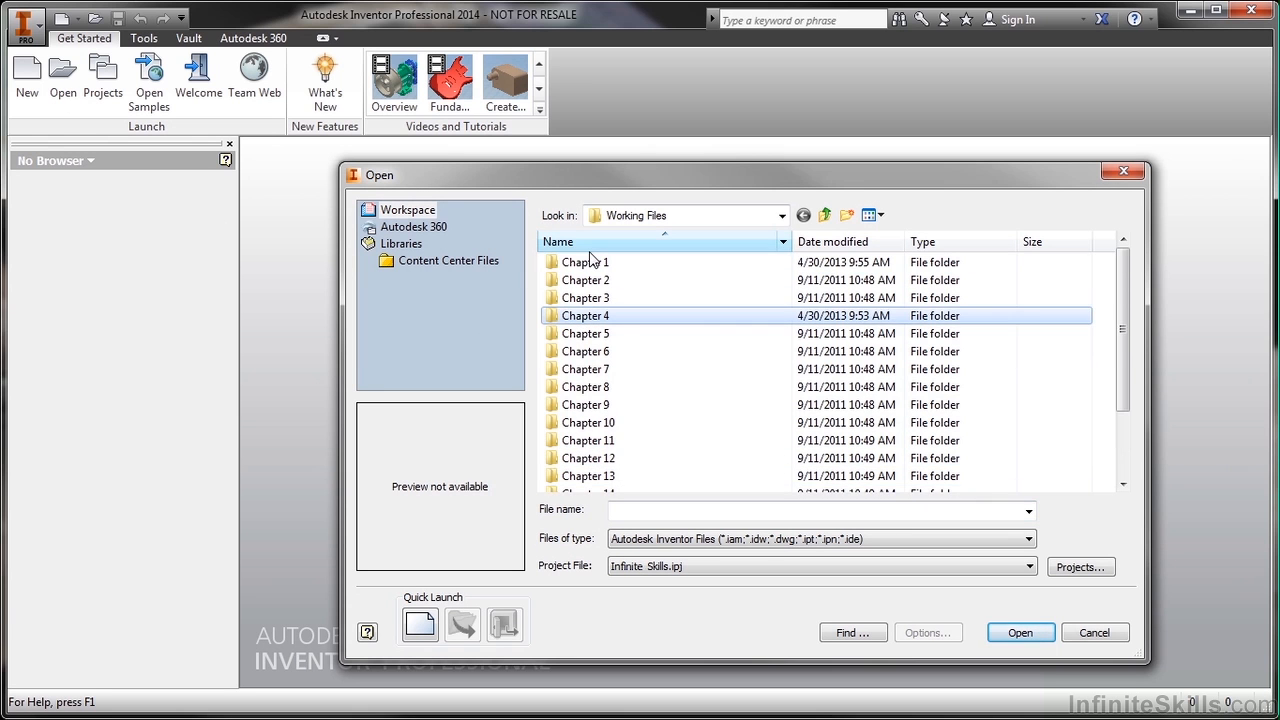
Step: Navigate up through _InfiniteSkills, Computer and Desktop, then jump back to the Workspace folder
click(825, 215)
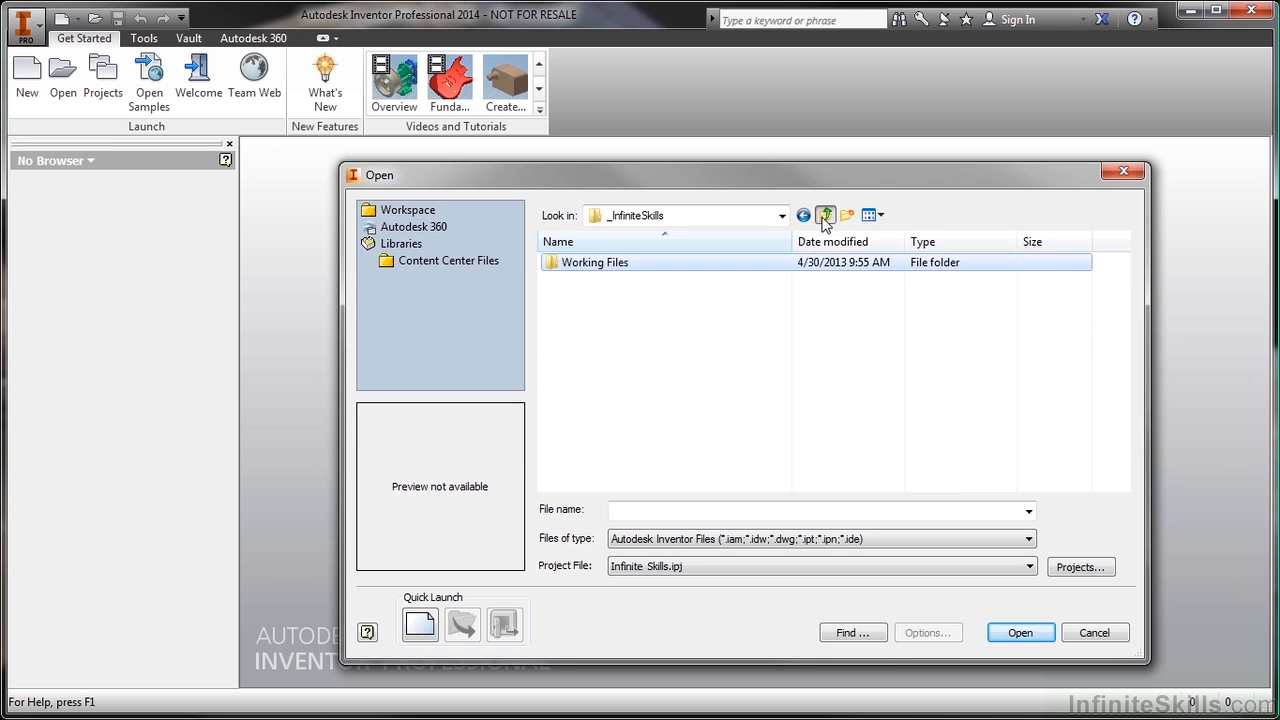
click(825, 215)
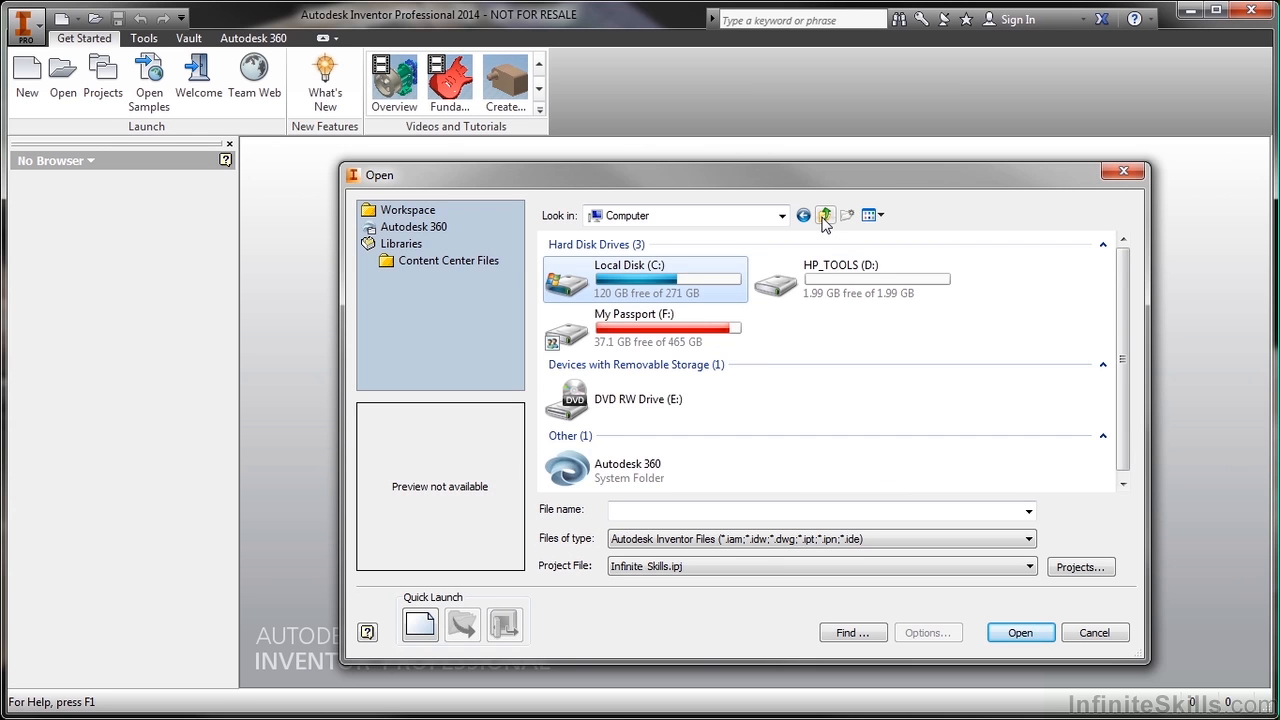
click(825, 215)
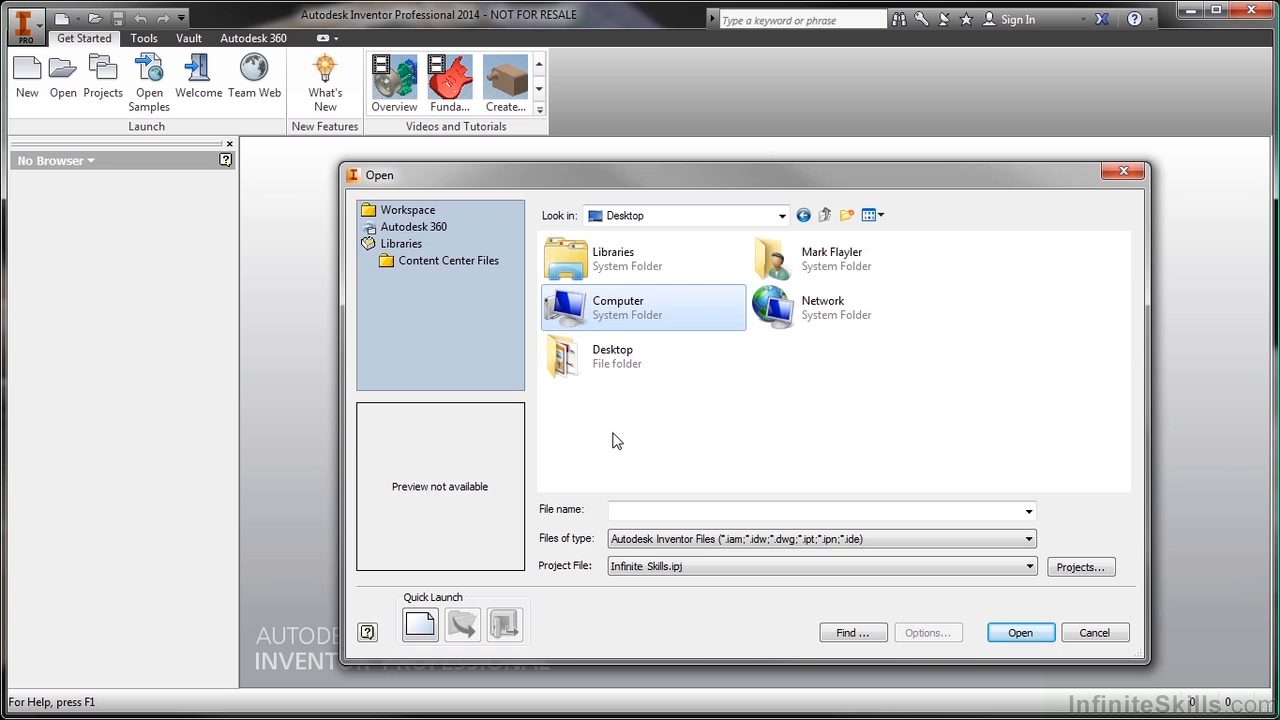
click(408, 210)
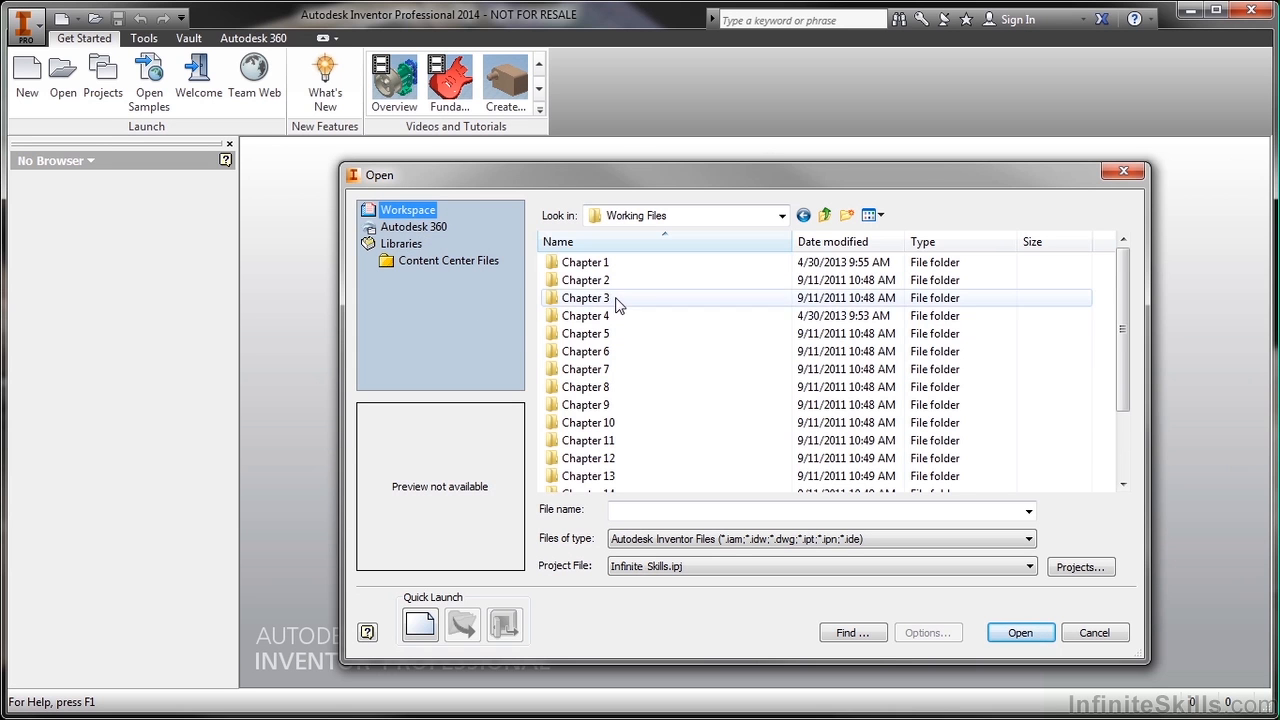
mouse_move(608, 476)
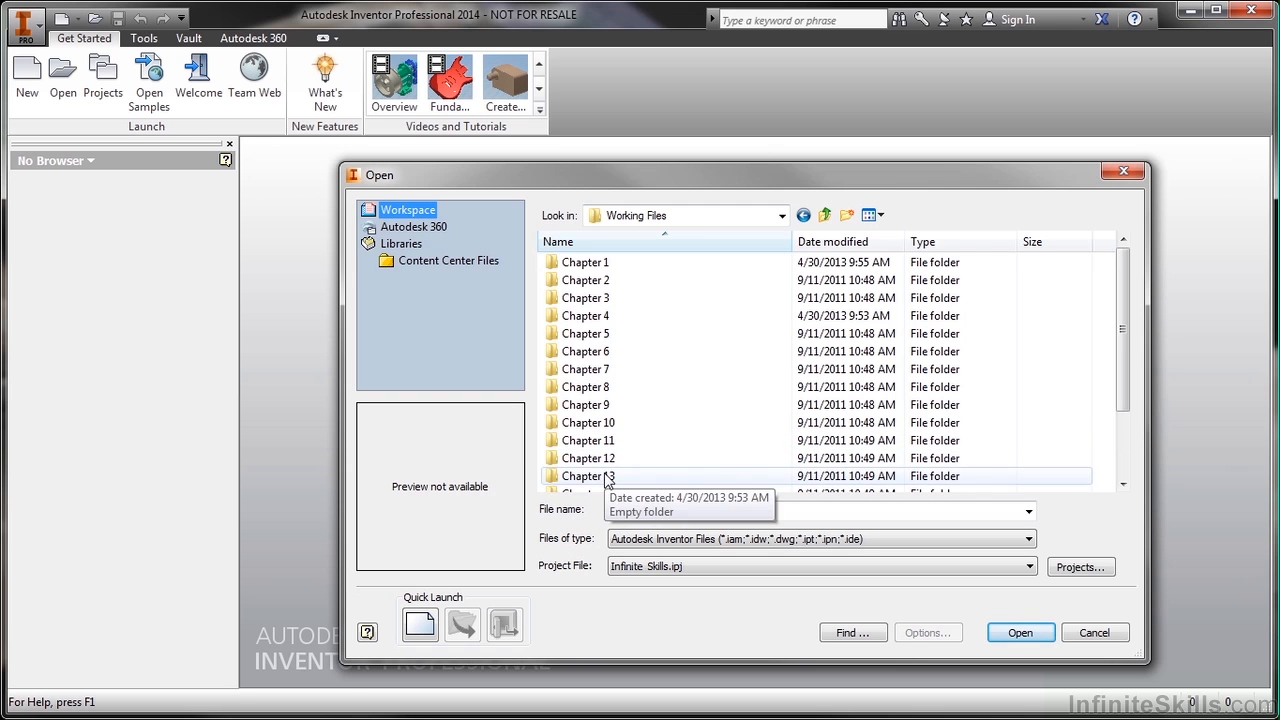
mouse_move(605, 298)
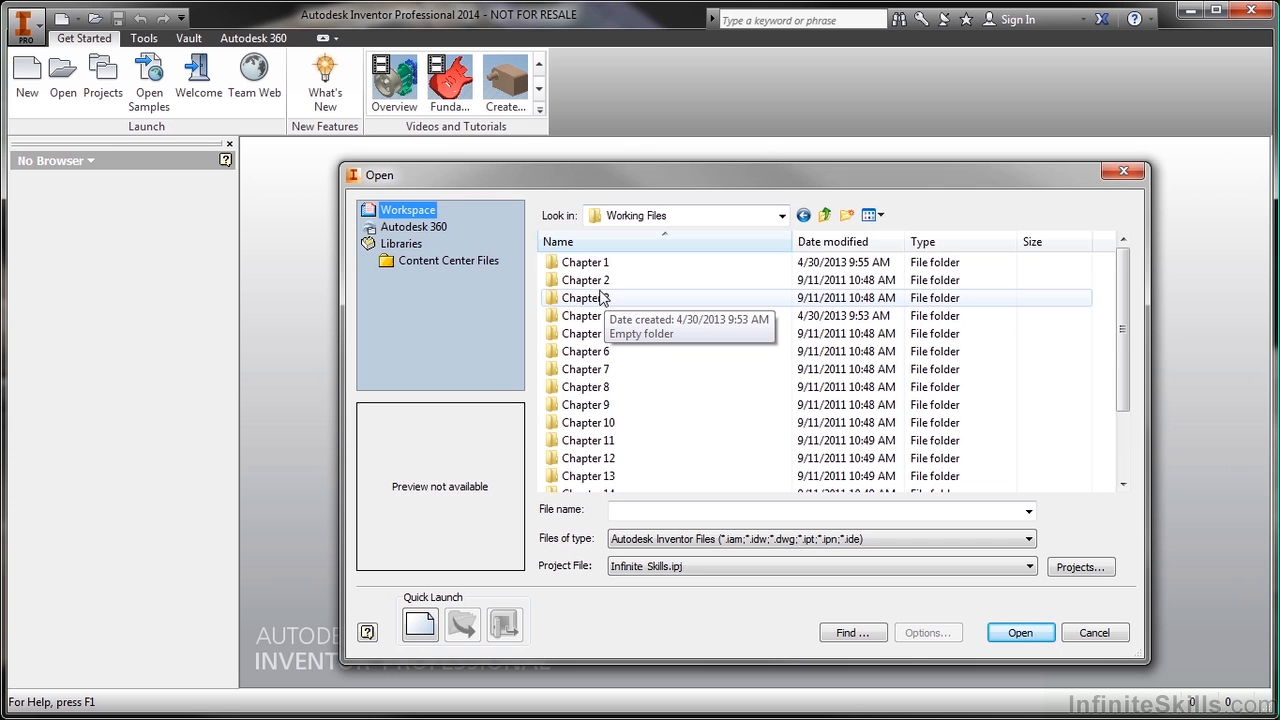
mouse_move(585, 262)
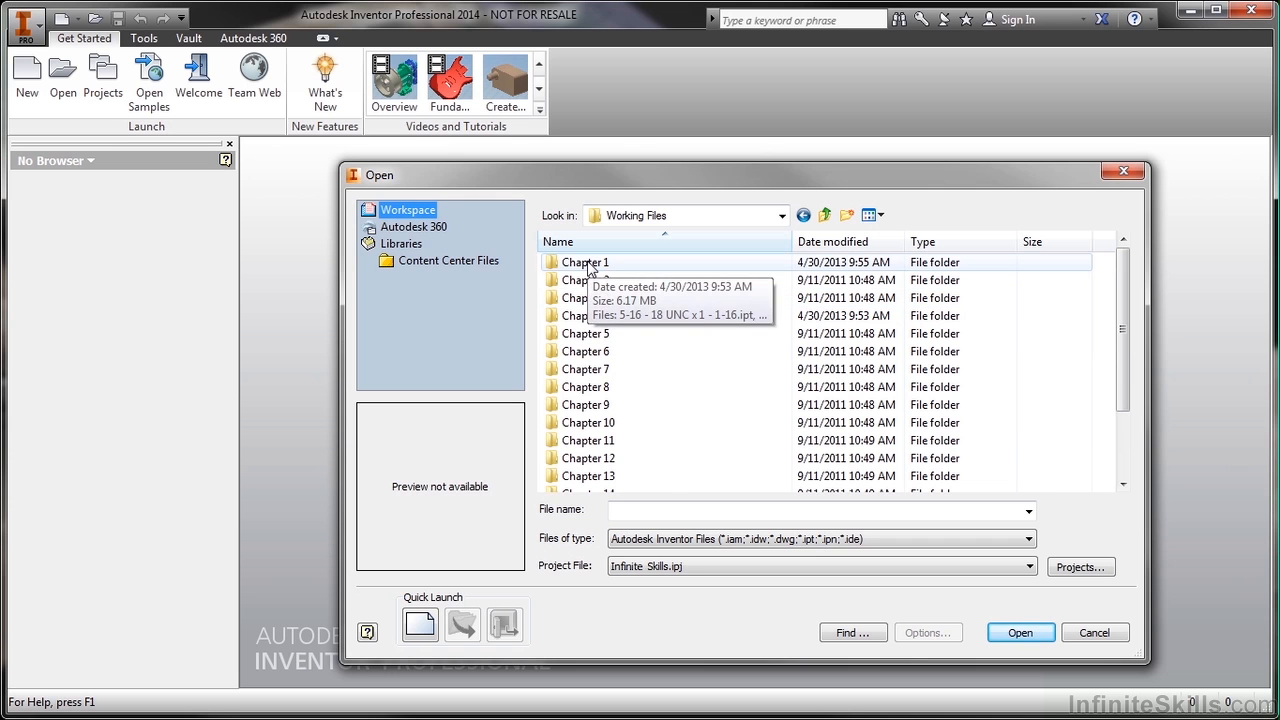
Step: In Chapter 1, preview the Long Slot Runner drawing and then the 5-16 - 18 UNC x 1 - 1-16.ipt threaded rod
double_click(586, 262)
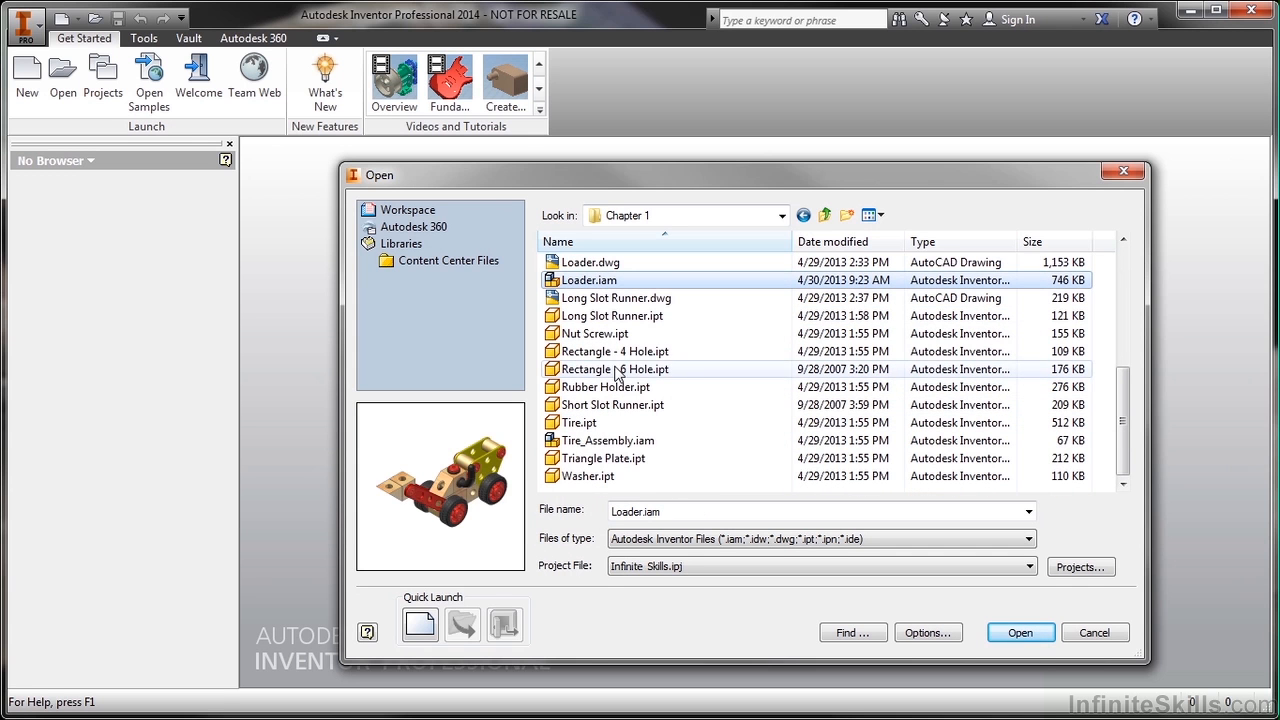
click(615, 298)
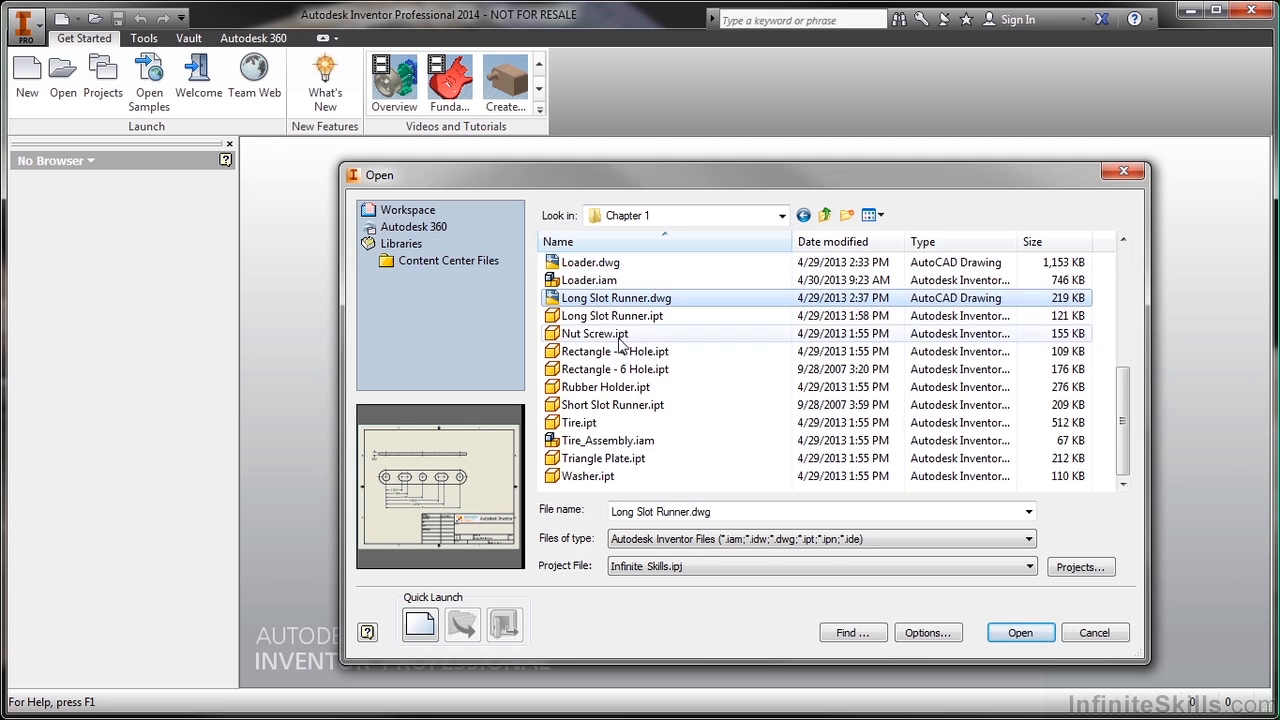
scroll(up, 3)
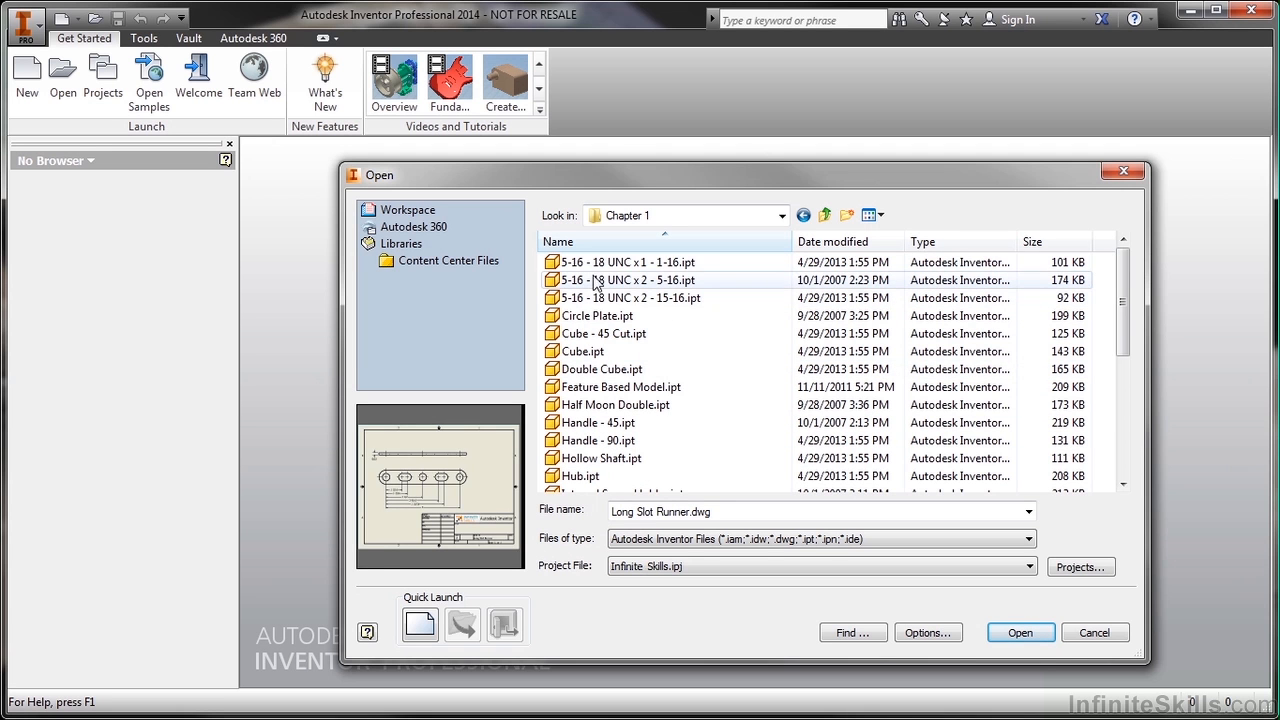
click(624, 262)
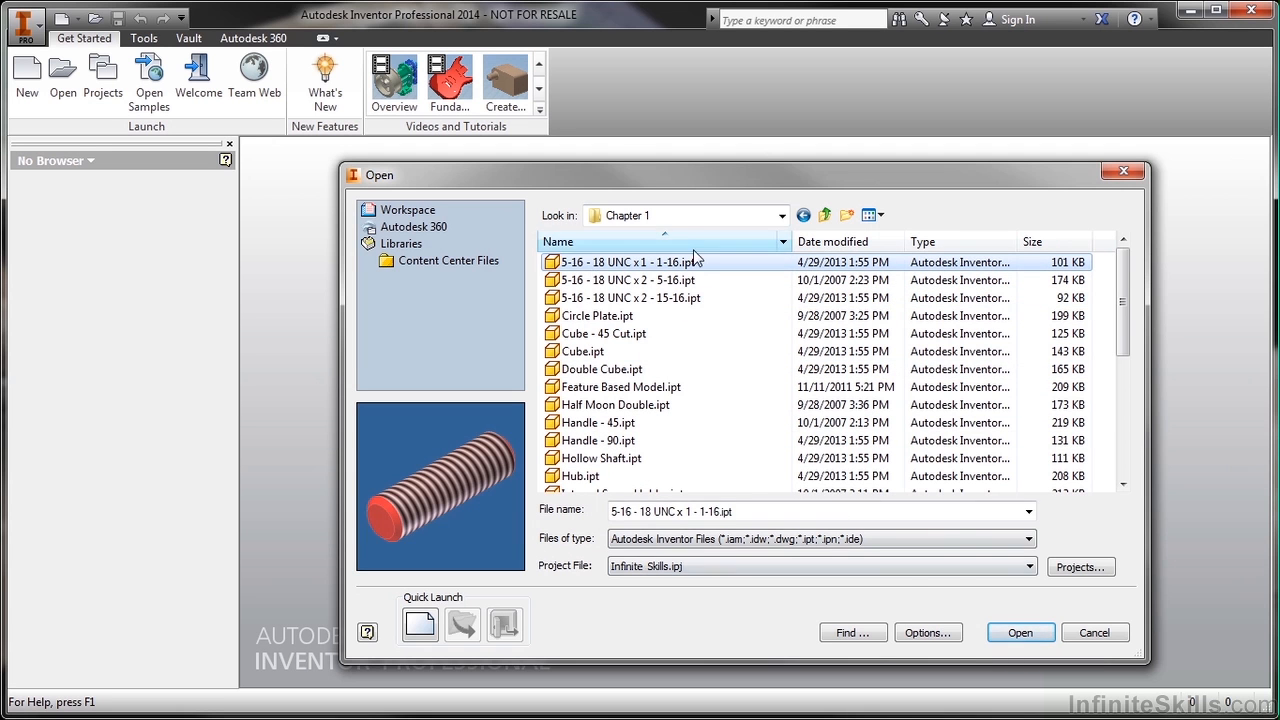
mouse_move(757, 271)
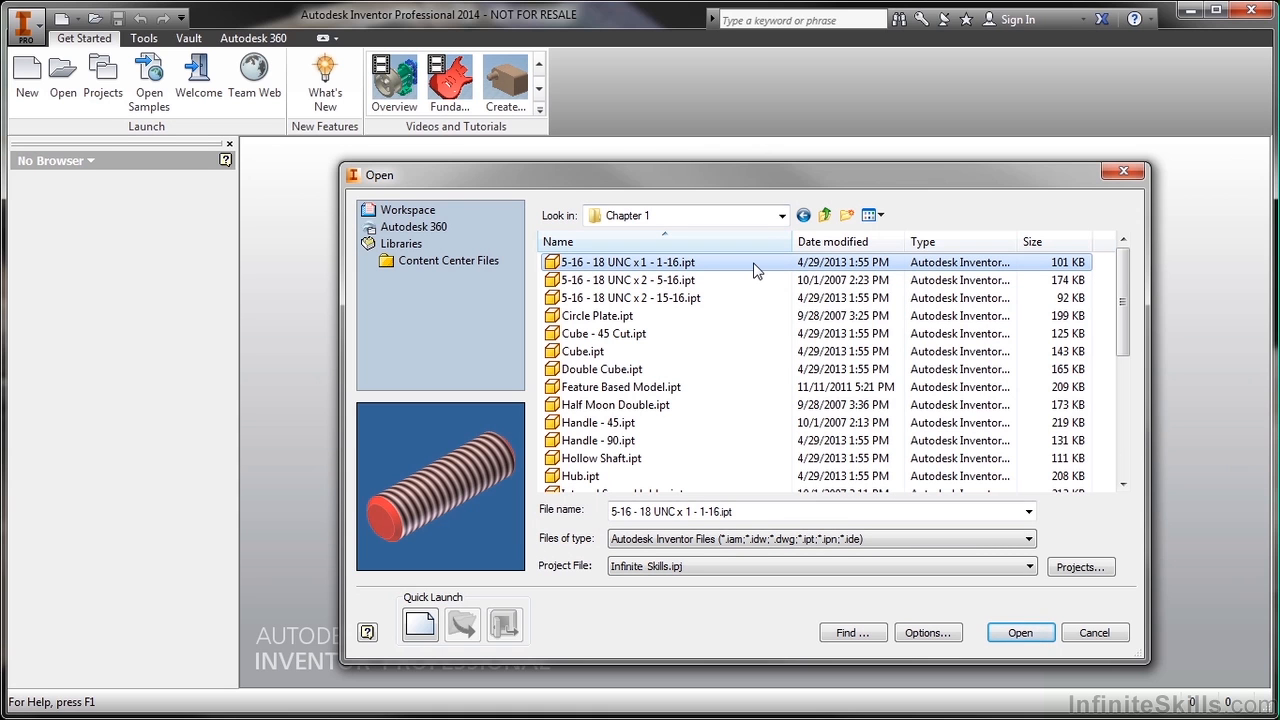
mouse_move(755, 270)
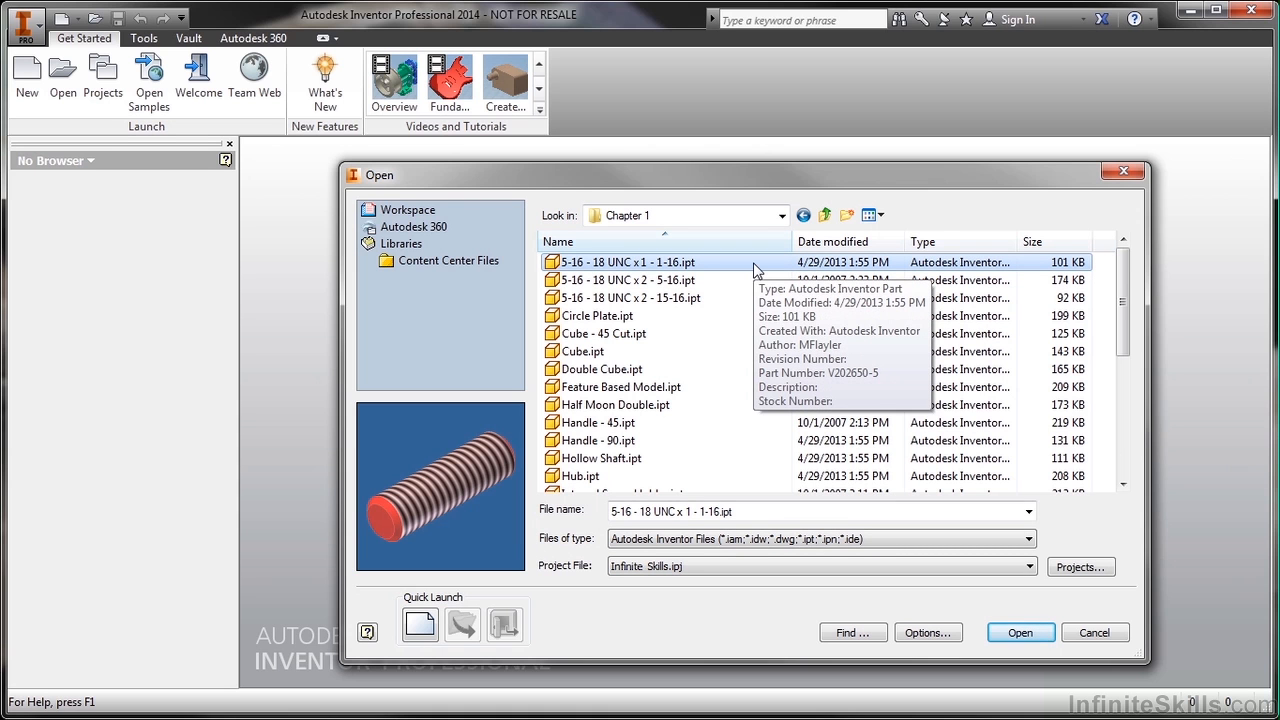
mouse_move(938, 218)
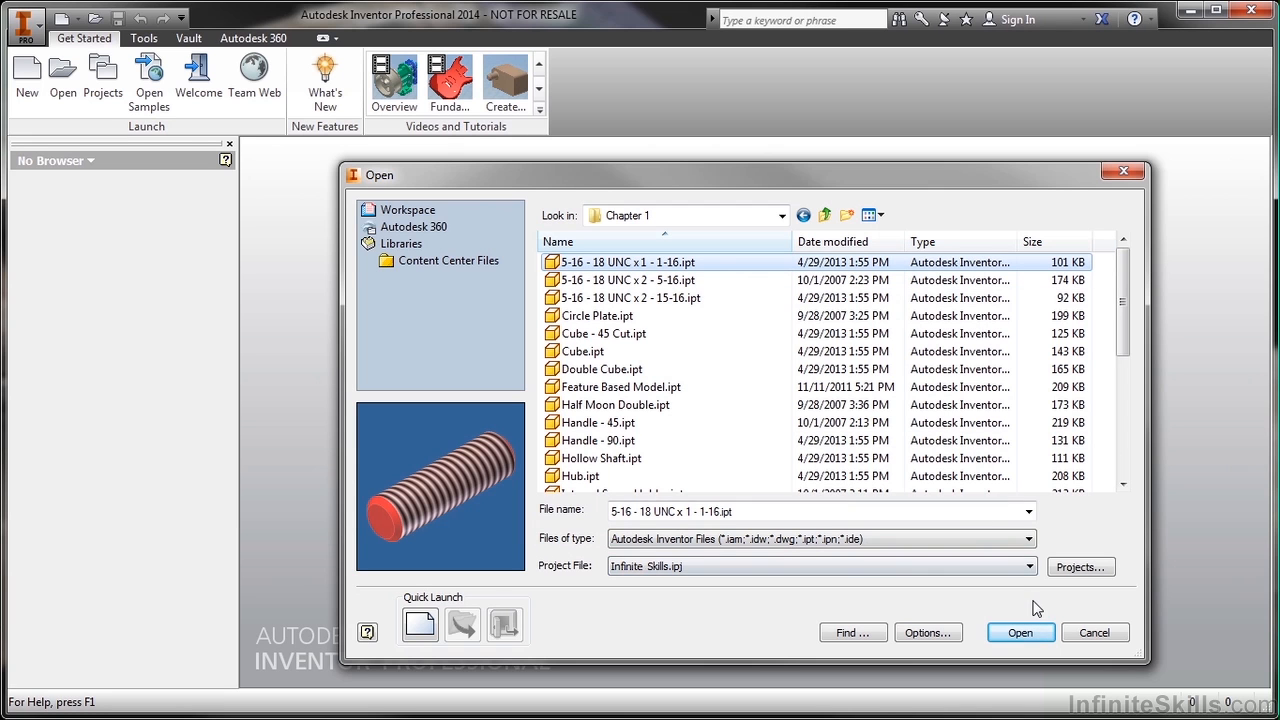
Step: Cancel the Open dialog, visit the Autodesk 360 ribbon tab and return to Get Started
click(1094, 632)
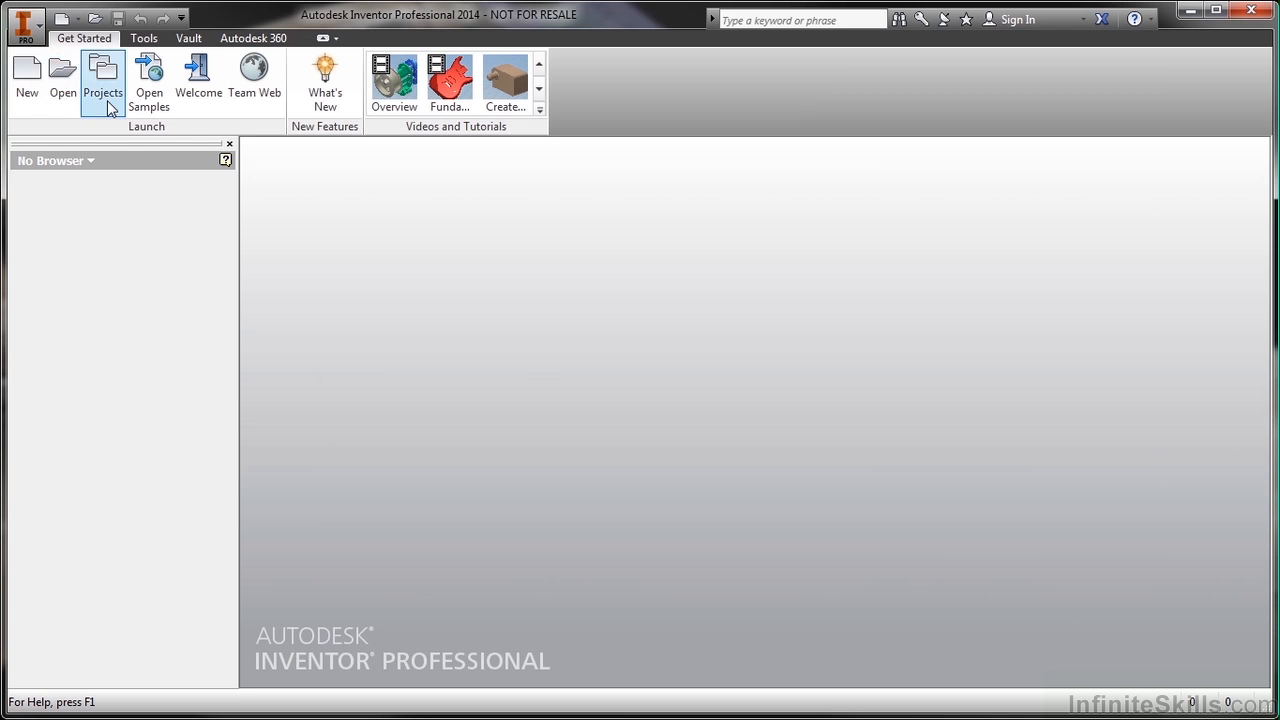
mouse_move(107, 178)
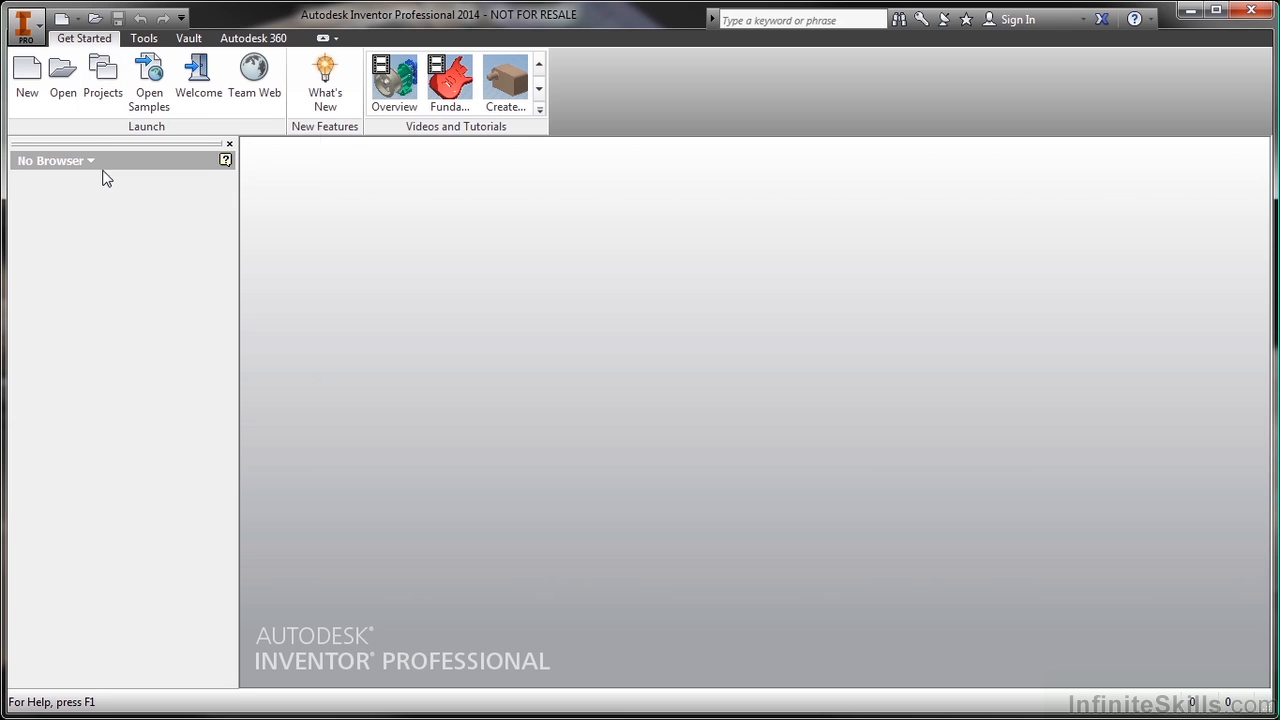
mouse_move(123, 217)
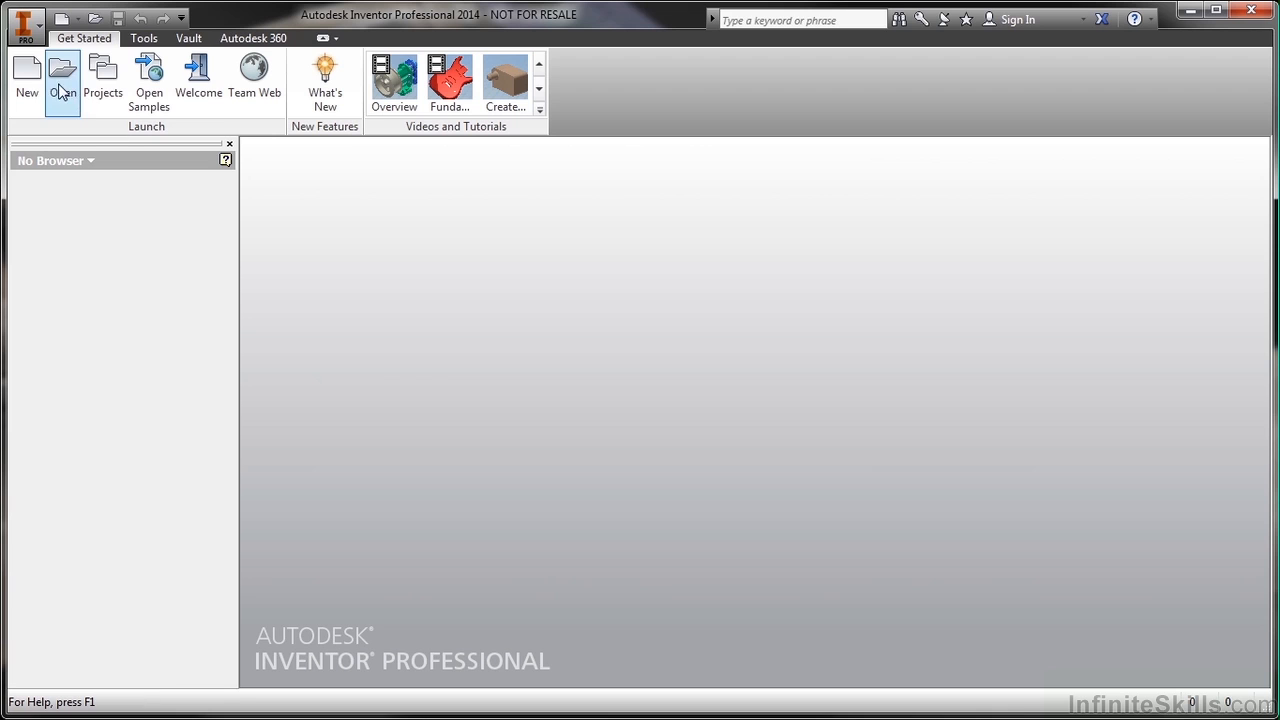
mouse_move(198, 75)
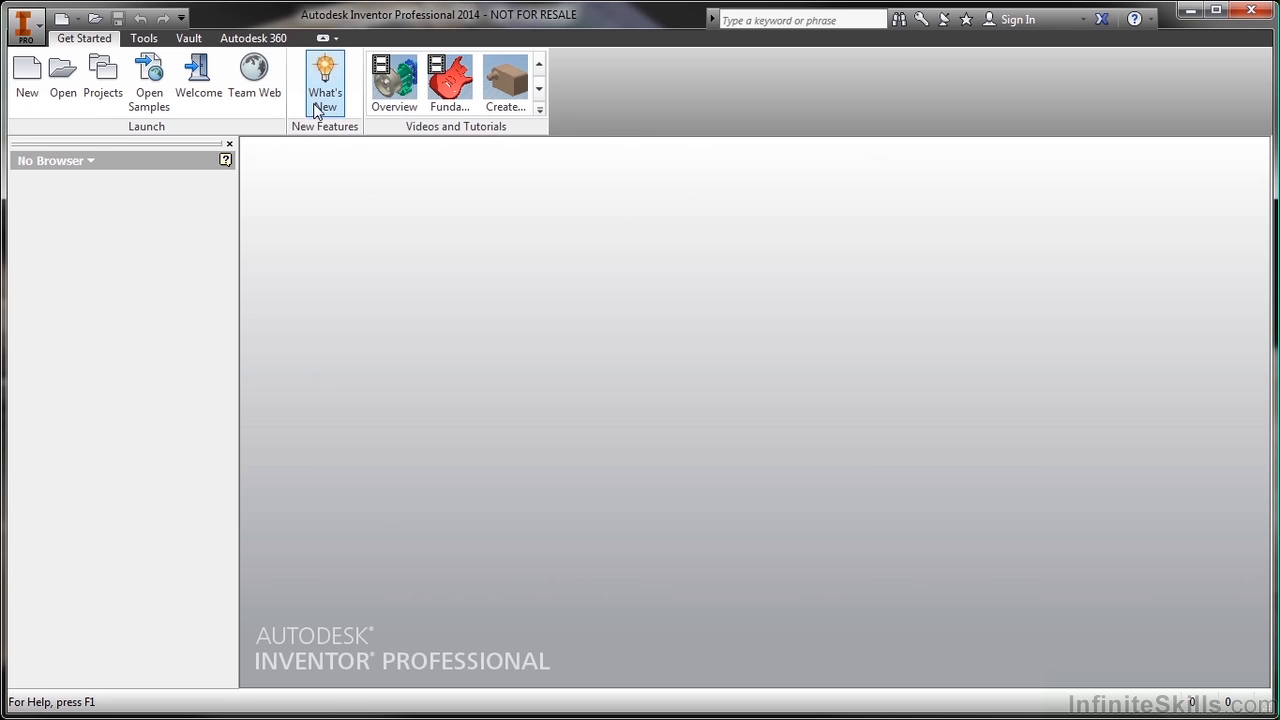
mouse_move(505, 85)
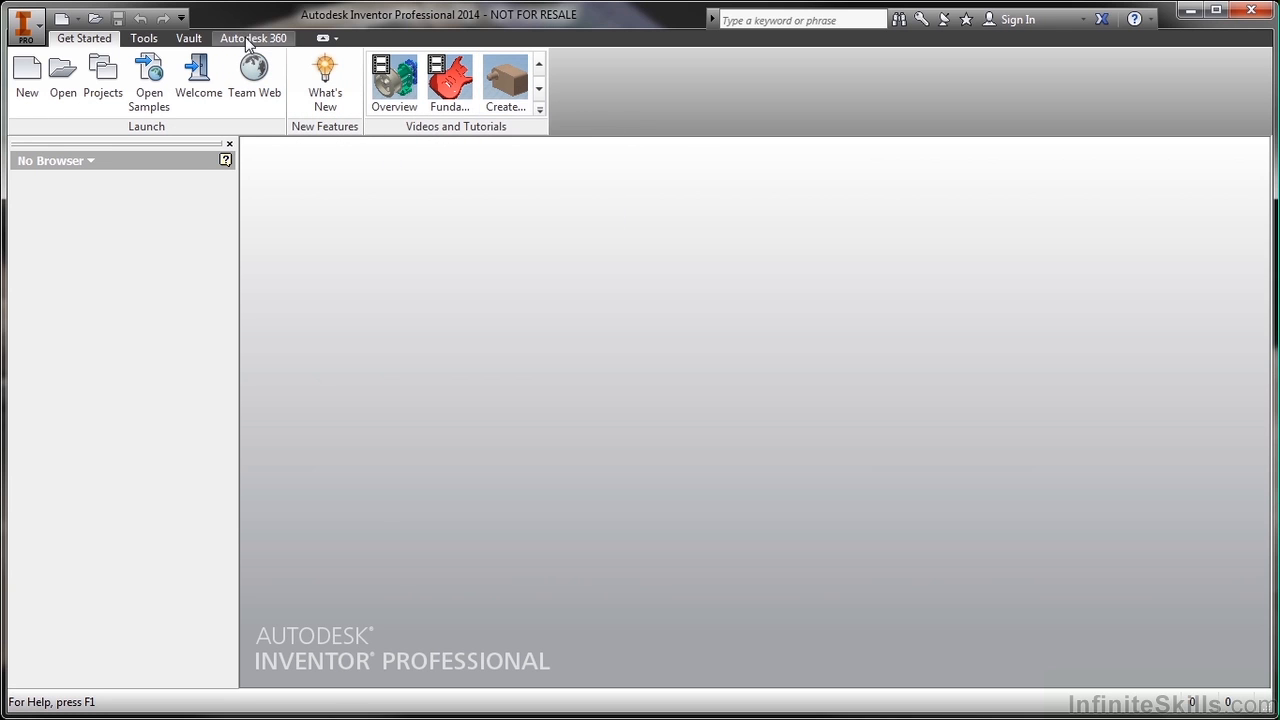
click(253, 38)
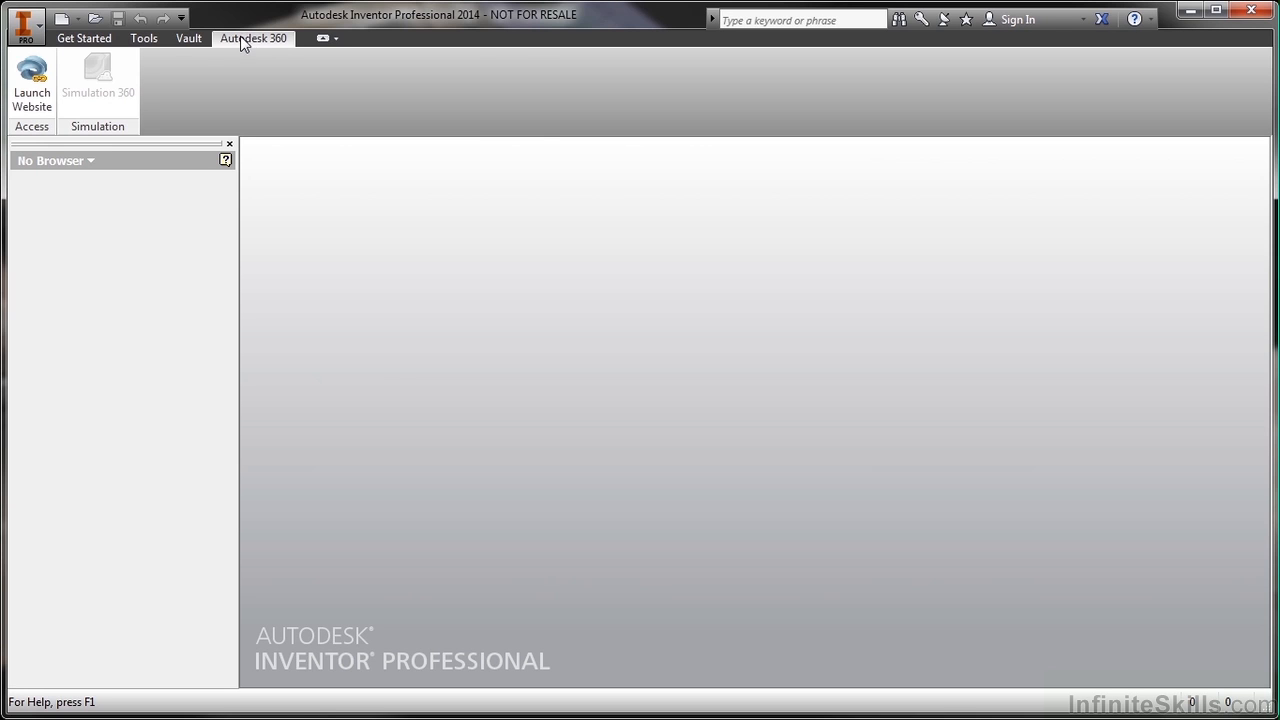
click(84, 38)
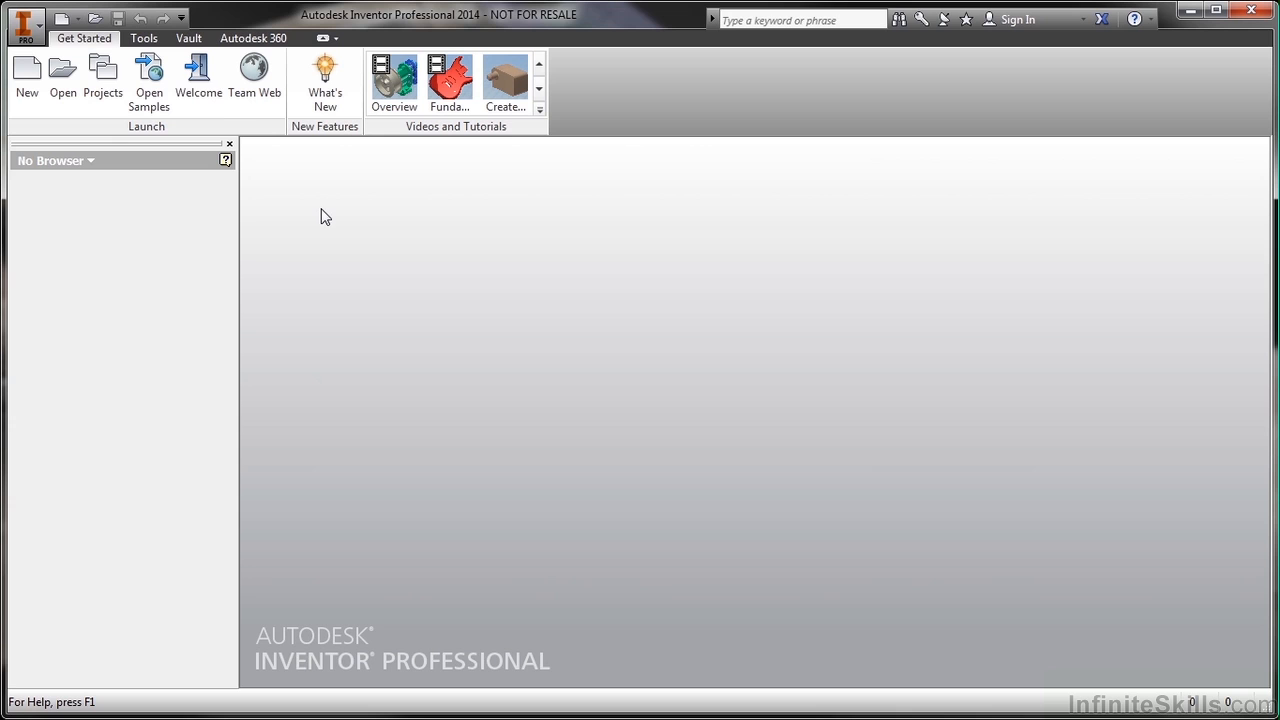
mouse_move(40, 40)
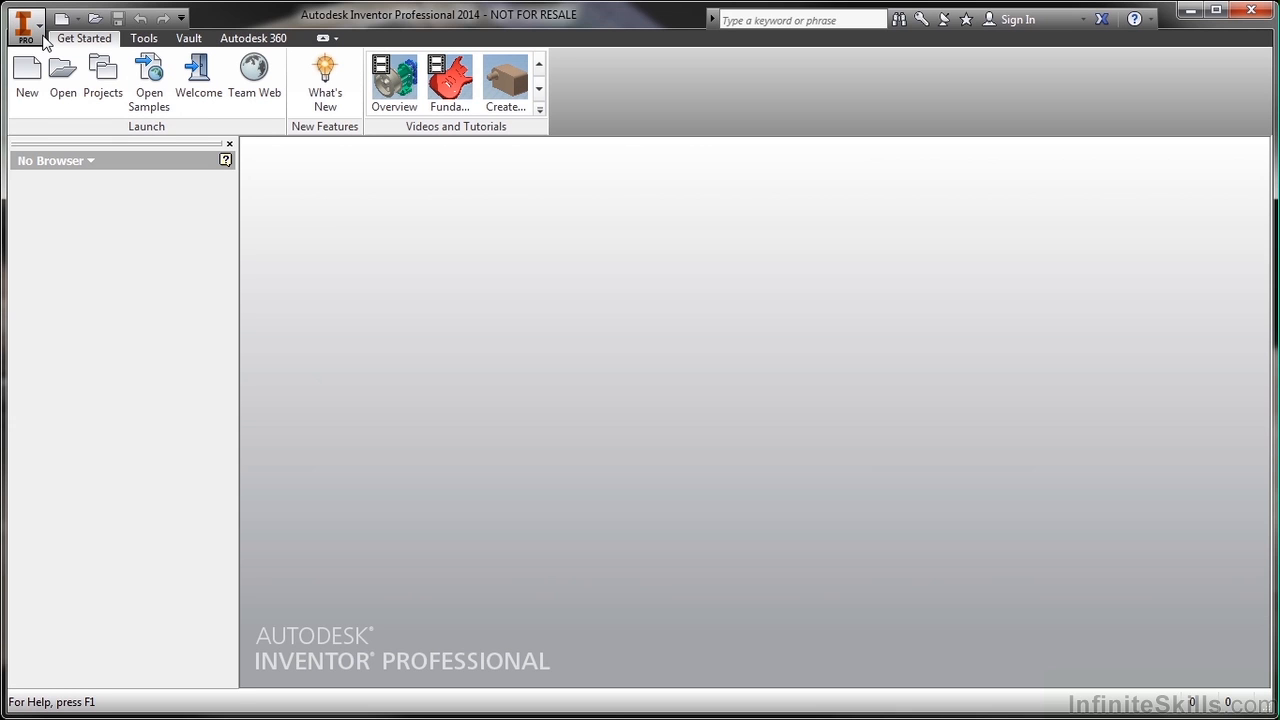
click(25, 25)
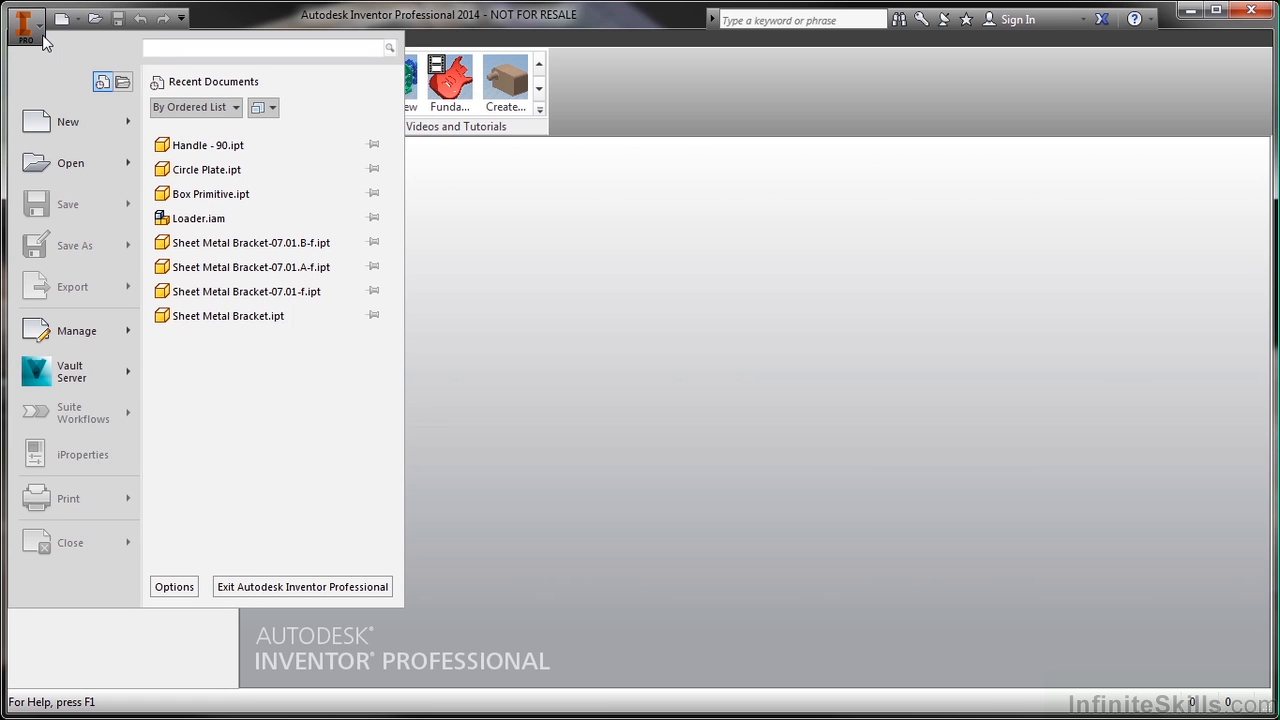
mouse_move(52, 82)
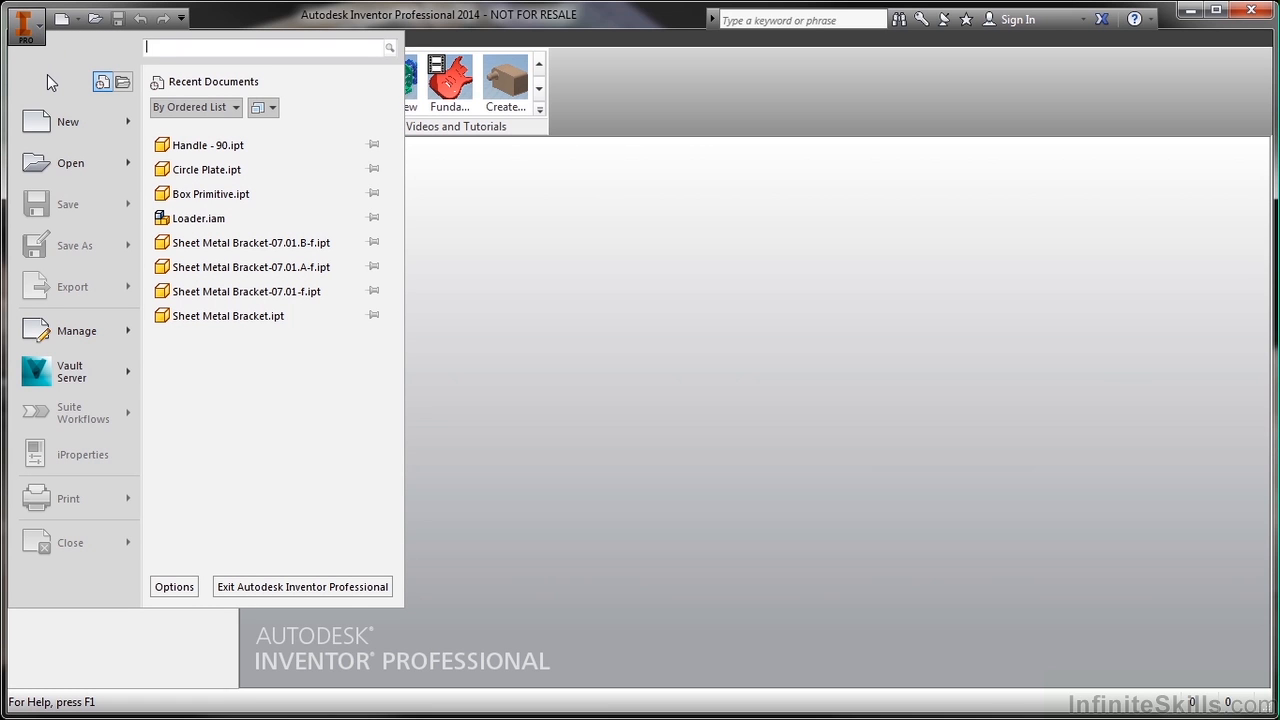
mouse_move(70, 162)
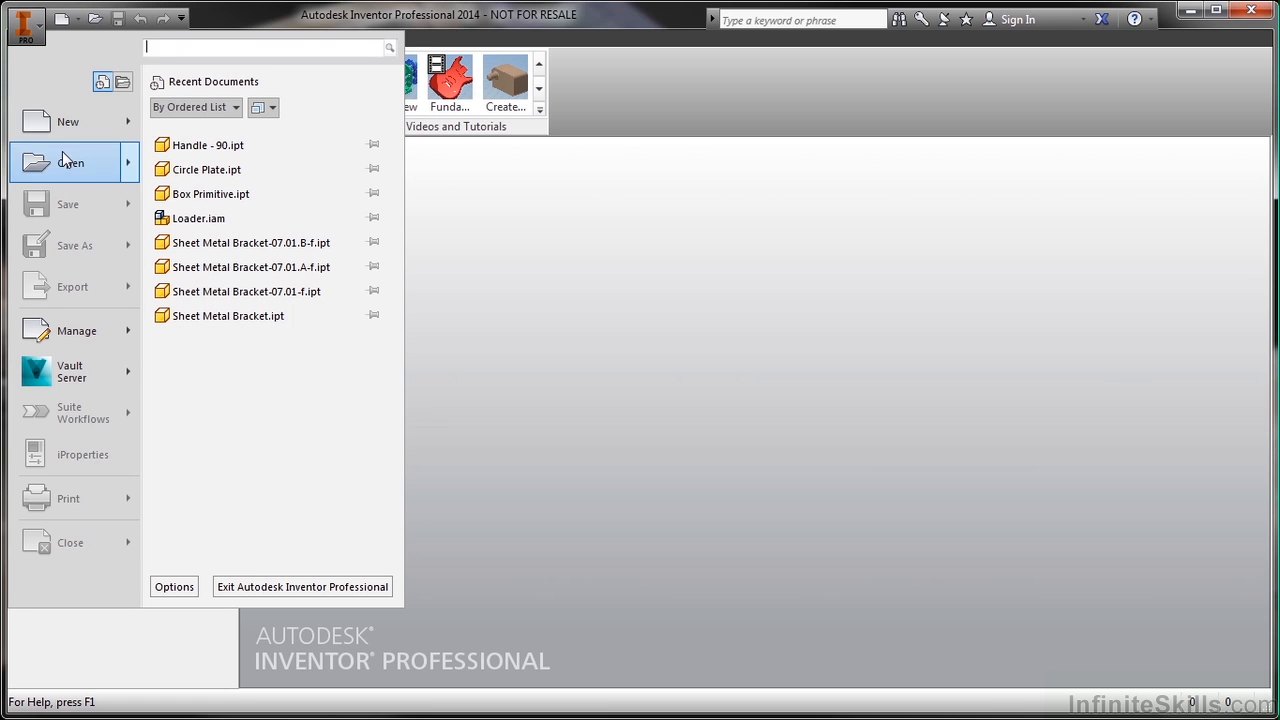
mouse_move(140, 585)
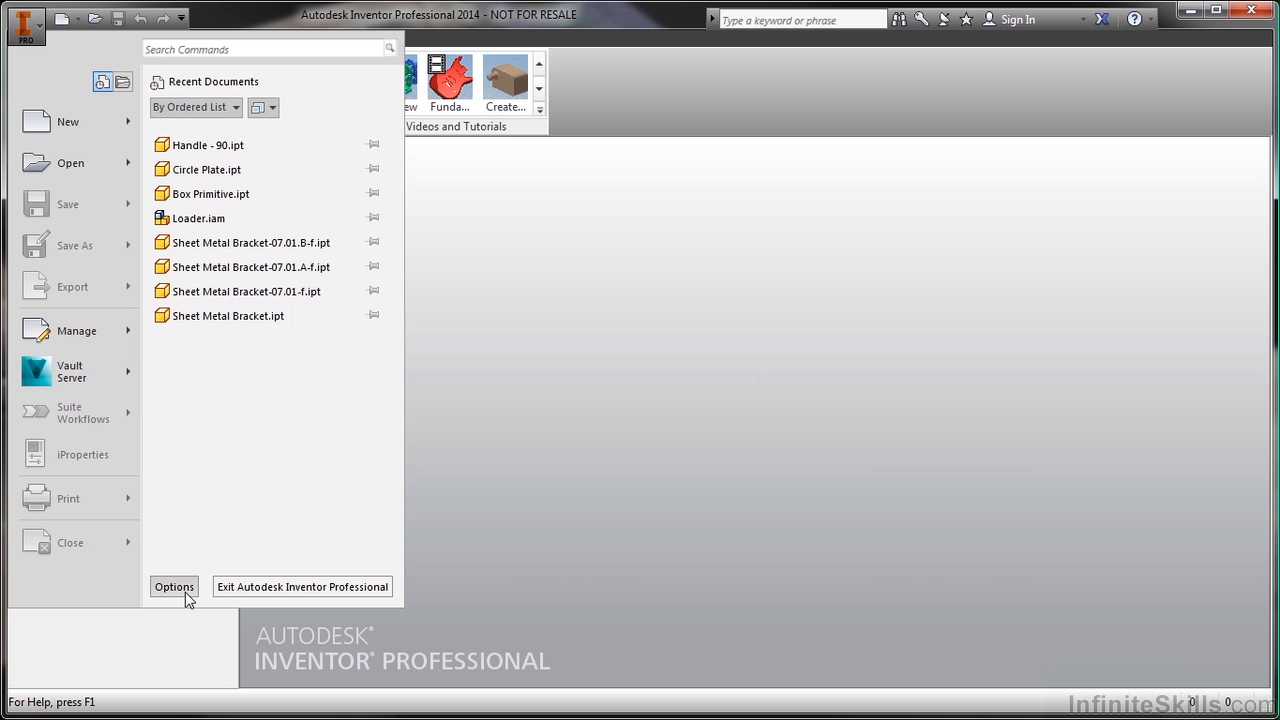
mouse_move(250, 592)
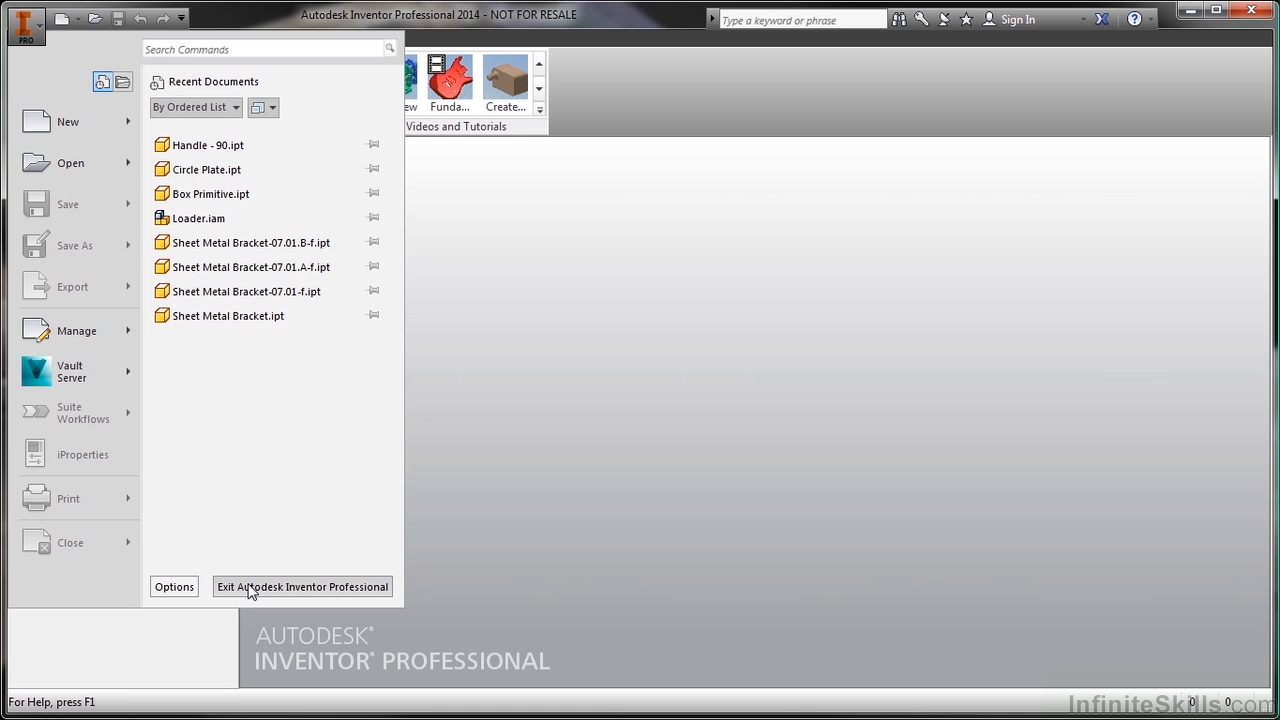
mouse_move(213, 443)
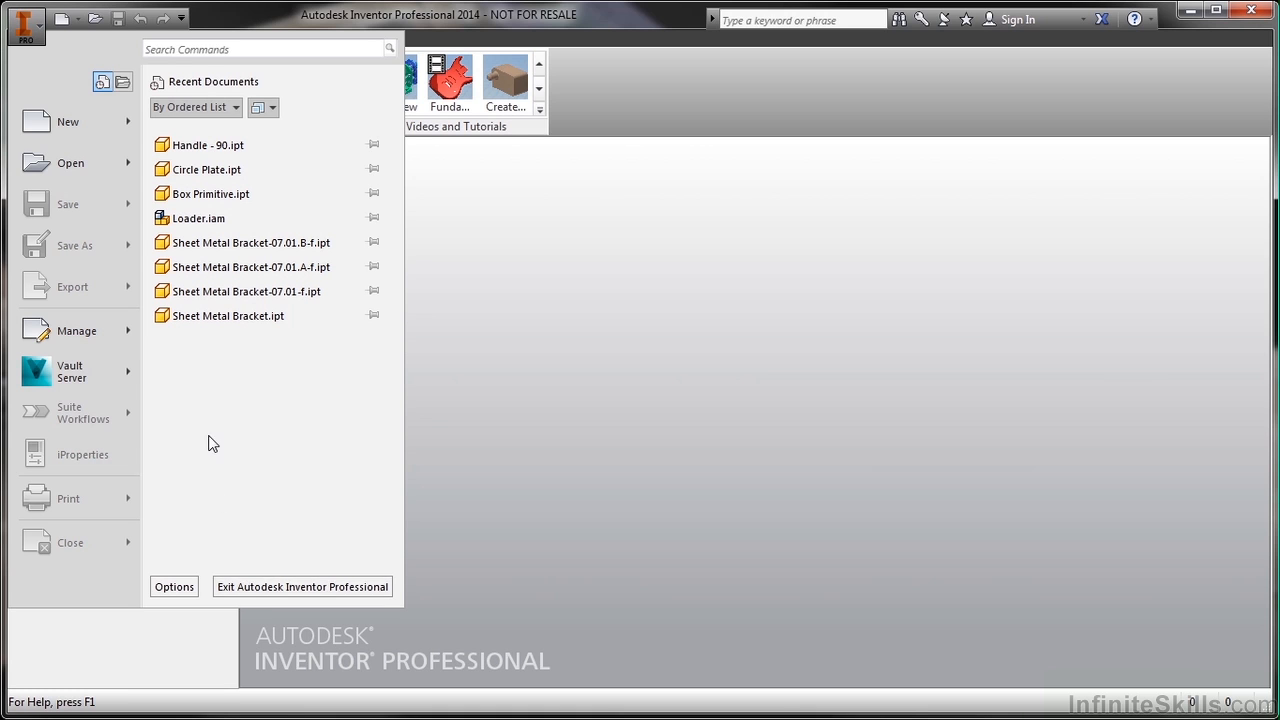
mouse_move(25, 25)
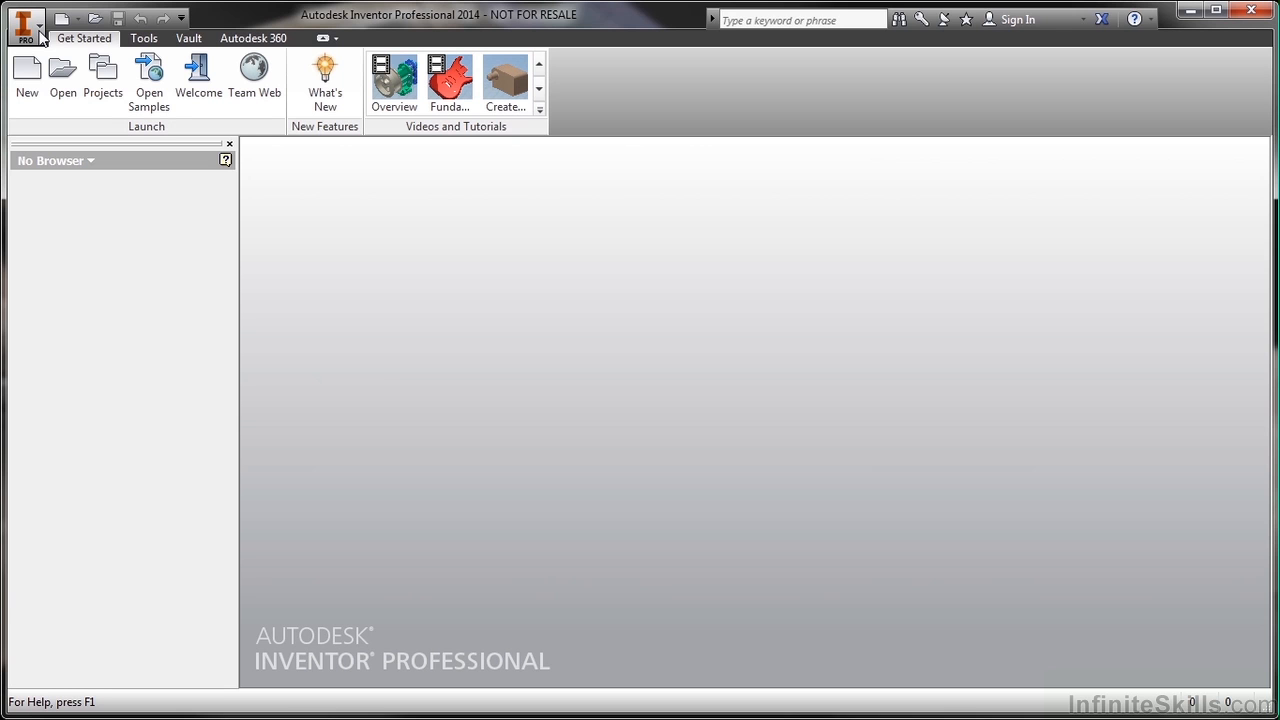
click(25, 22)
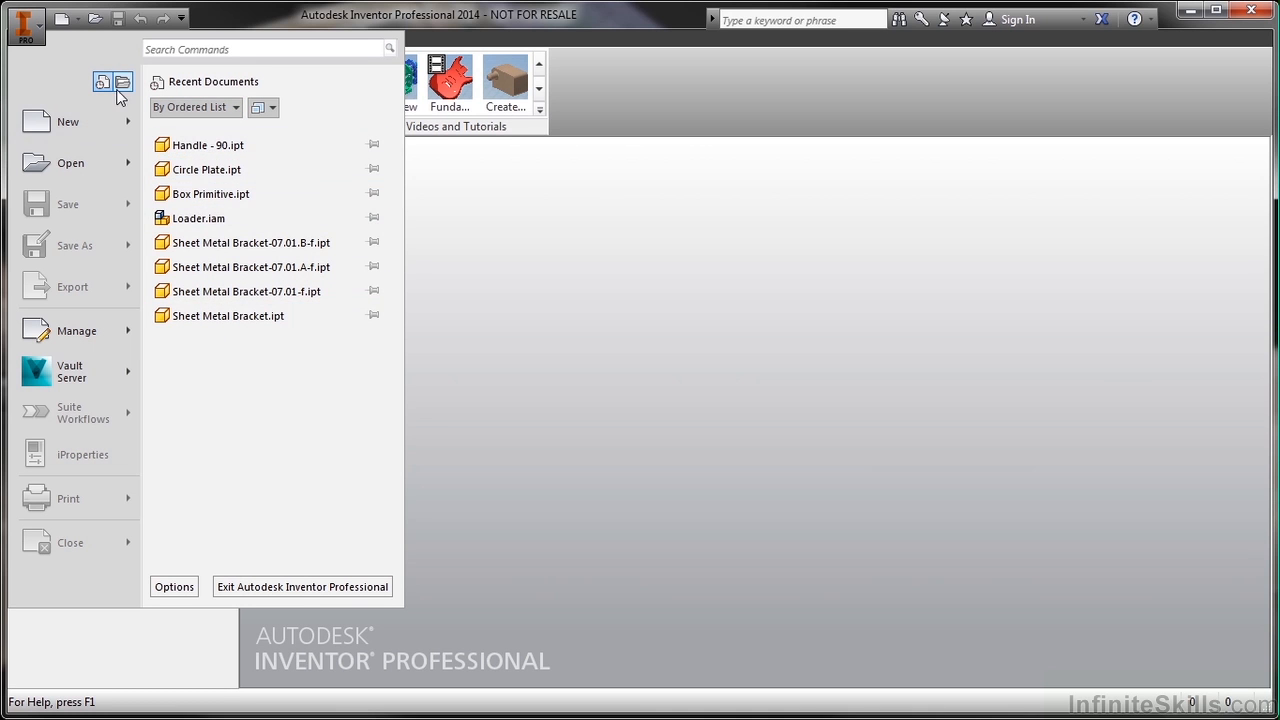
click(102, 82)
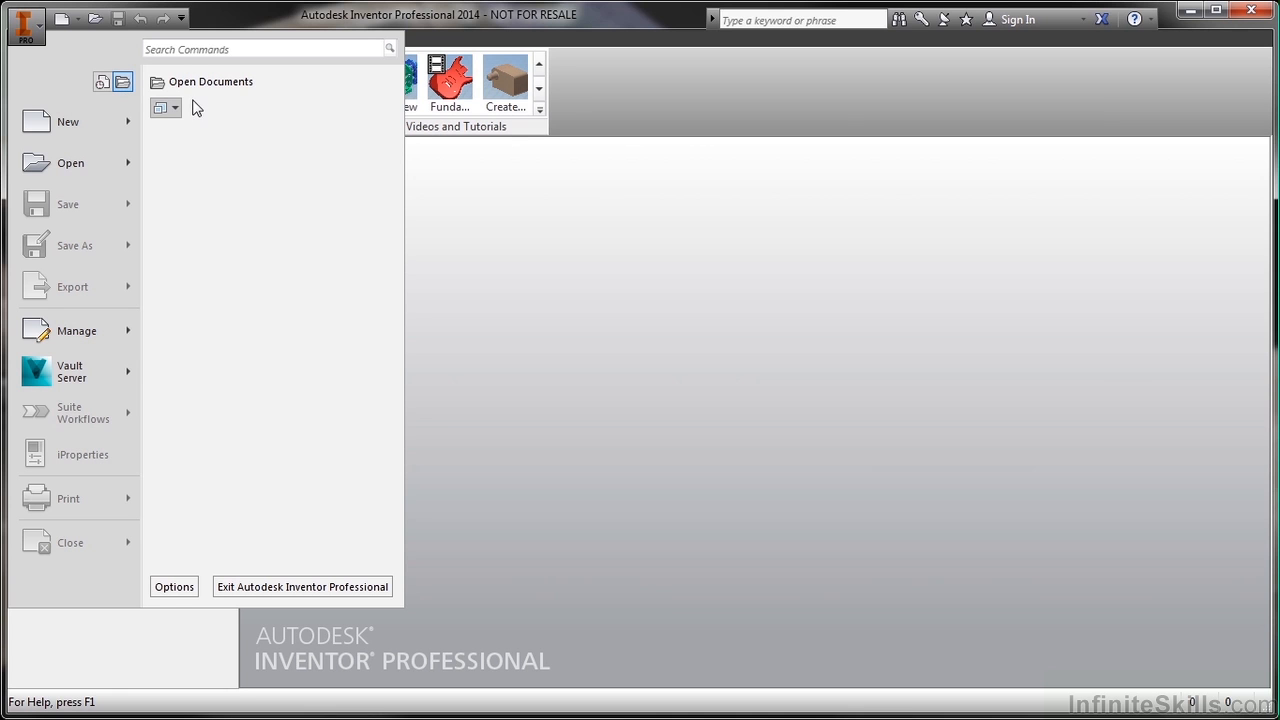
click(122, 81)
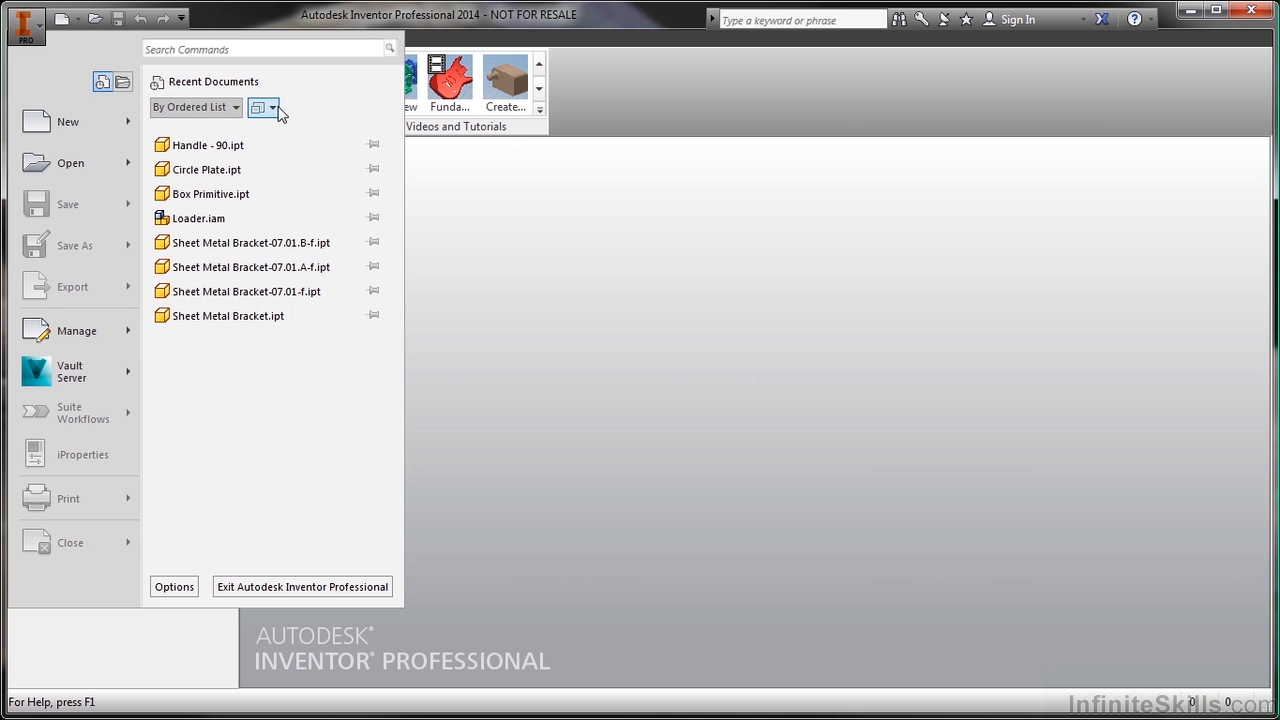
click(257, 107)
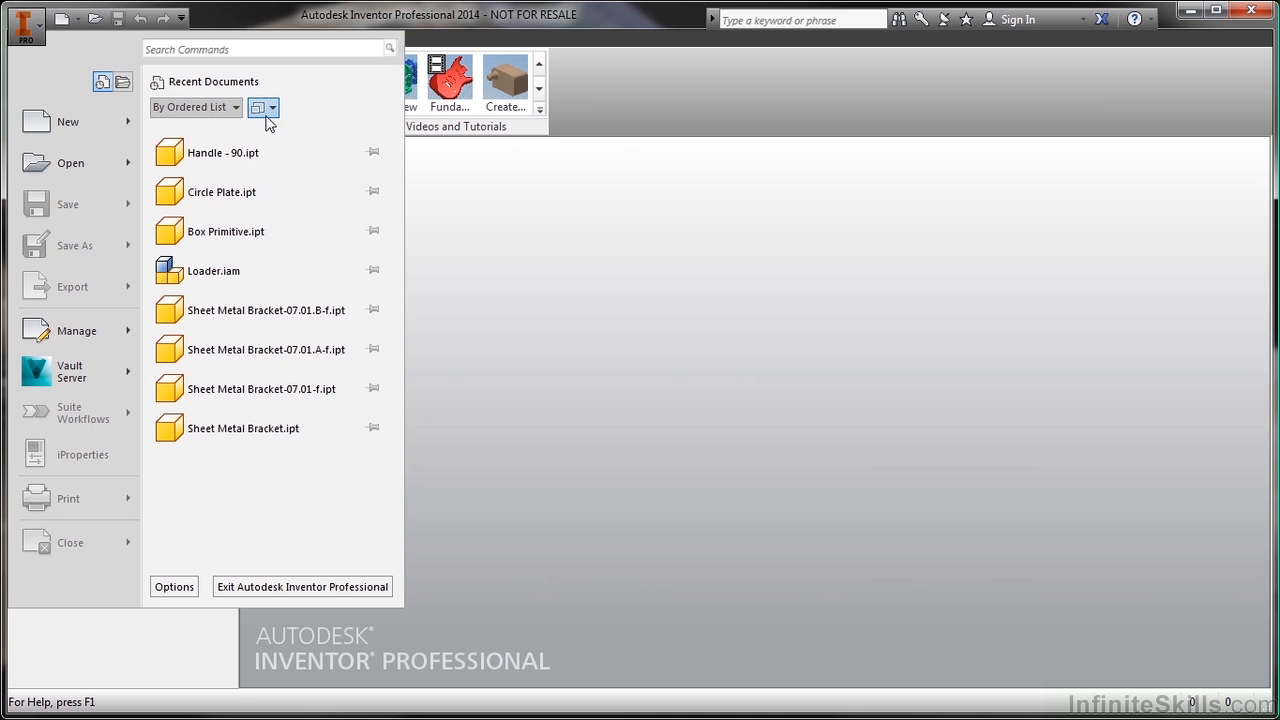
click(256, 107)
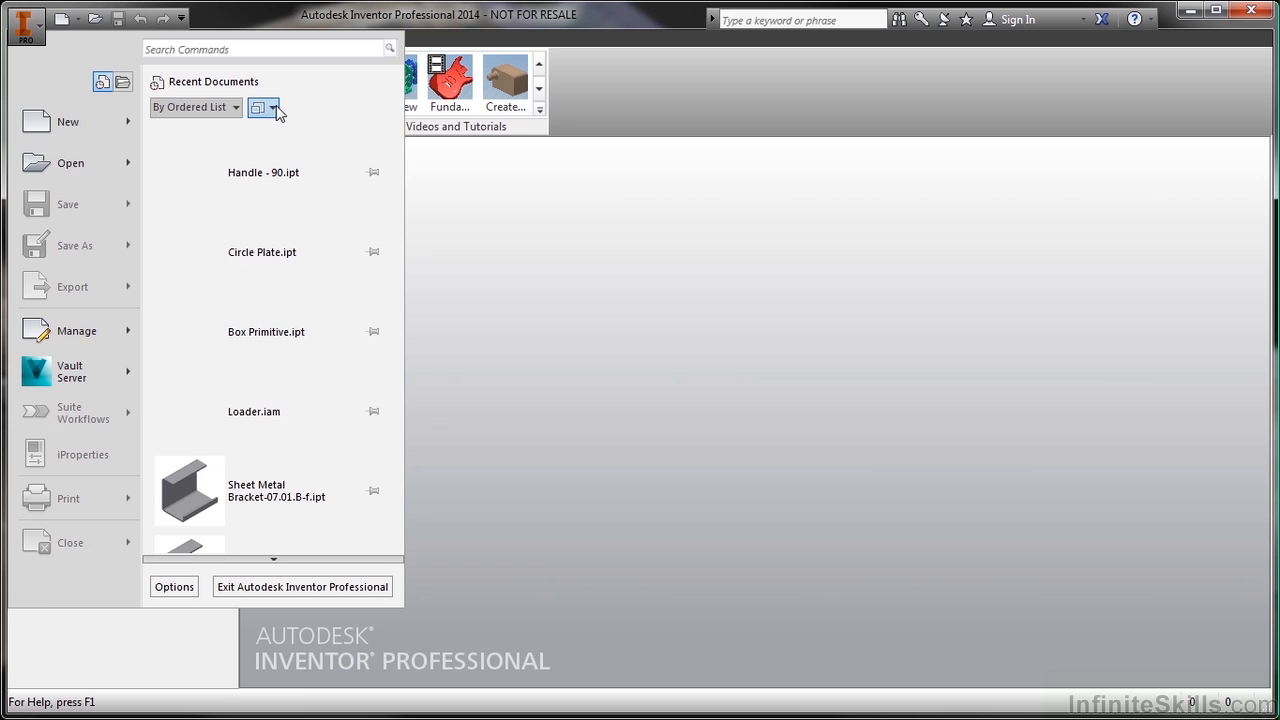
click(273, 107)
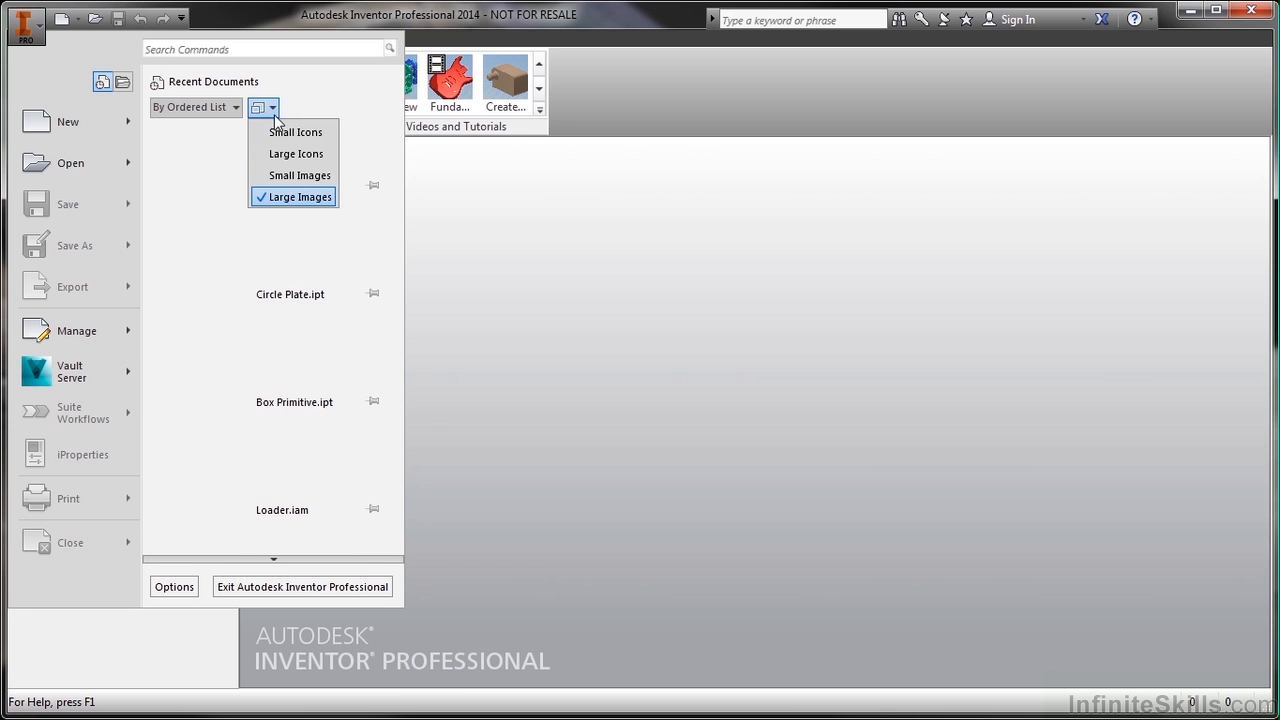
click(296, 131)
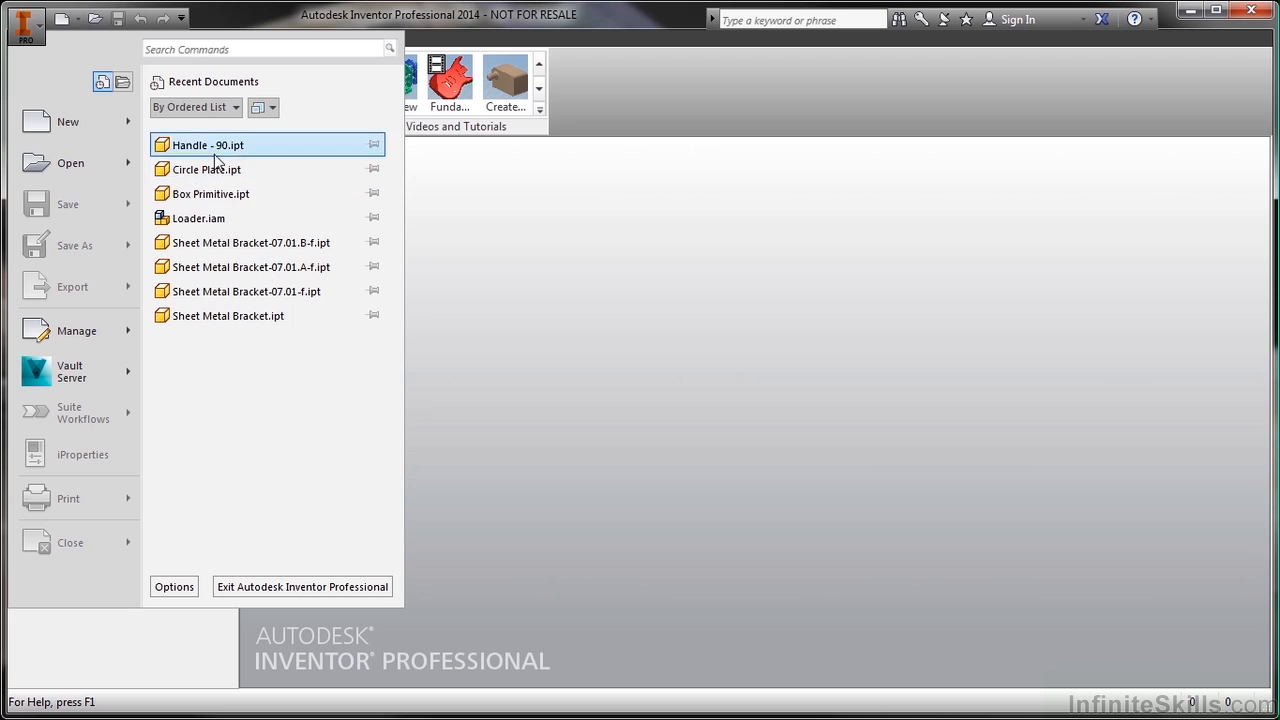
mouse_move(270, 98)
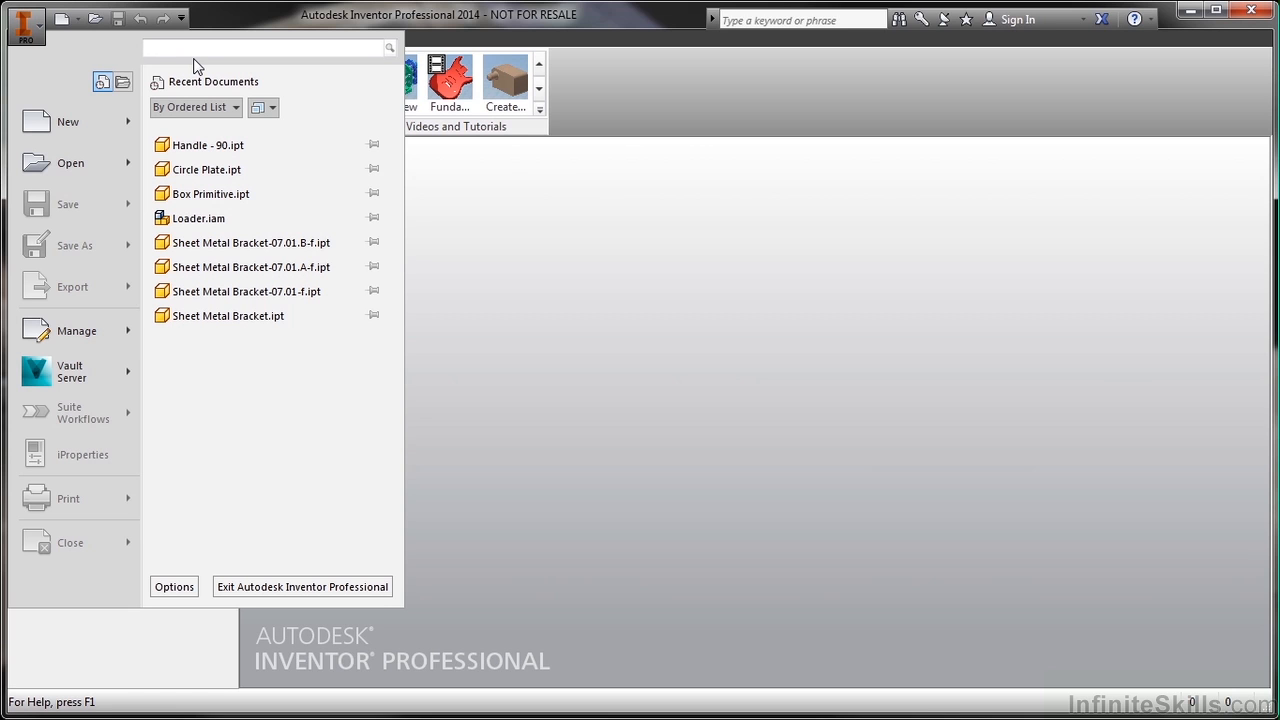
click(265, 47)
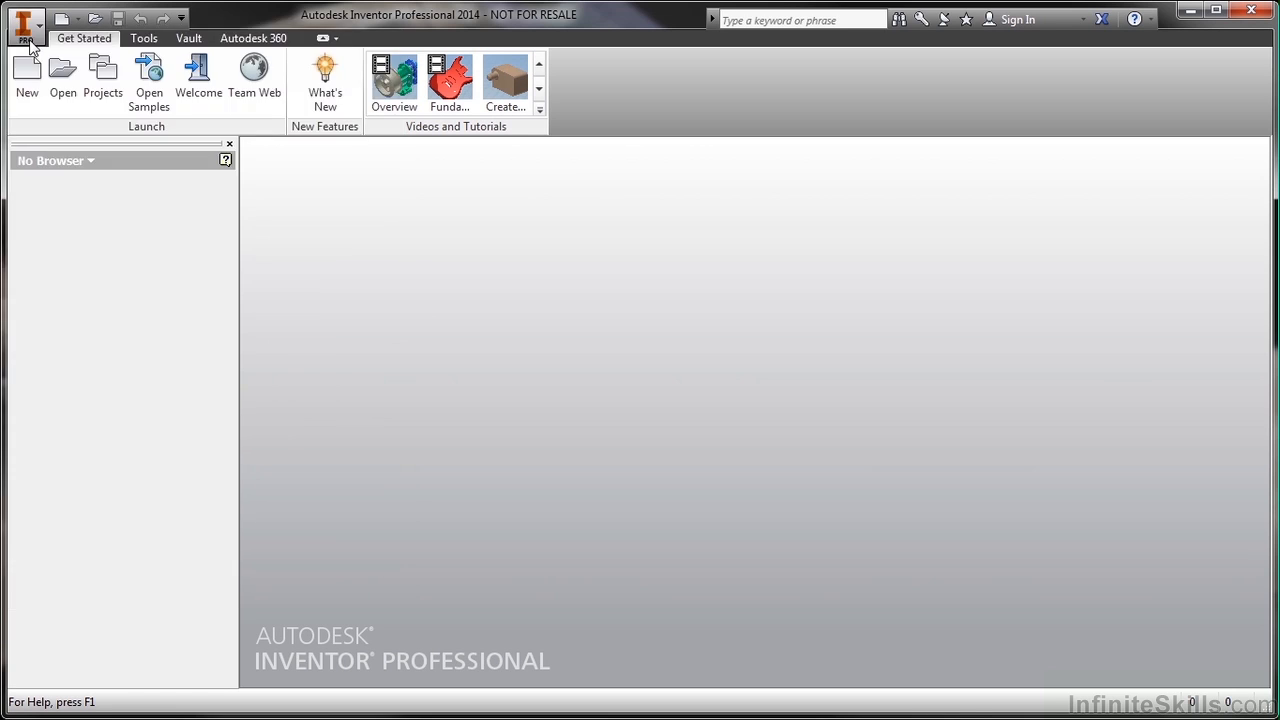
mouse_move(340, 220)
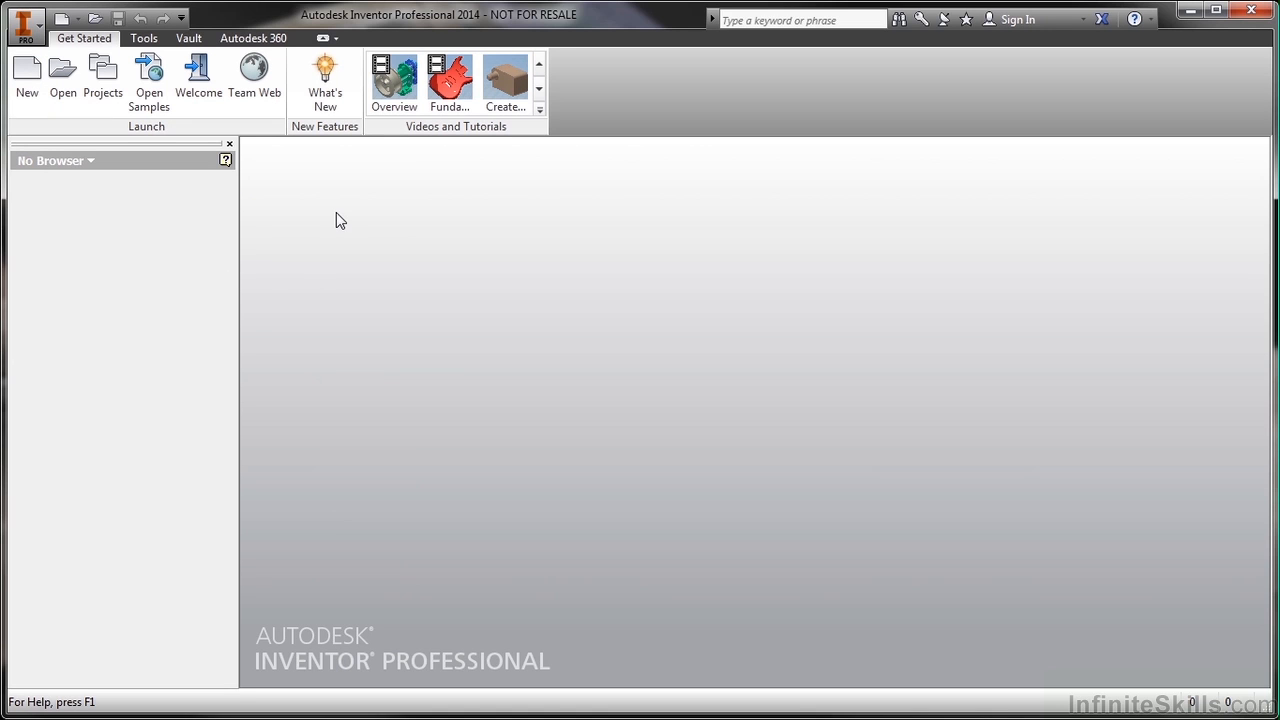